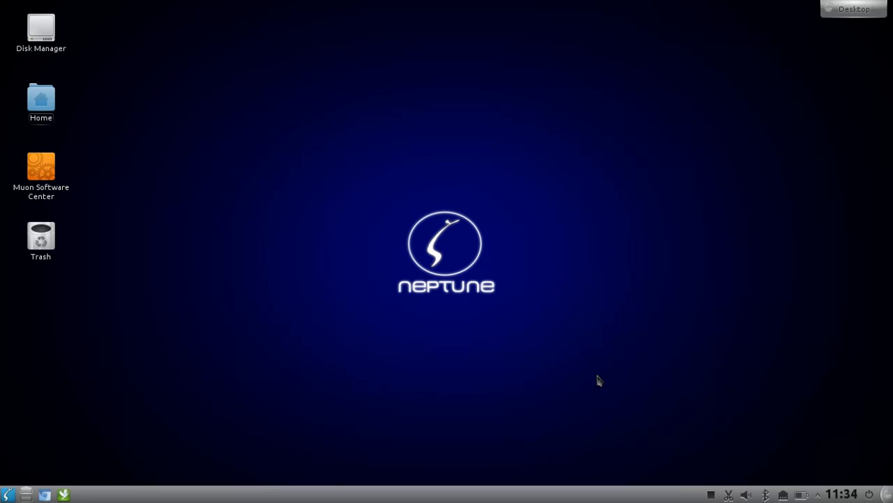
{"action": "mouse_move", "coordinate": [243, 377]}
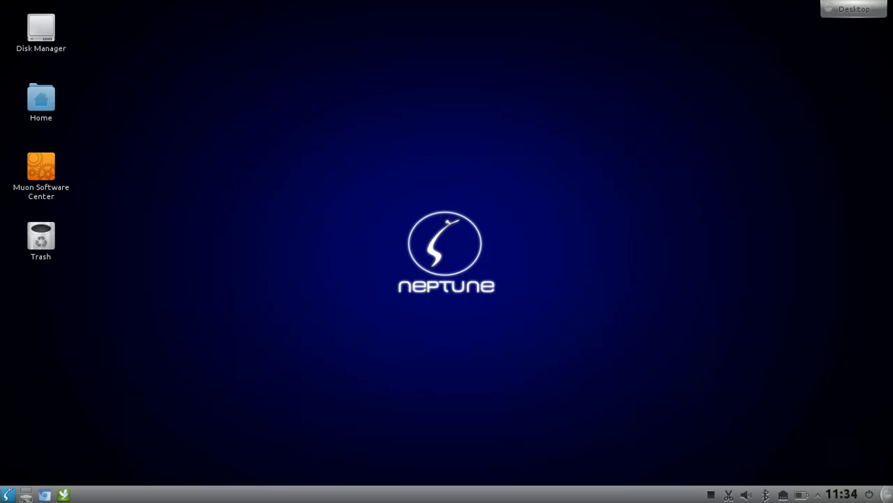
{"action": "mouse_move", "coordinate": [302, 385]}
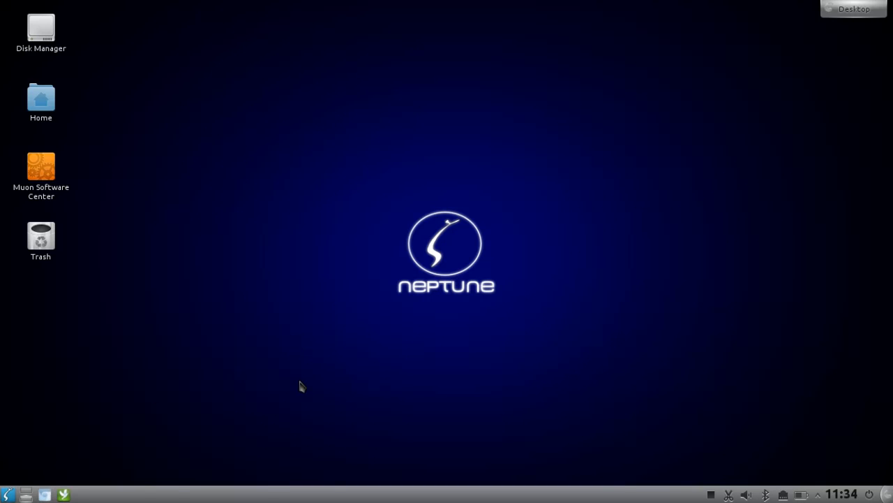
Launch the web browser and browse the kde.o page
{"action": "left_click", "coordinate": [63, 494]}
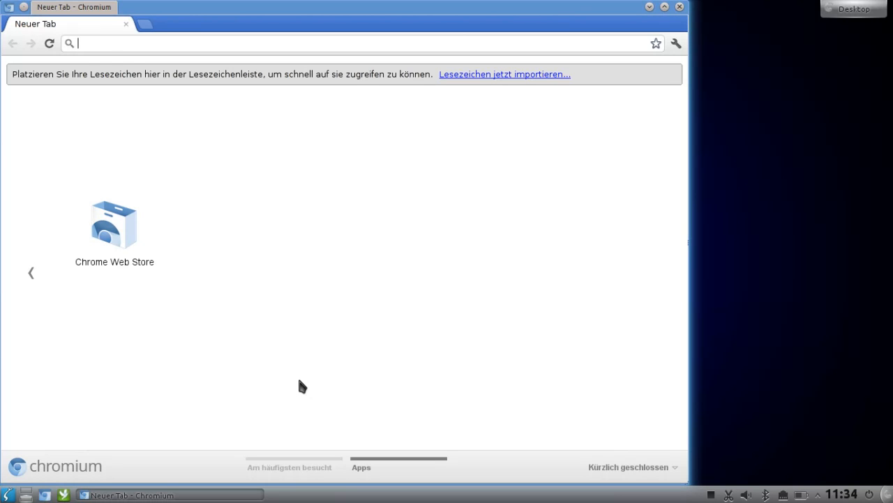
{"action": "type", "text": "kde.org/announcements/4.9/"}
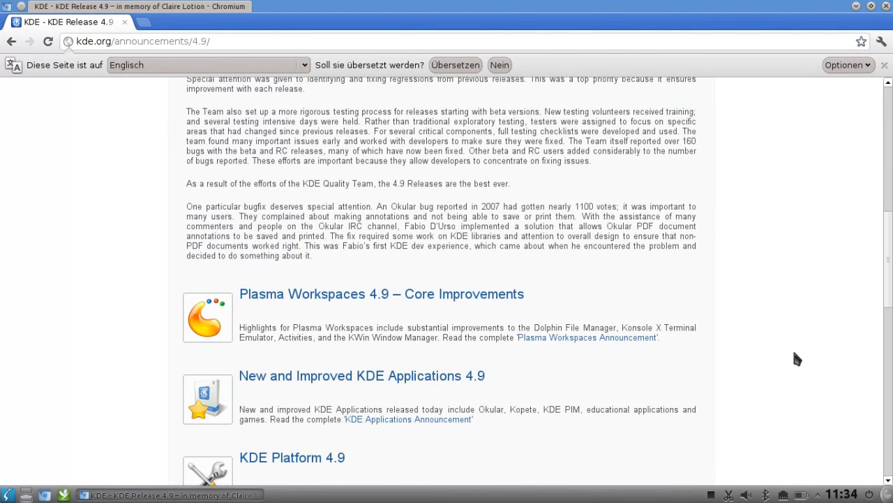
{"action": "scroll", "scroll_direction": "down", "scroll_amount": 3}
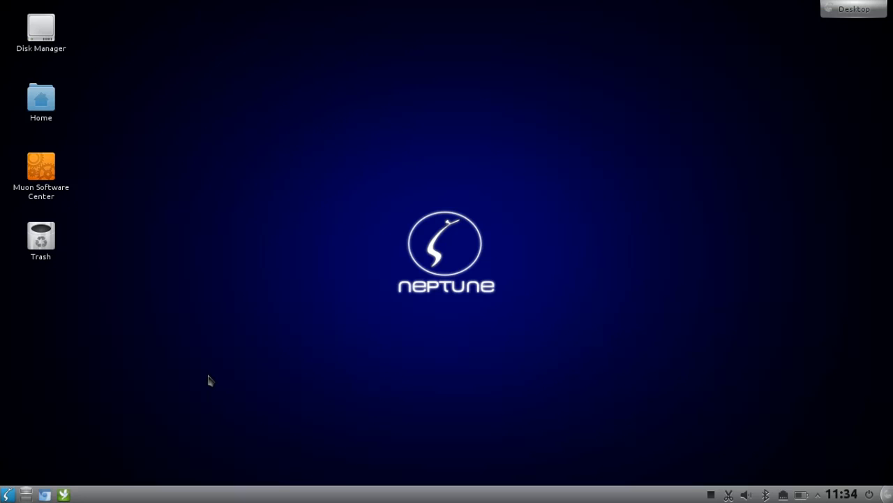
{"action": "mouse_move", "coordinate": [371, 342]}
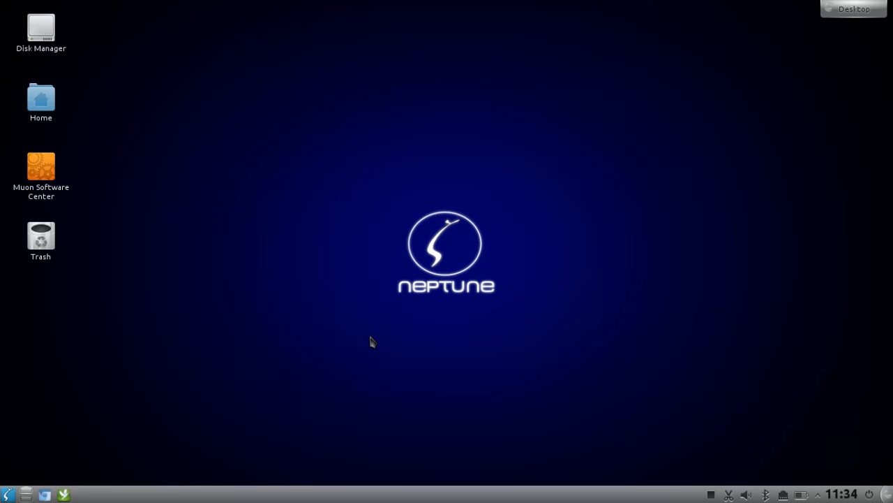
{"action": "mouse_move", "coordinate": [147, 184]}
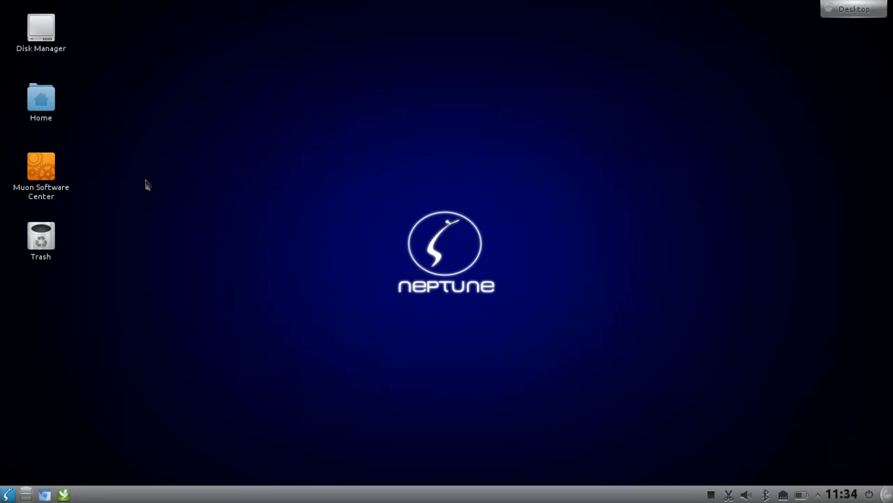
Open the Home folder from the desktop in Dolphin
{"action": "double_click", "coordinate": [41, 98]}
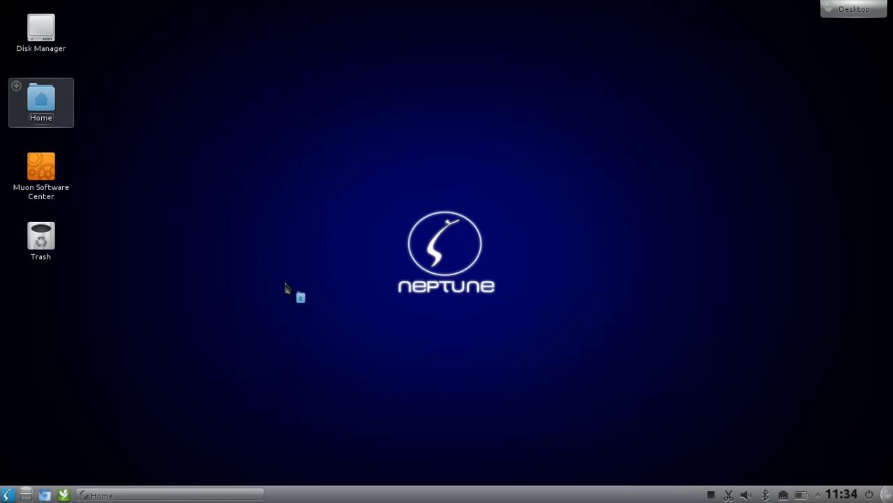
{"action": "double_click", "coordinate": [41, 98]}
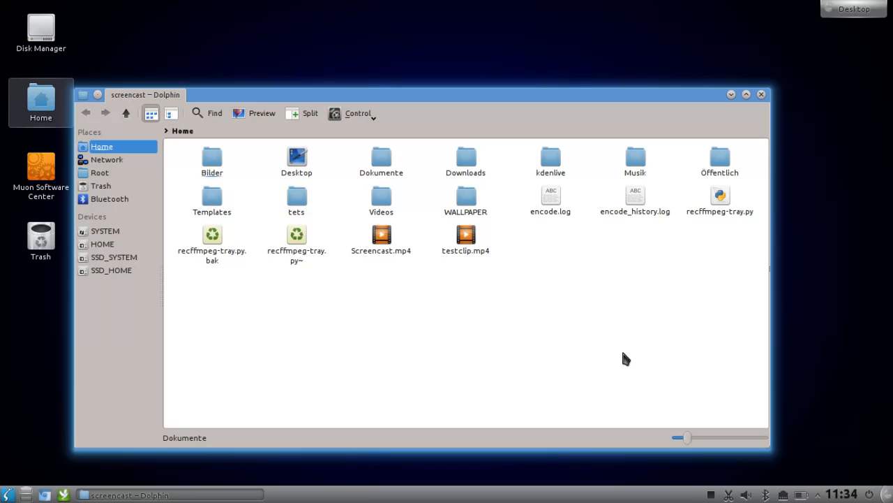
{"action": "mouse_move", "coordinate": [439, 313]}
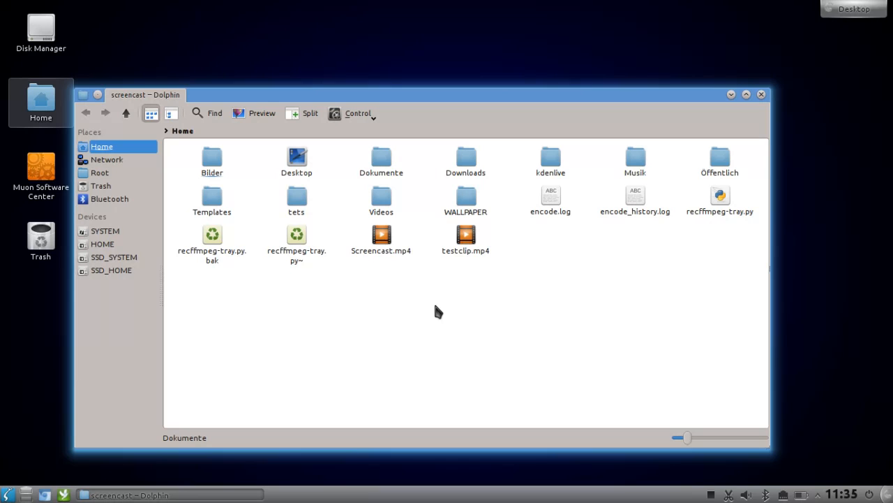
{"action": "mouse_move", "coordinate": [324, 203]}
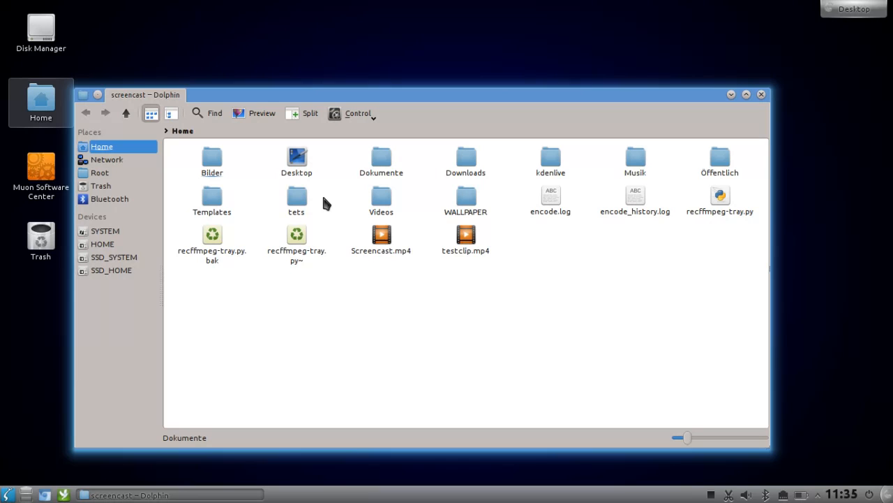
Rename the 'tets' folder to 'test' via its context menu
{"action": "left_click", "coordinate": [296, 198]}
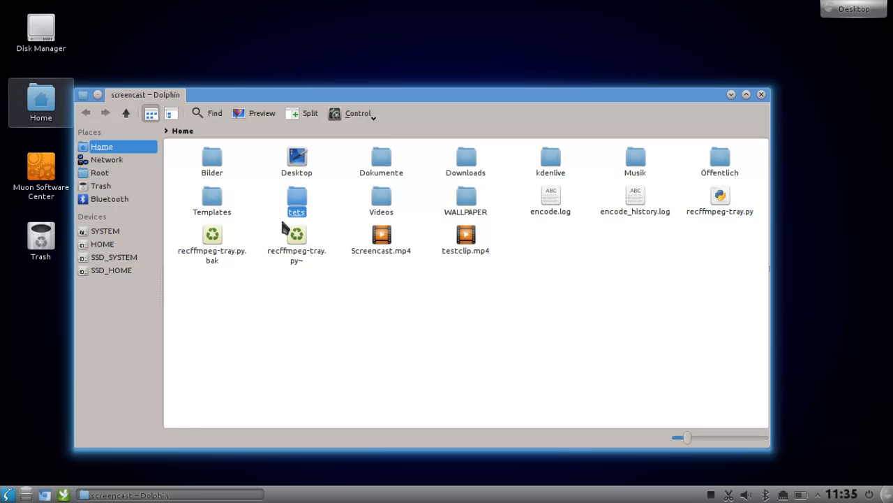
{"action": "mouse_move", "coordinate": [326, 222]}
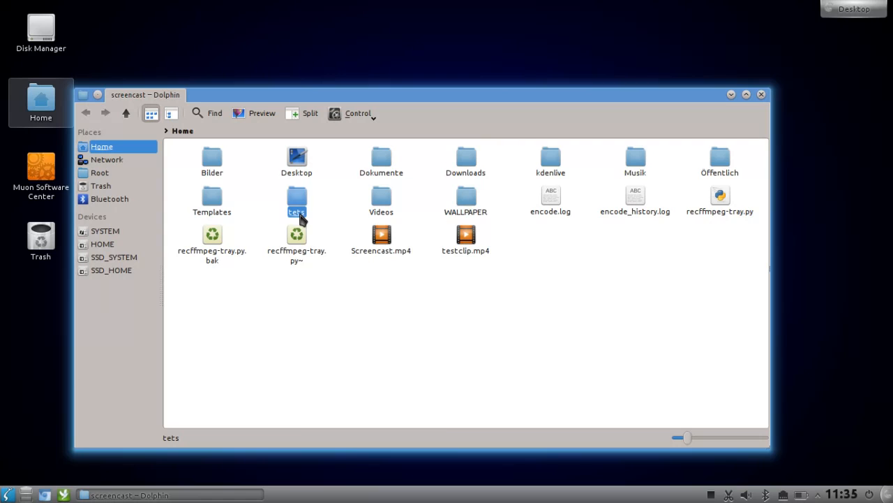
{"action": "right_click", "coordinate": [296, 203]}
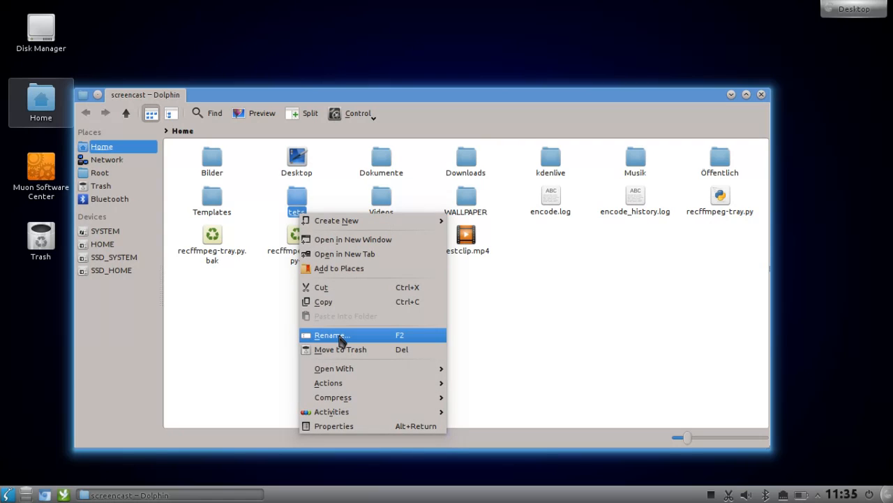
{"action": "left_click", "coordinate": [331, 335]}
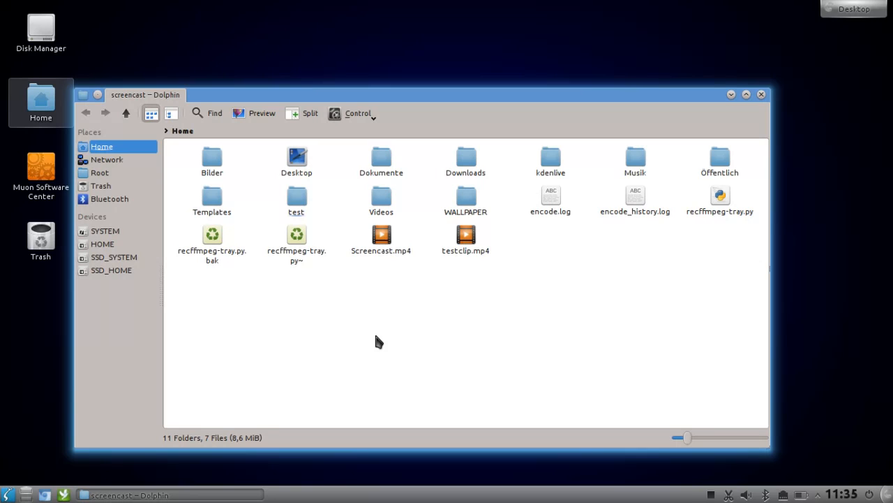
{"action": "mouse_move", "coordinate": [356, 328]}
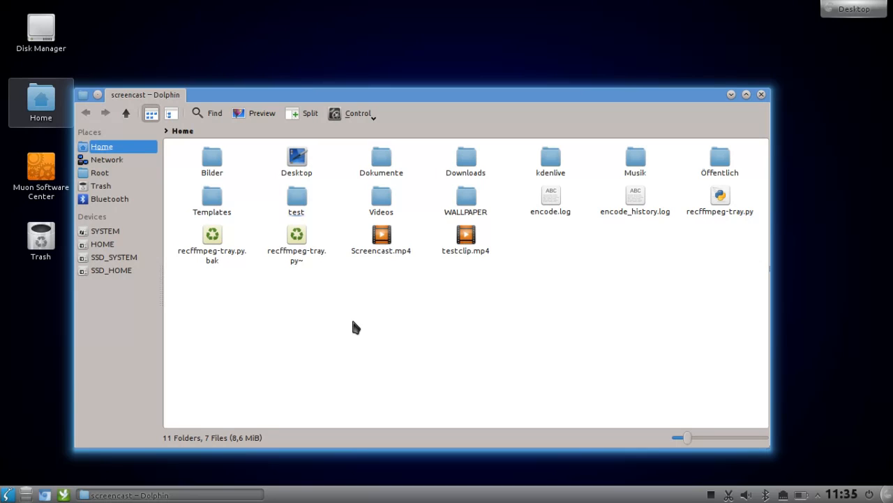
{"action": "mouse_move", "coordinate": [278, 389]}
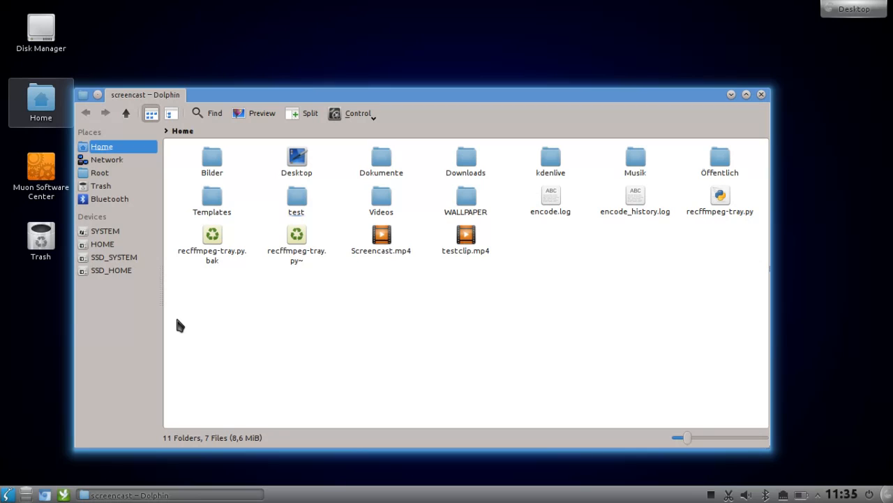
{"action": "mouse_move", "coordinate": [119, 296]}
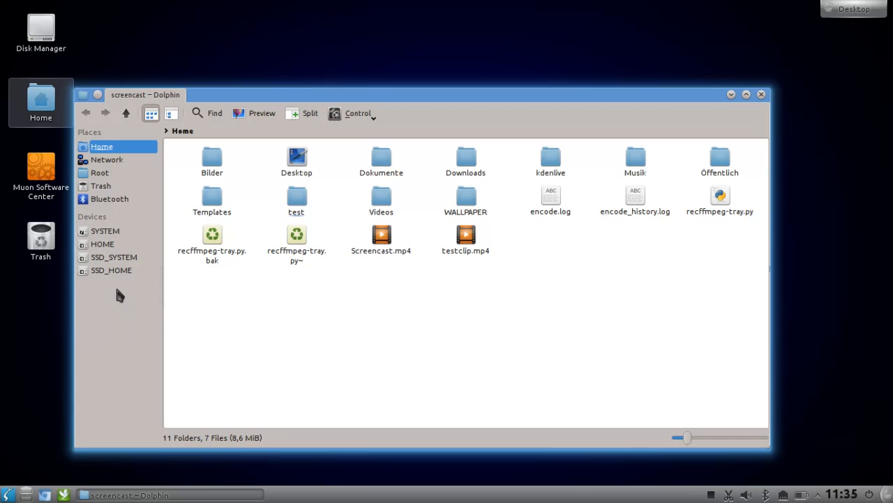
{"action": "mouse_move", "coordinate": [148, 313]}
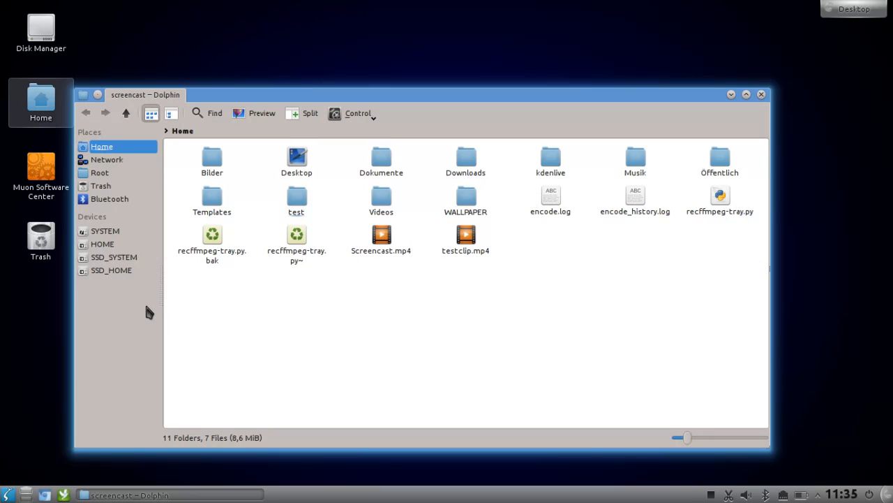
{"action": "mouse_move", "coordinate": [289, 350]}
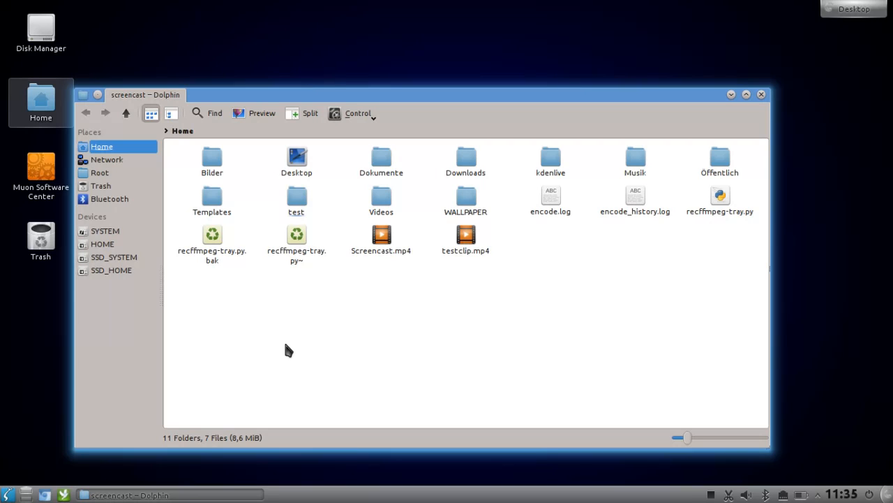
{"action": "mouse_move", "coordinate": [263, 346]}
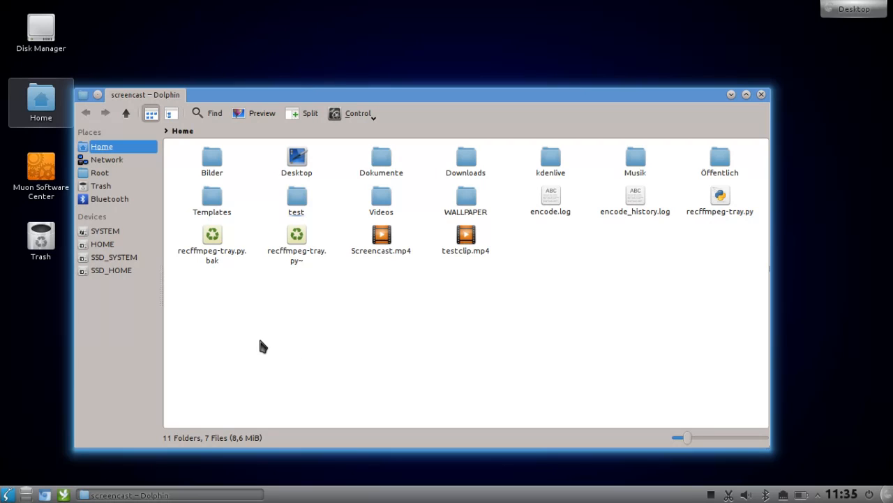
{"action": "mouse_move", "coordinate": [377, 166]}
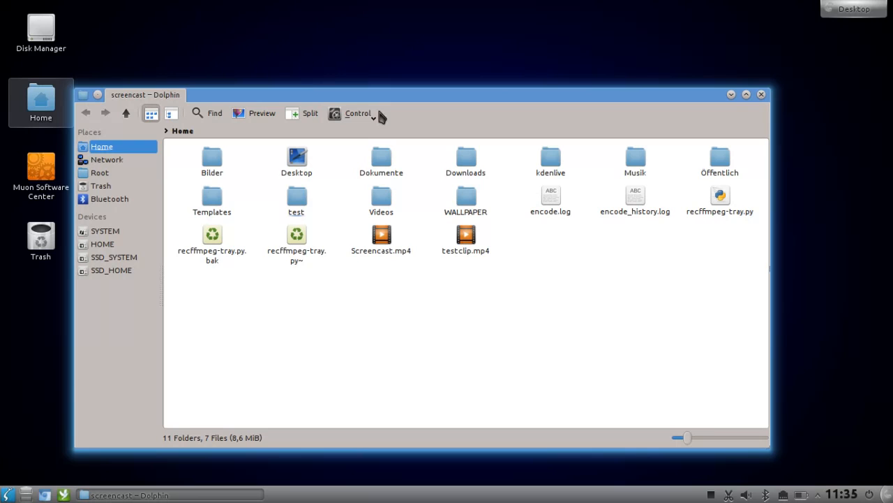
Show star ratings beneath every item and give recffmpeg-tray.py a rating
{"action": "left_click", "coordinate": [358, 113]}
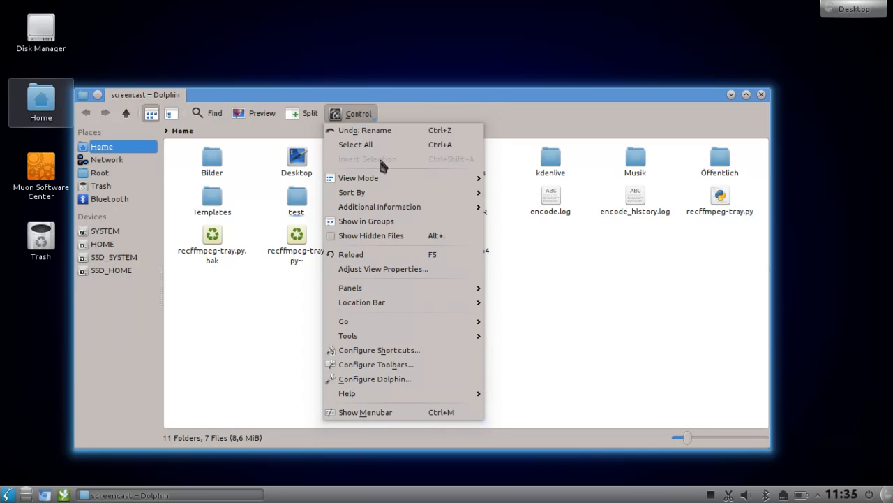
{"action": "mouse_move", "coordinate": [380, 206]}
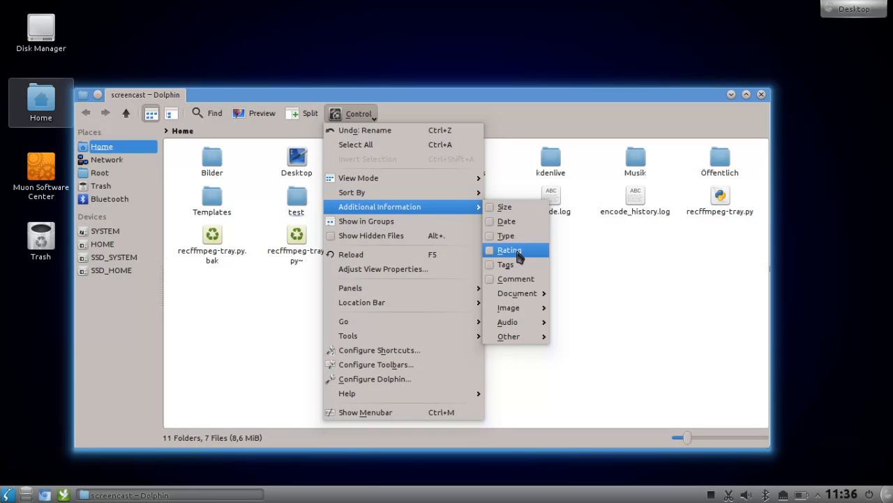
{"action": "left_click", "coordinate": [509, 250]}
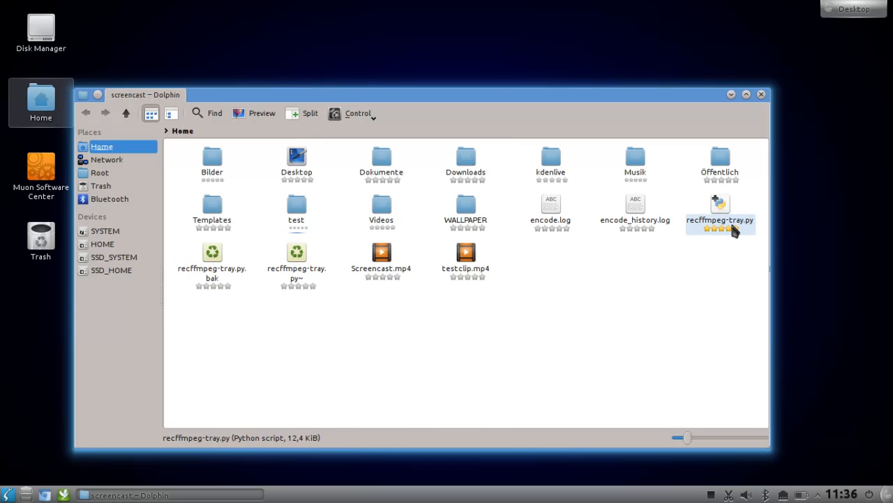
{"action": "mouse_move", "coordinate": [734, 231]}
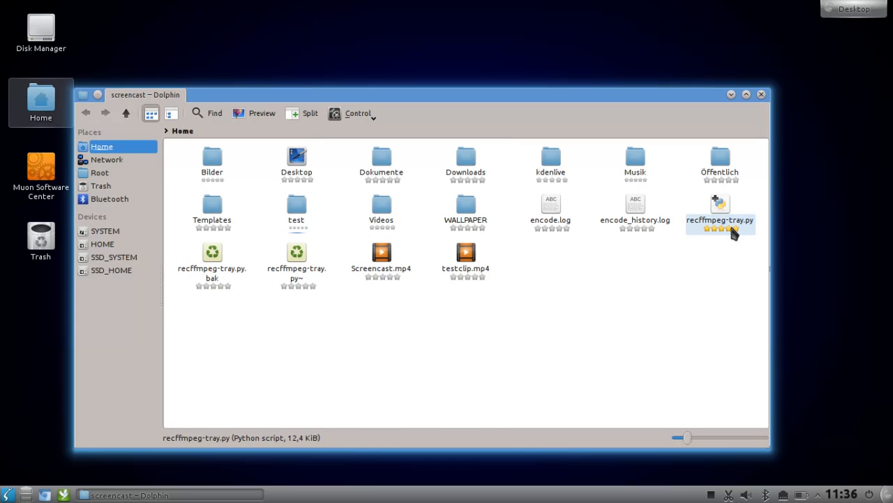
{"action": "left_click", "coordinate": [649, 310]}
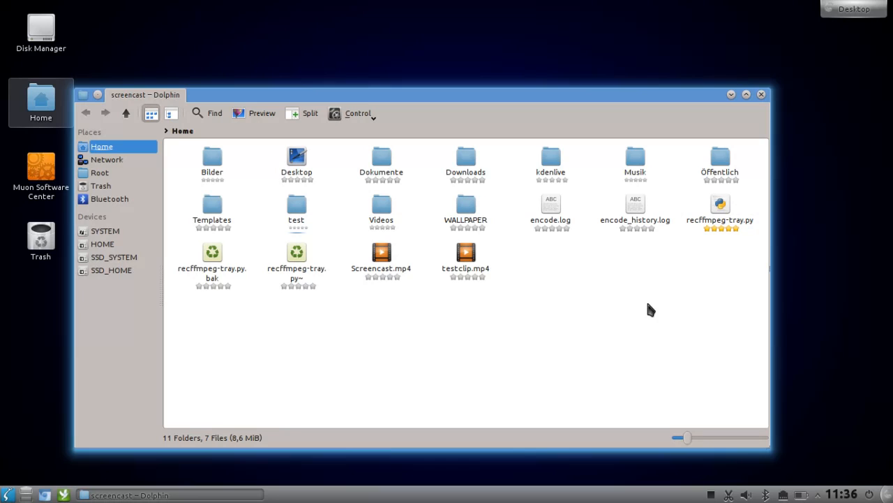
{"action": "left_click", "coordinate": [720, 206]}
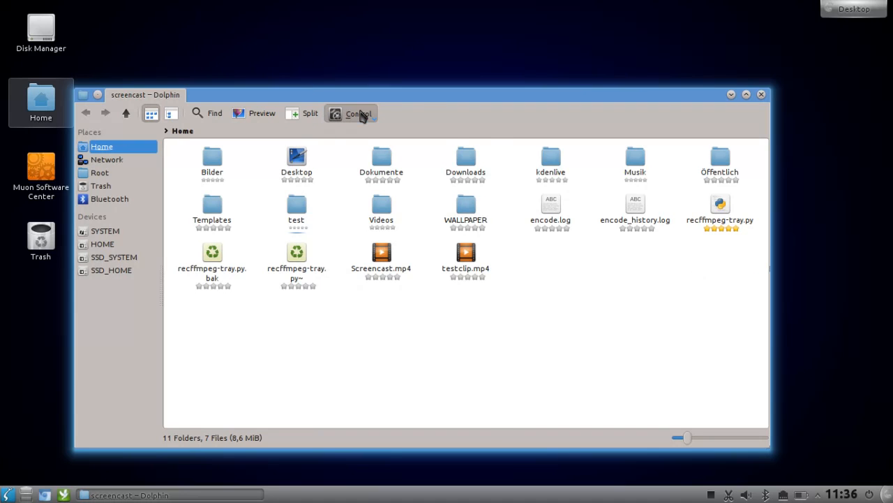
Show document word counts beneath every item via Additional Information
{"action": "left_click", "coordinate": [357, 113]}
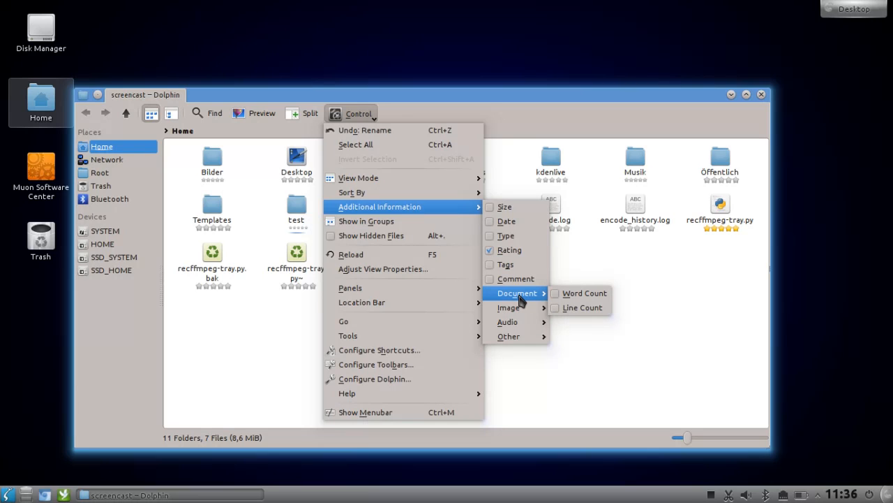
{"action": "left_click", "coordinate": [564, 324]}
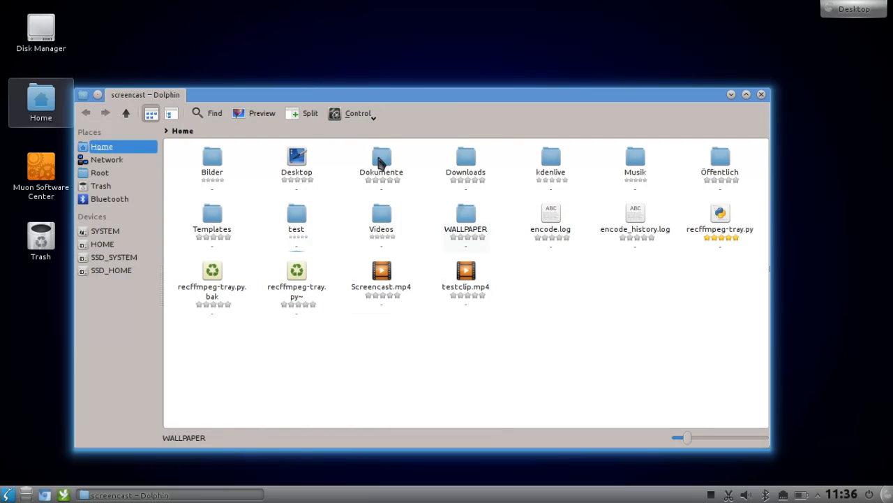
{"action": "left_click", "coordinate": [358, 114]}
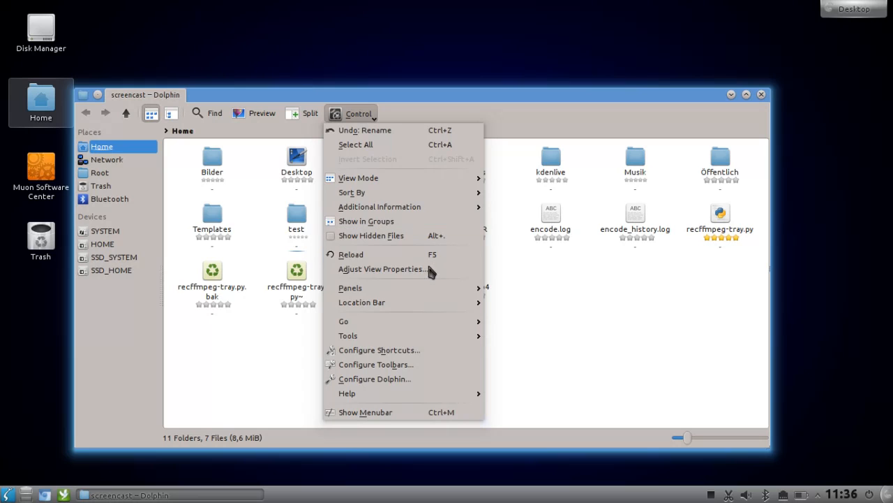
{"action": "mouse_move", "coordinate": [380, 206]}
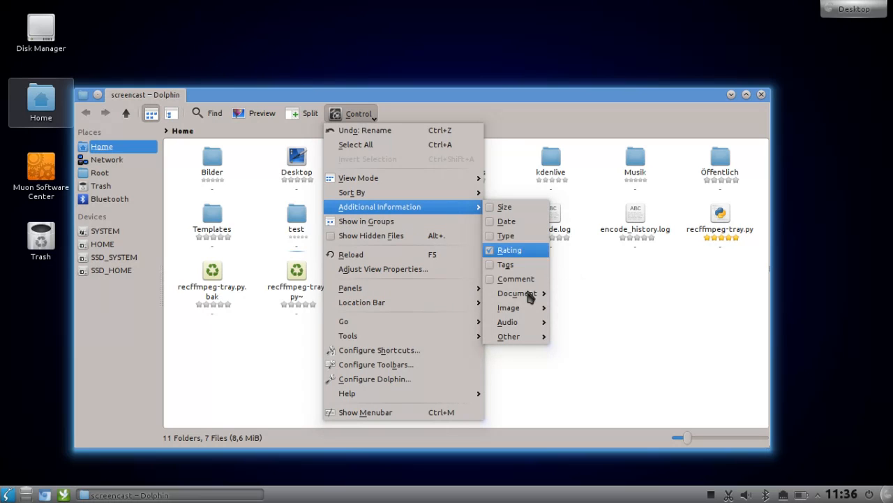
{"action": "mouse_move", "coordinate": [508, 307]}
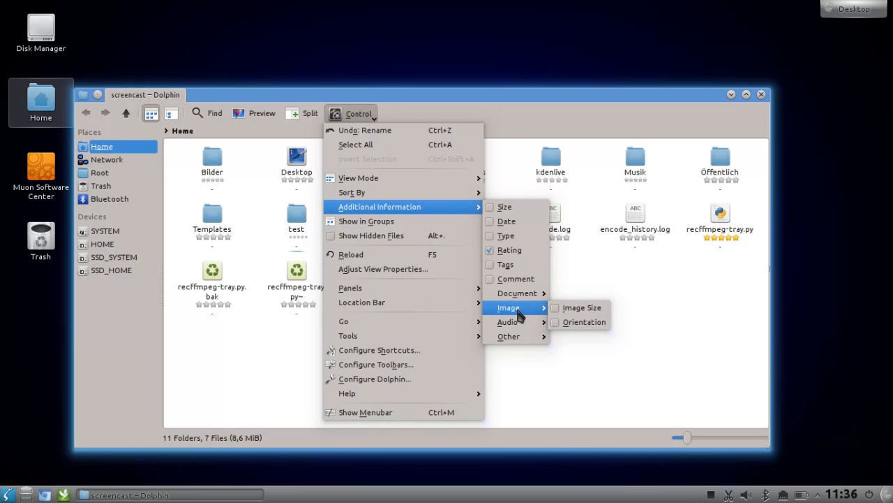
{"action": "mouse_move", "coordinate": [508, 321]}
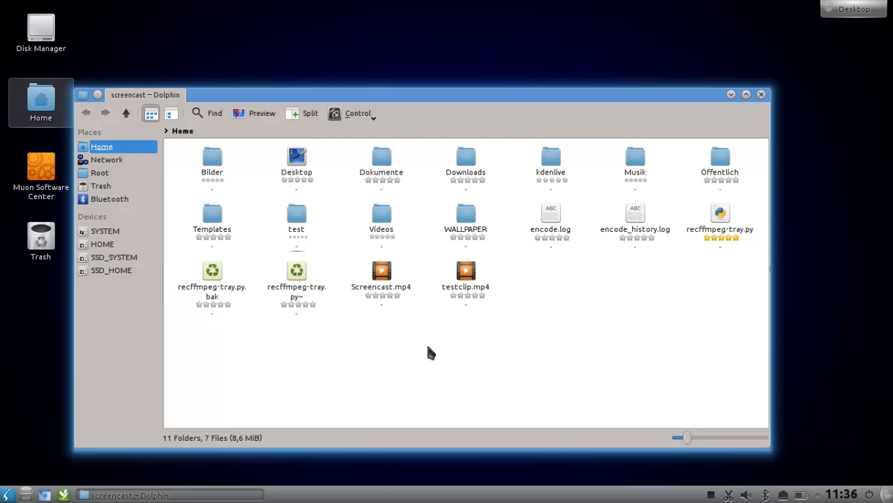
Bring up the context actions for testclip.mp4 to rate it
{"action": "right_click", "coordinate": [466, 279]}
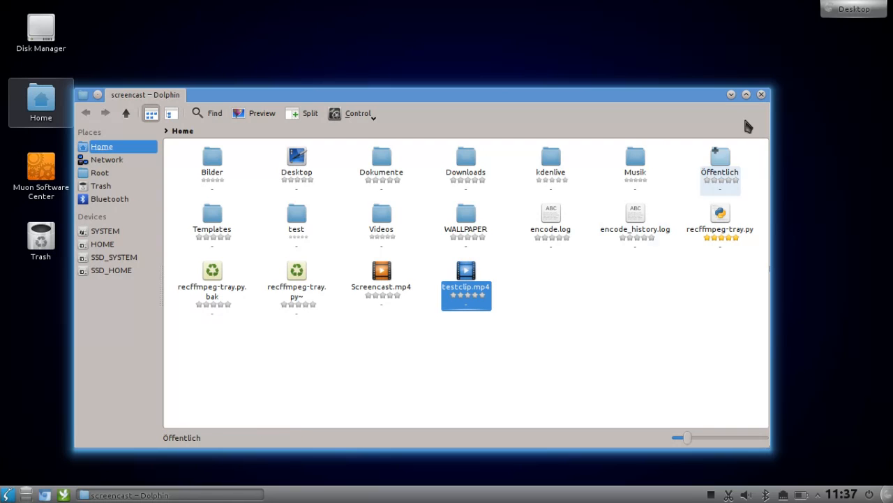
Close Dolphin and open the activity manager from the desktop toolbox
{"action": "left_click", "coordinate": [761, 95]}
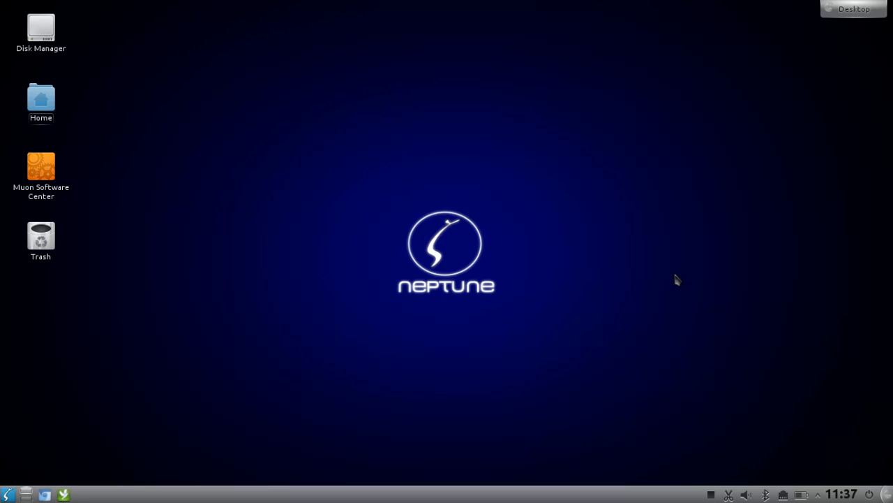
{"action": "left_click", "coordinate": [852, 8]}
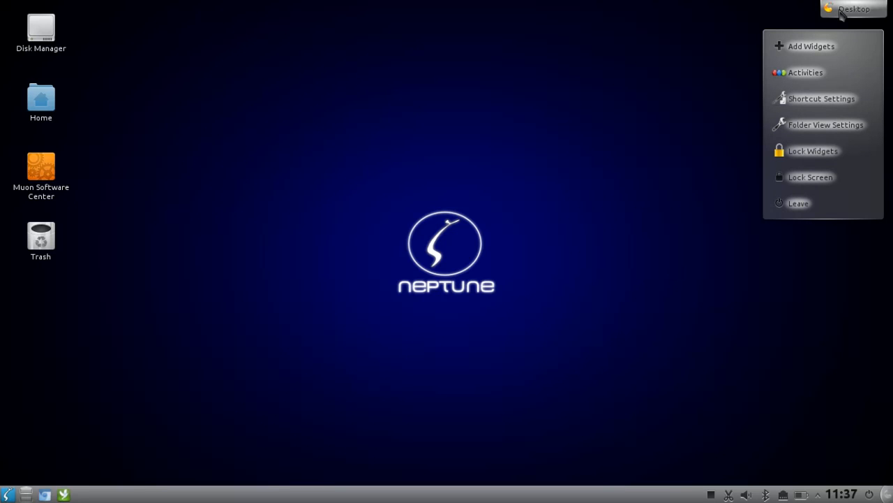
{"action": "mouse_move", "coordinate": [822, 72]}
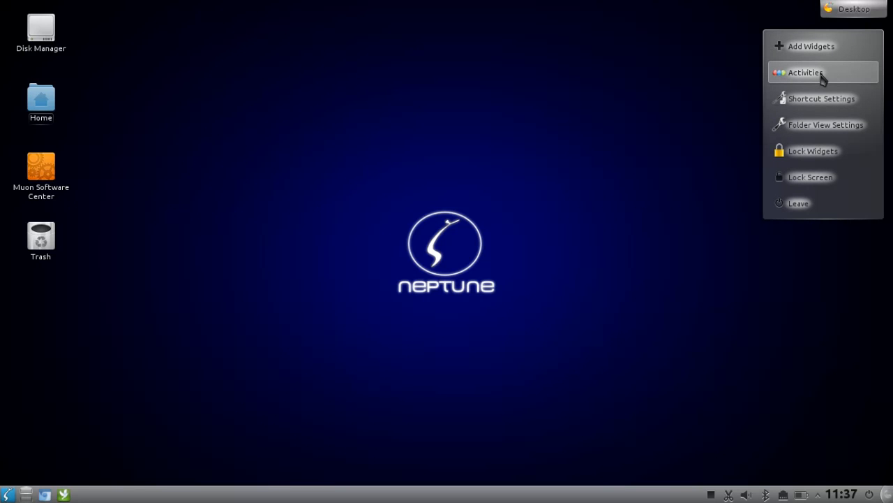
{"action": "left_click", "coordinate": [806, 73]}
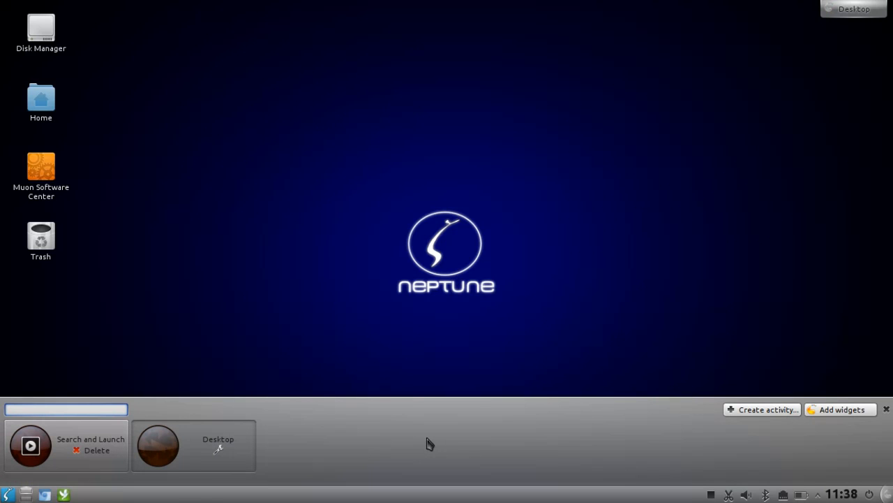
{"action": "mouse_move", "coordinate": [352, 455]}
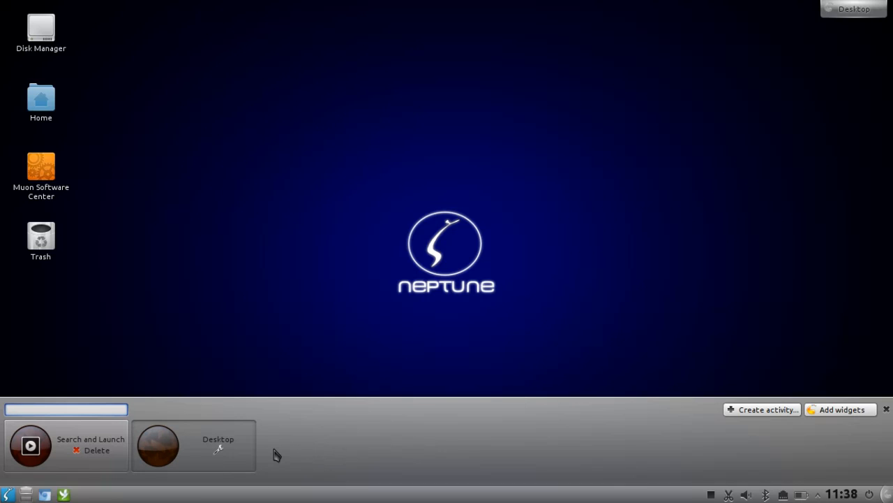
{"action": "mouse_move", "coordinate": [305, 450]}
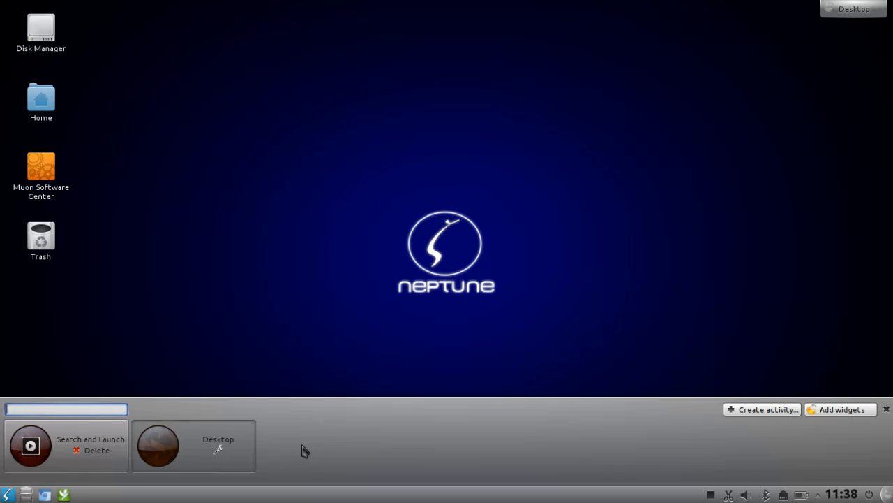
{"action": "mouse_move", "coordinate": [318, 453]}
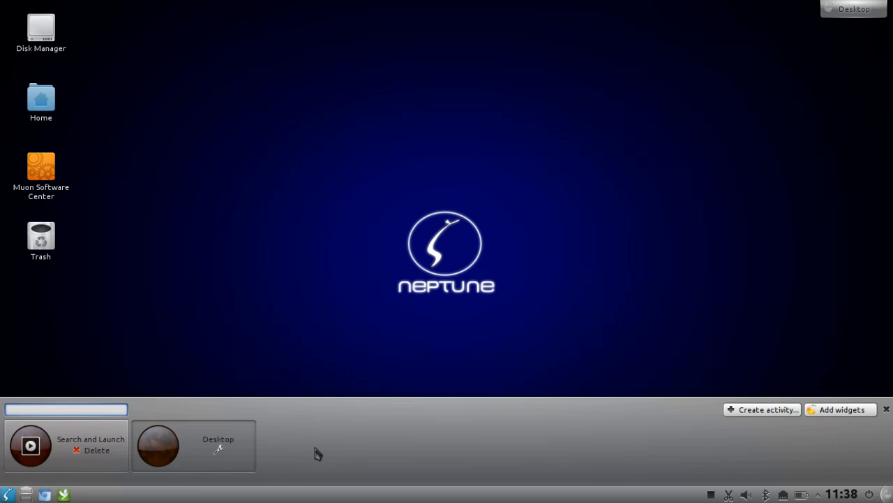
{"action": "mouse_move", "coordinate": [306, 455]}
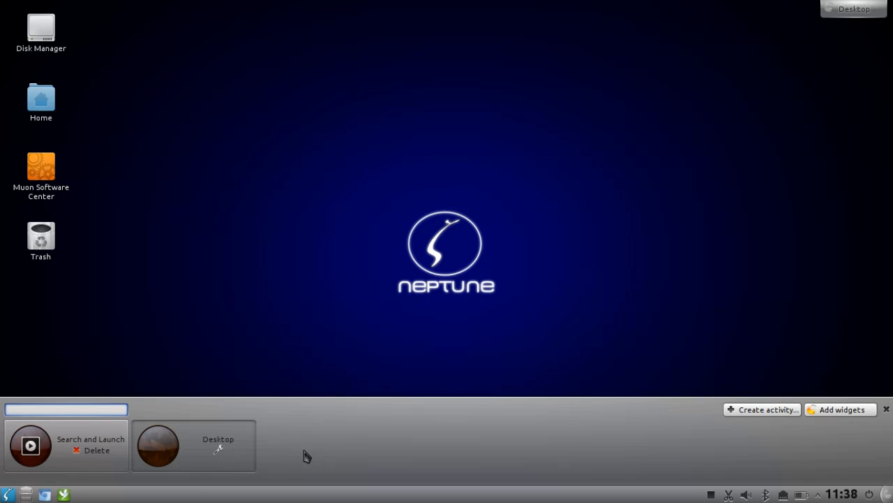
{"action": "mouse_move", "coordinate": [298, 457]}
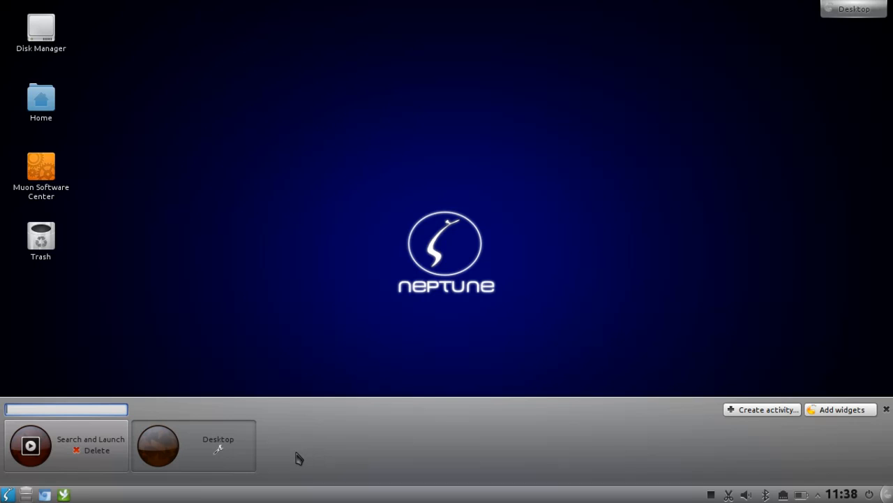
{"action": "mouse_move", "coordinate": [221, 453]}
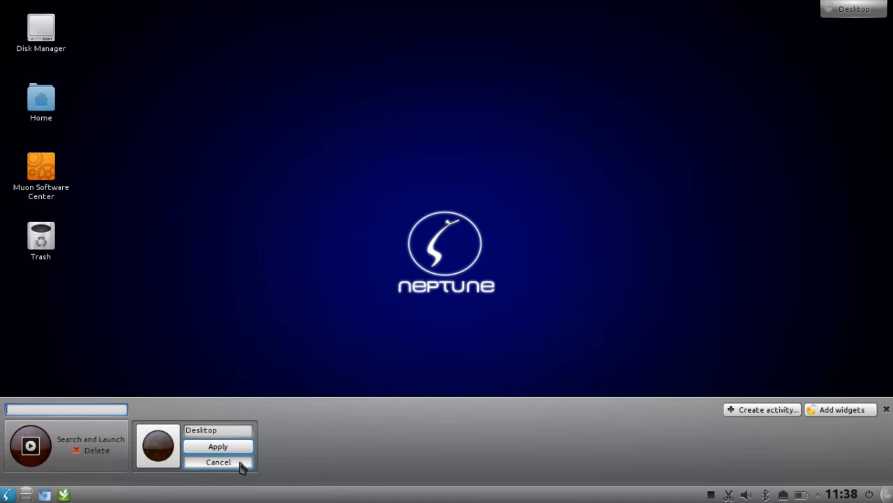
Cancel editing the Desktop activity, leaving it unchanged
{"action": "left_click", "coordinate": [217, 461]}
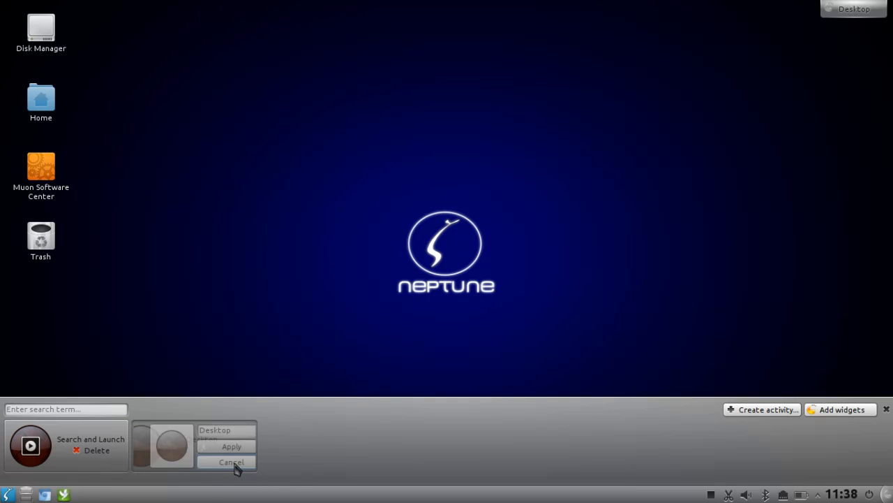
{"action": "left_click", "coordinate": [232, 460]}
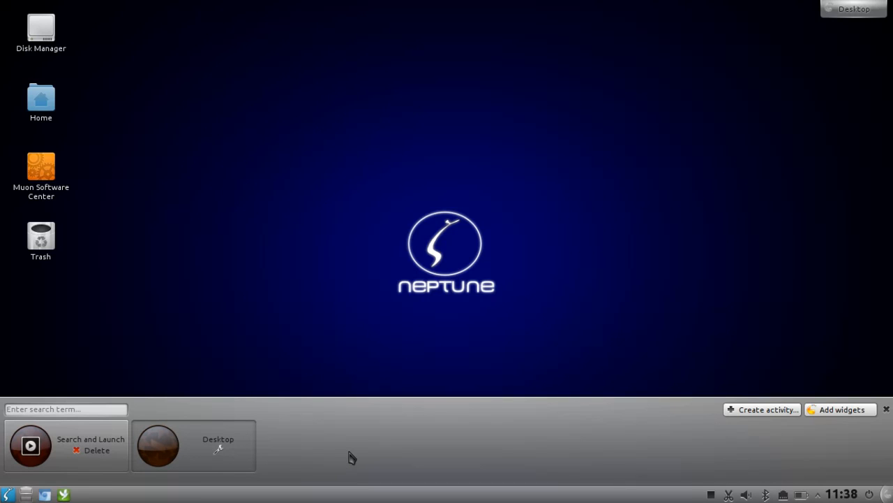
{"action": "mouse_move", "coordinate": [810, 419]}
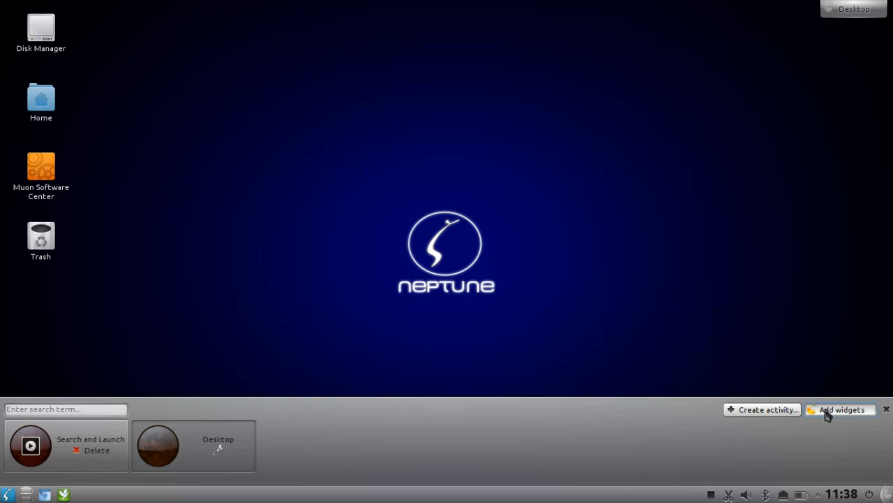
Add an Analog Clock widget to the desktop's upper right from the widget browser
{"action": "left_click", "coordinate": [840, 409]}
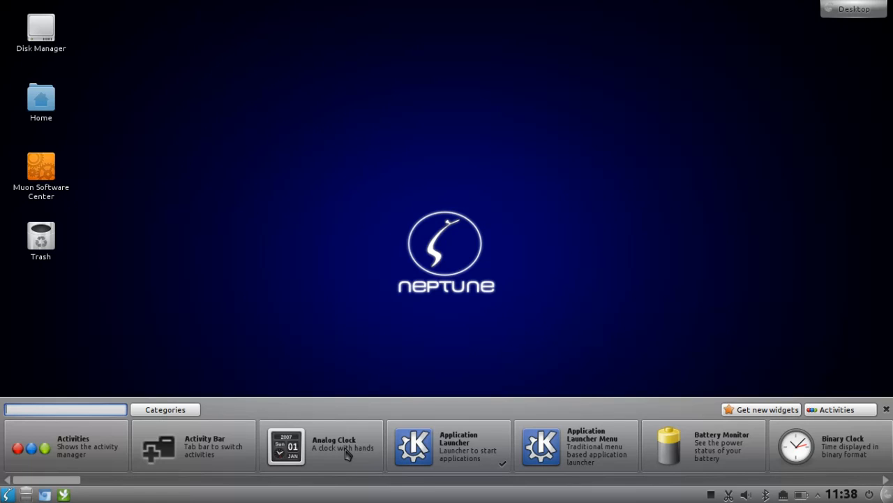
{"action": "mouse_move", "coordinate": [305, 454]}
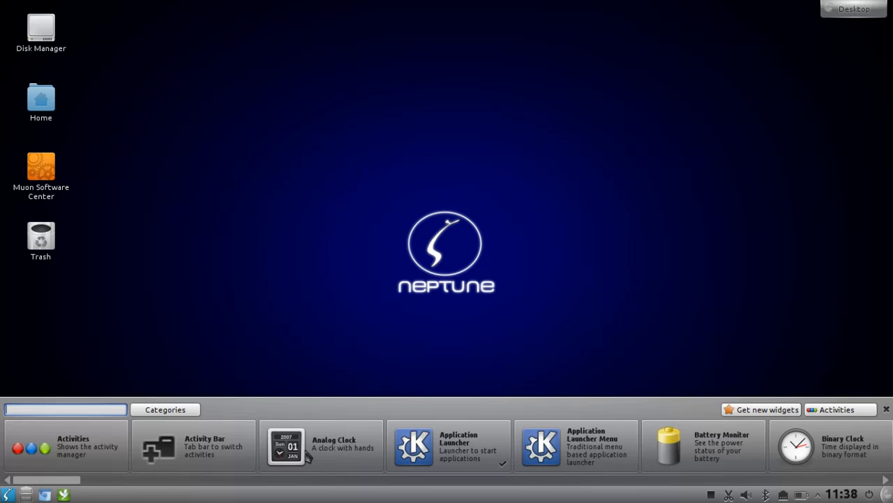
{"action": "mouse_move", "coordinate": [453, 144]}
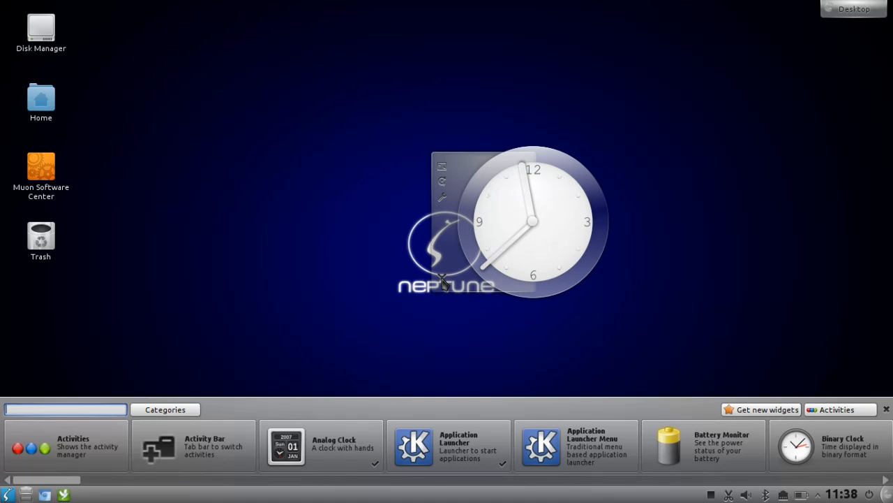
{"action": "left_click_drag", "start_coordinate": [533, 220], "coordinate": [594, 111]}
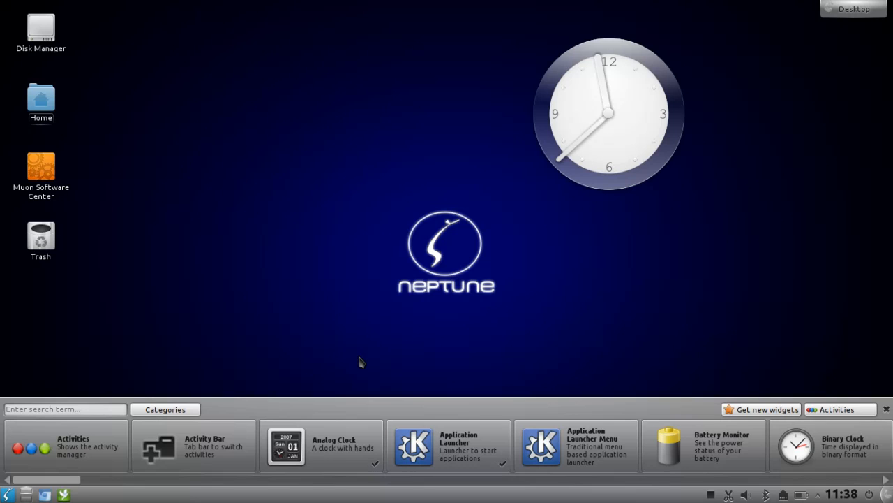
{"action": "left_click", "coordinate": [64, 409]}
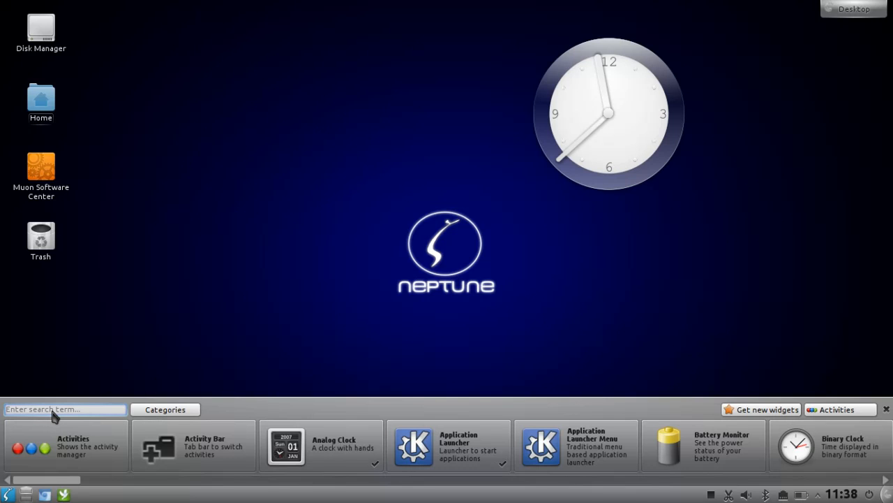
{"action": "left_click", "coordinate": [64, 409]}
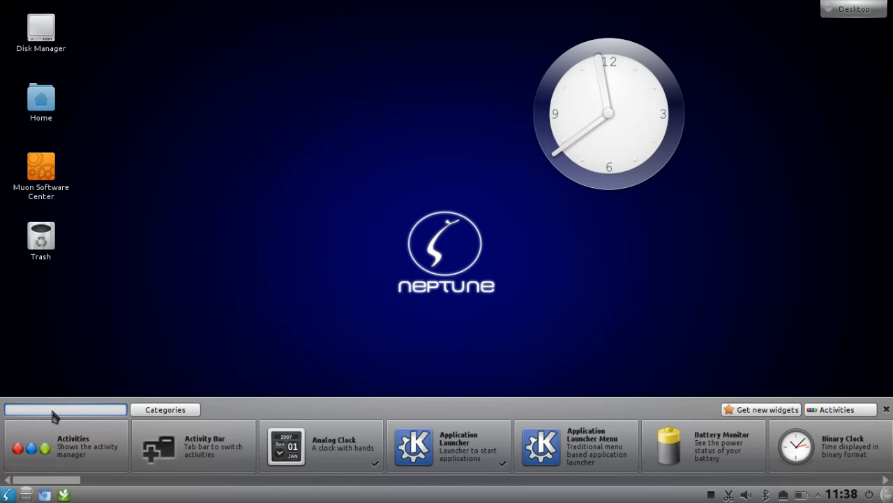
{"action": "mouse_move", "coordinate": [608, 405]}
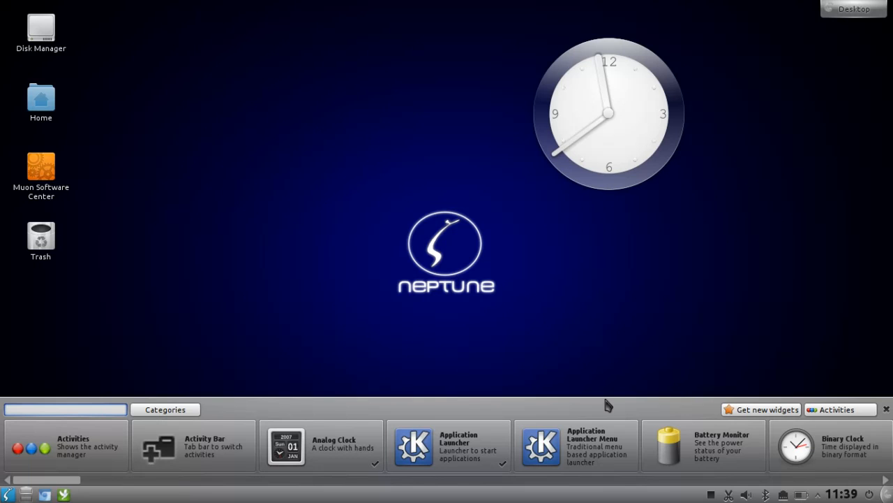
{"action": "left_click", "coordinate": [885, 408]}
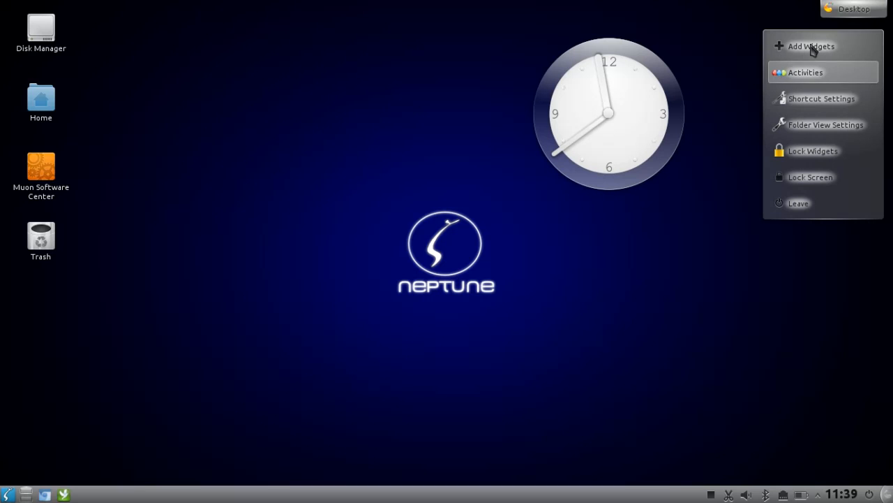
{"action": "left_click", "coordinate": [811, 46]}
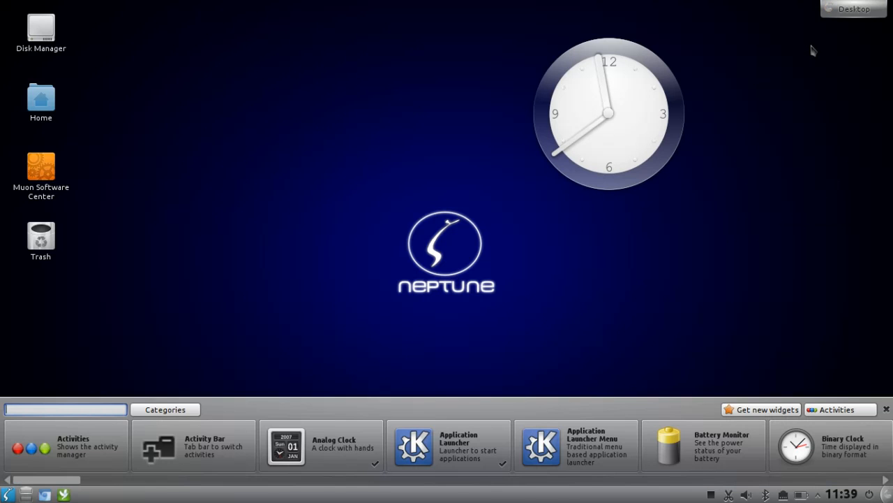
{"action": "type", "text": "clock"}
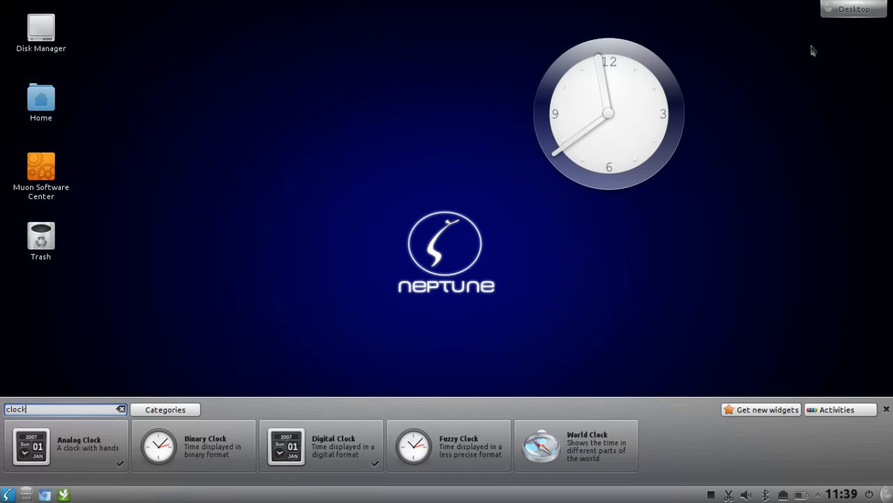
{"action": "mouse_move", "coordinate": [506, 274]}
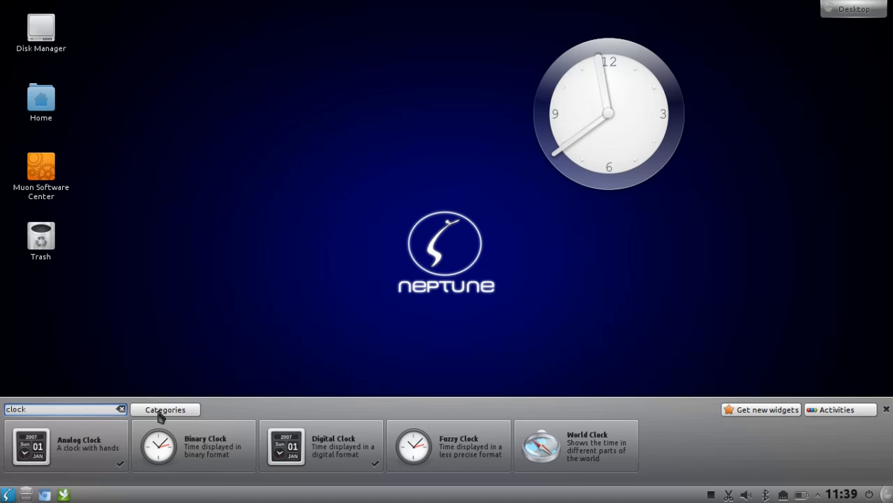
{"action": "left_click", "coordinate": [165, 409]}
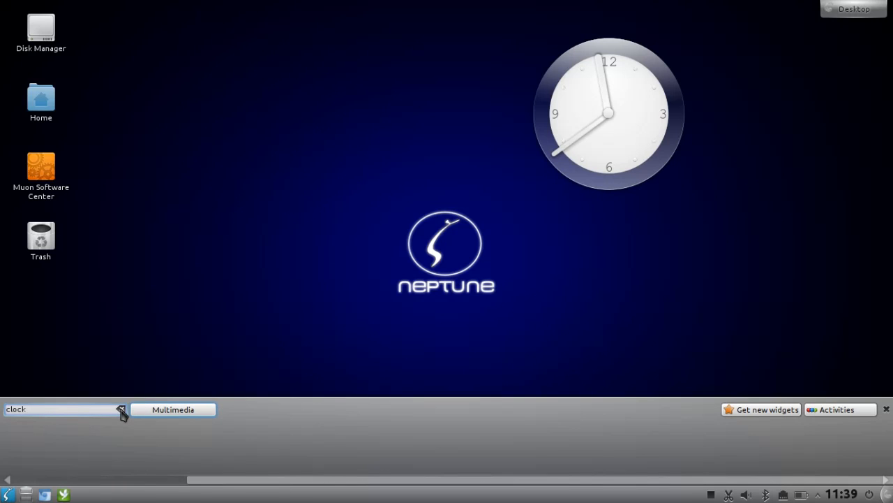
{"action": "left_click", "coordinate": [121, 409]}
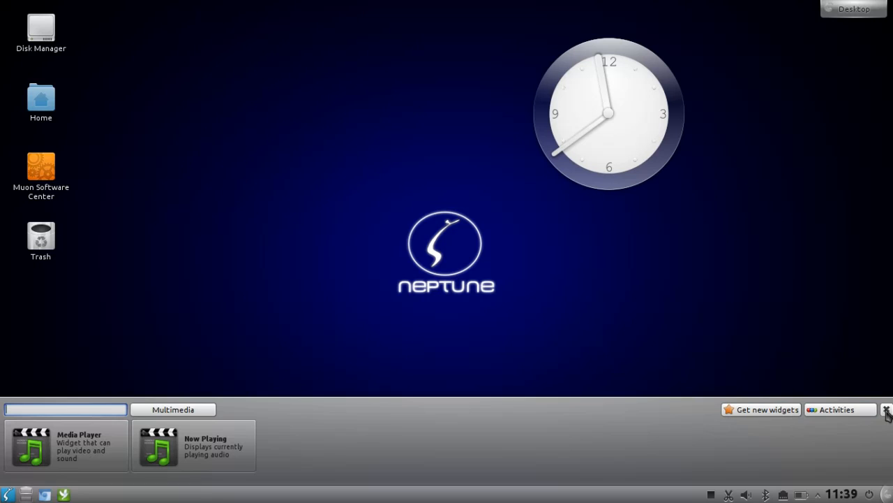
{"action": "left_click", "coordinate": [888, 409]}
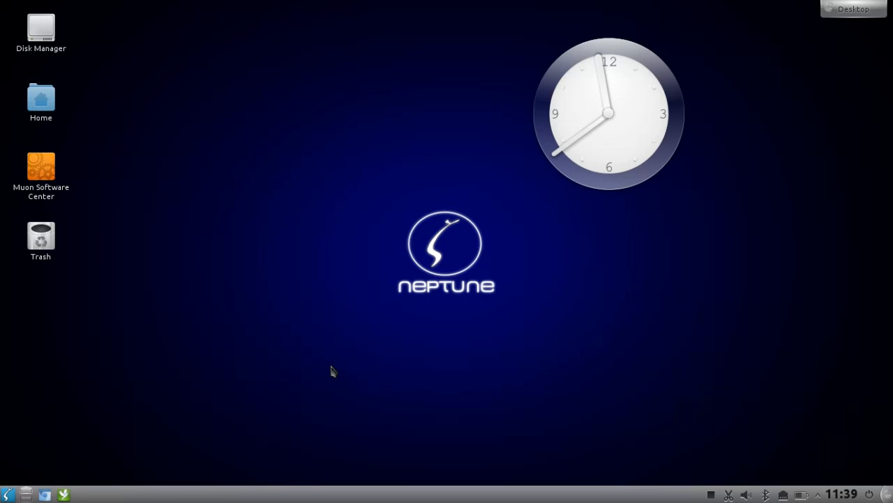
{"action": "mouse_move", "coordinate": [2, 464]}
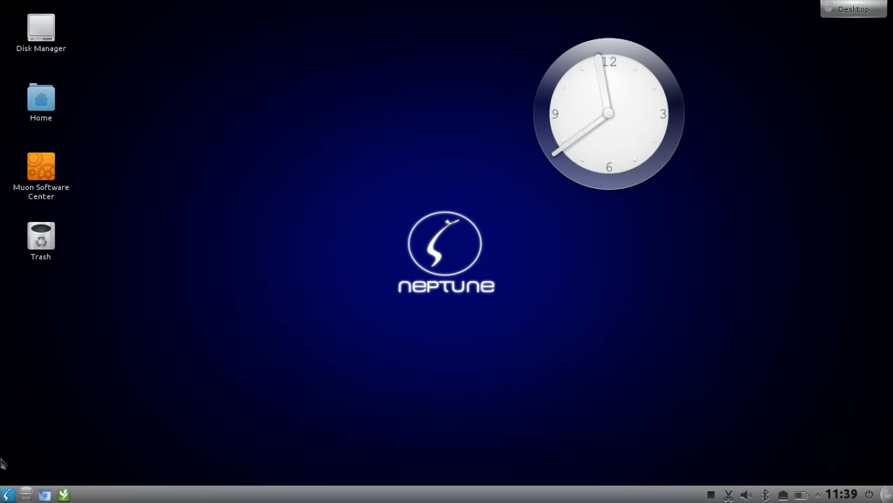
Launch System Settings and go to Window Behavior > Task Switcher
{"action": "left_click", "coordinate": [8, 494]}
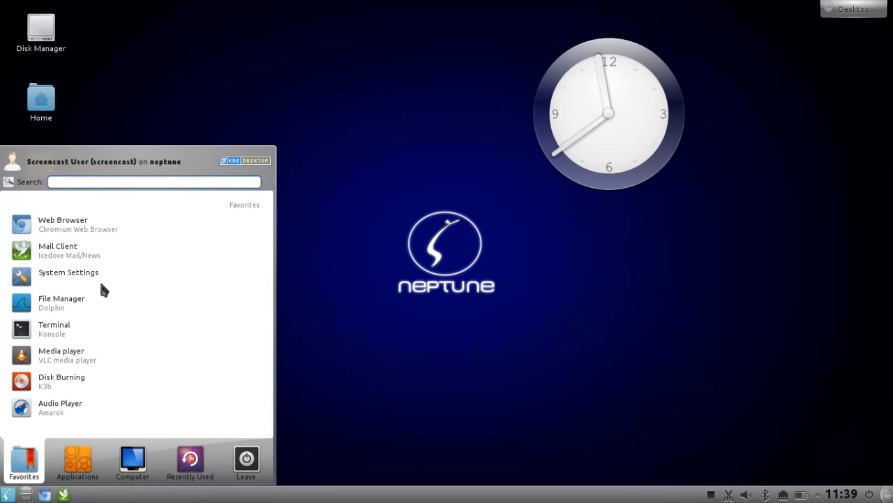
{"action": "left_click", "coordinate": [69, 270]}
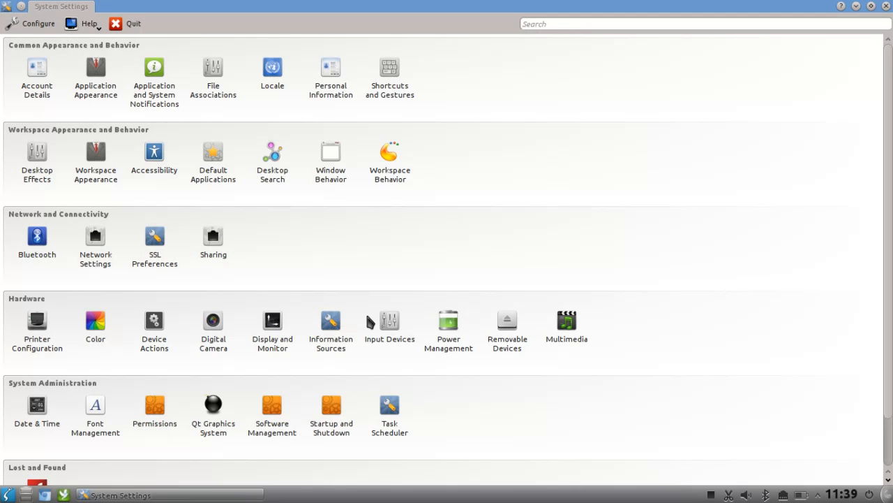
{"action": "left_click", "coordinate": [329, 156]}
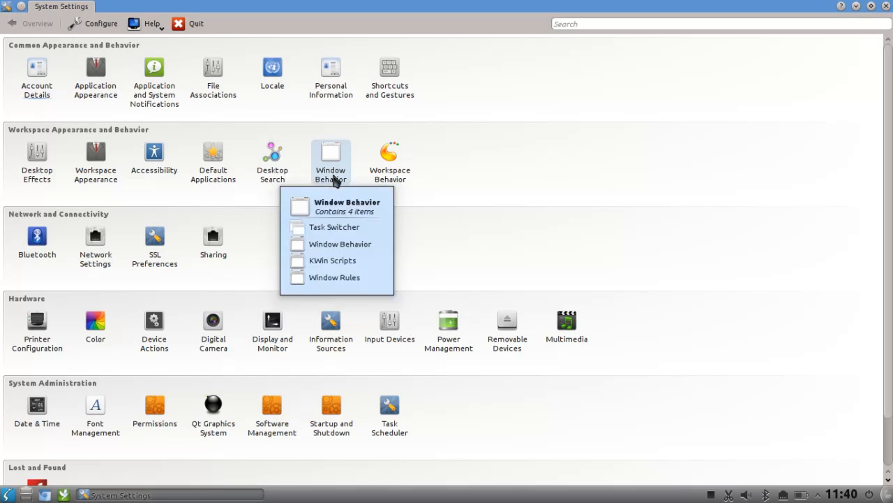
{"action": "left_click", "coordinate": [335, 226]}
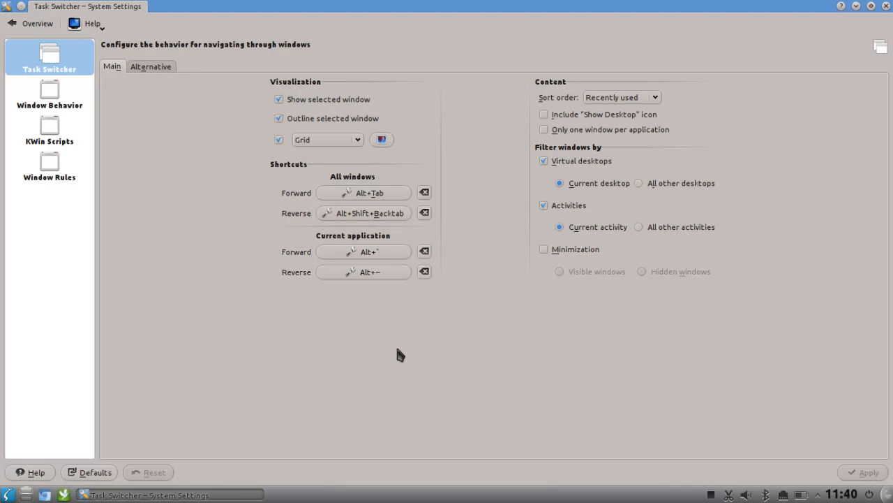
{"action": "mouse_move", "coordinate": [439, 349]}
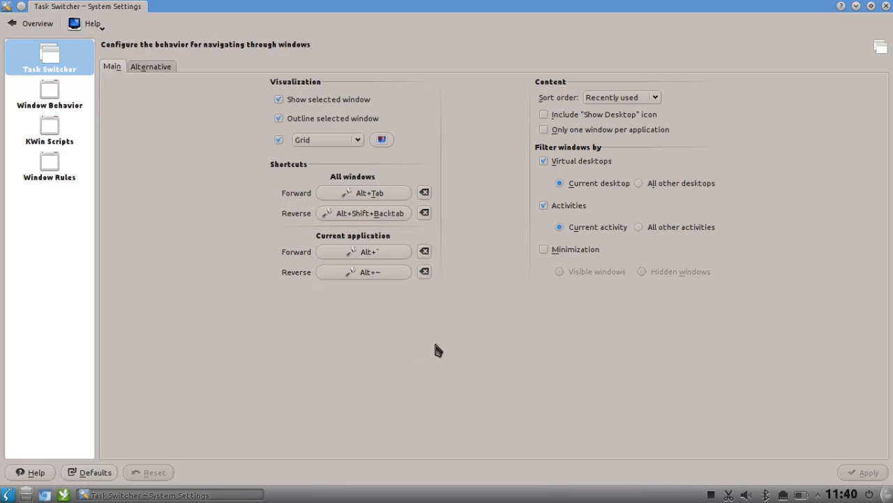
{"action": "mouse_move", "coordinate": [396, 230]}
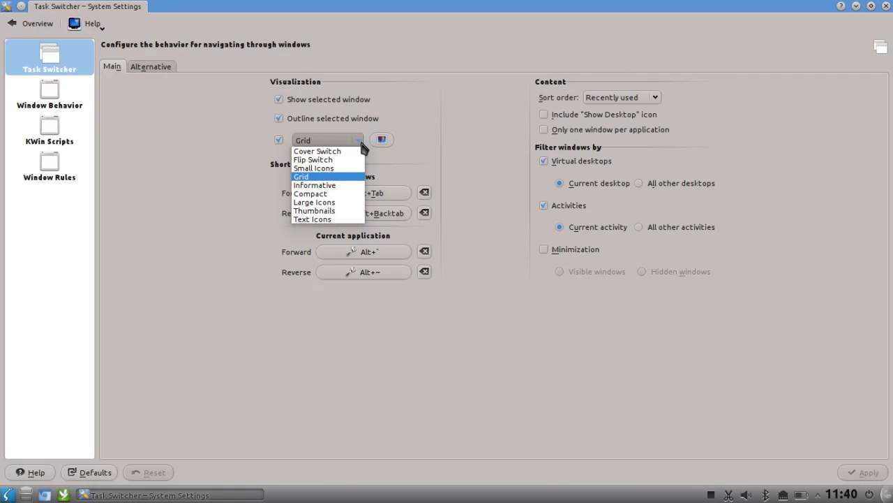
Try Cover Switch and Grid visualizations, ending on Flip Switch
{"action": "left_click", "coordinate": [317, 151]}
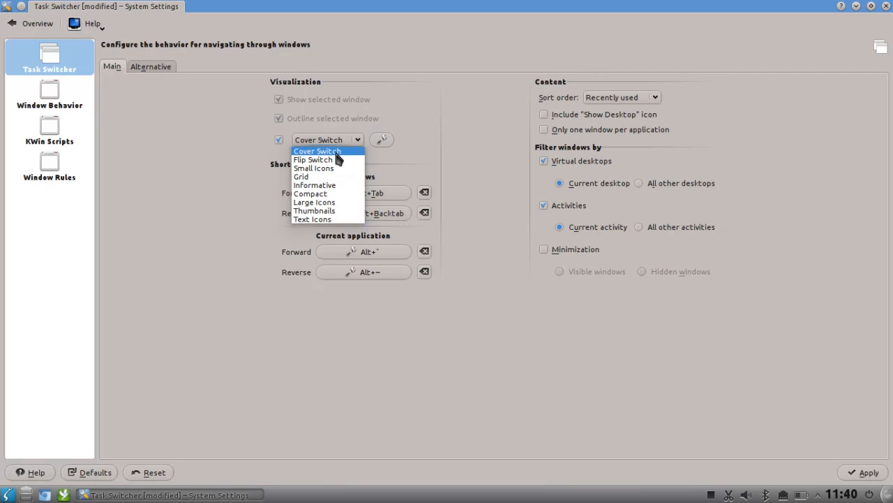
{"action": "left_click", "coordinate": [318, 151]}
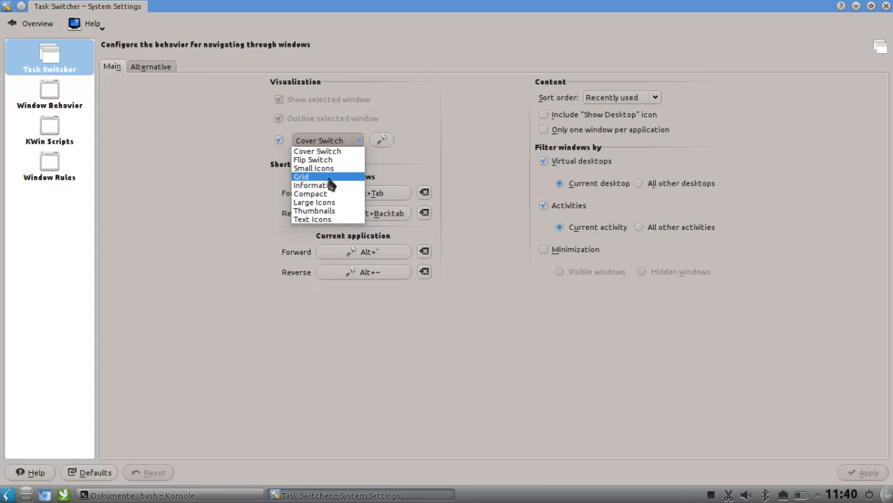
{"action": "left_click", "coordinate": [302, 176]}
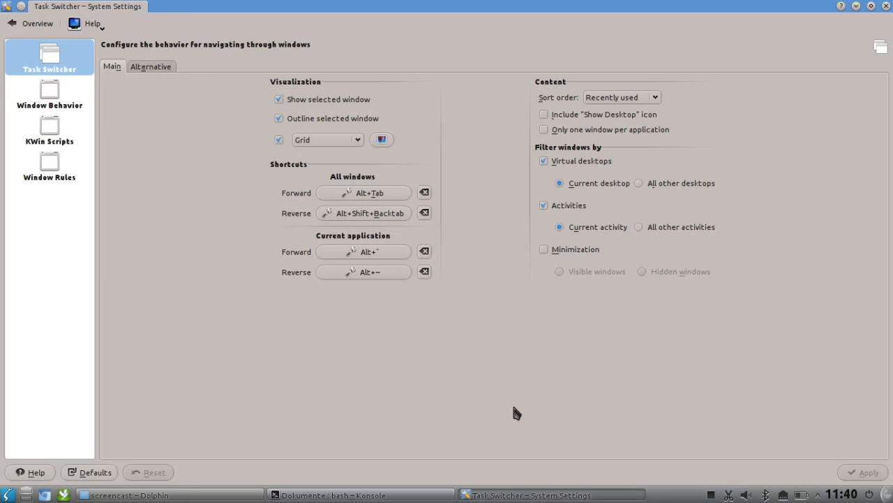
{"action": "left_click", "coordinate": [327, 140]}
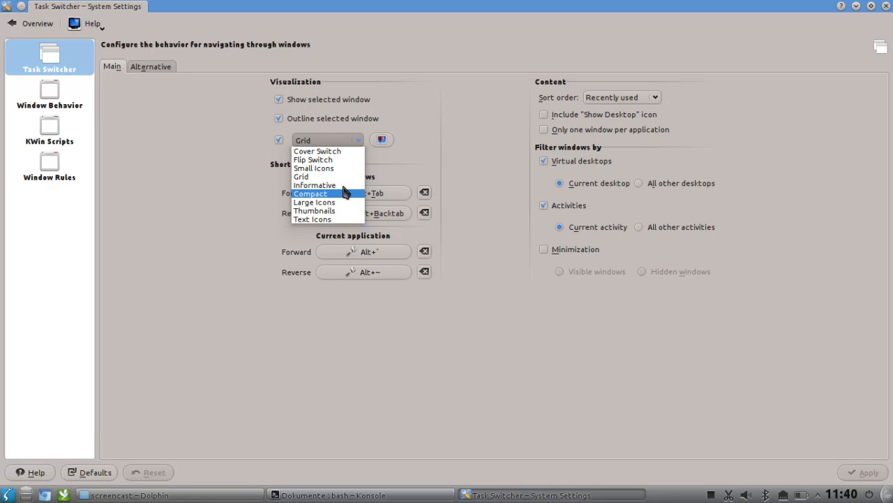
{"action": "mouse_move", "coordinate": [342, 201]}
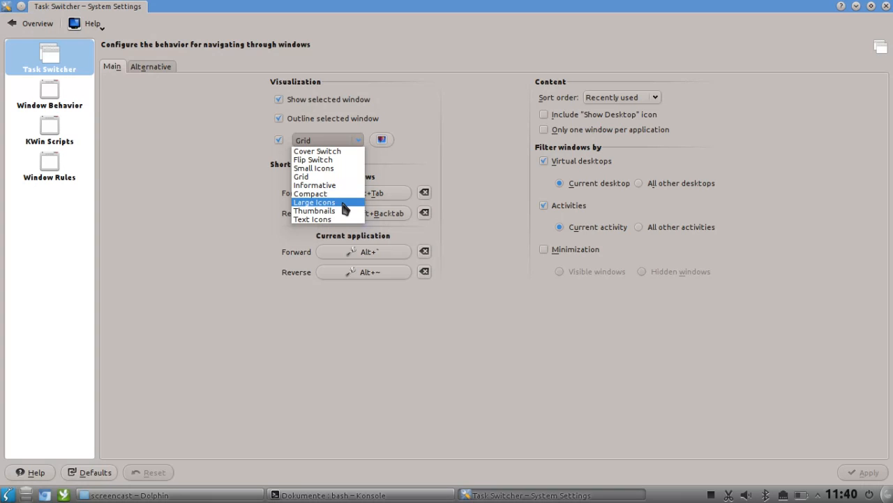
{"action": "mouse_move", "coordinate": [337, 168]}
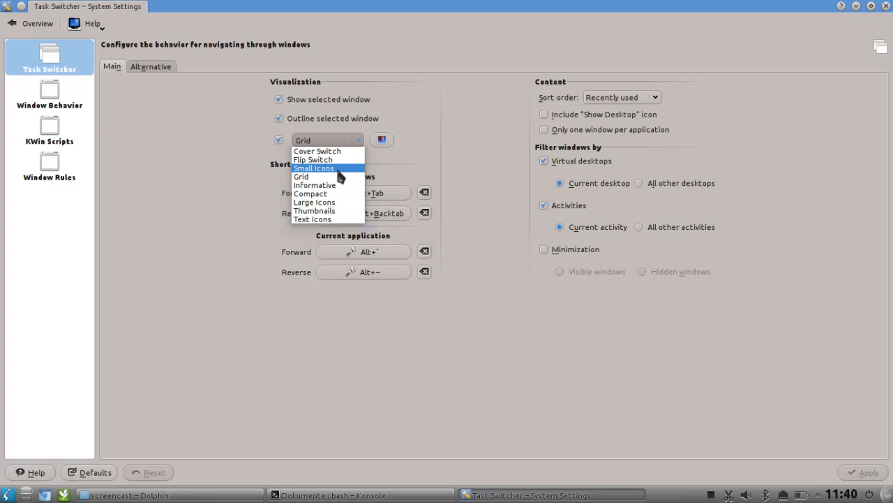
{"action": "left_click", "coordinate": [313, 159]}
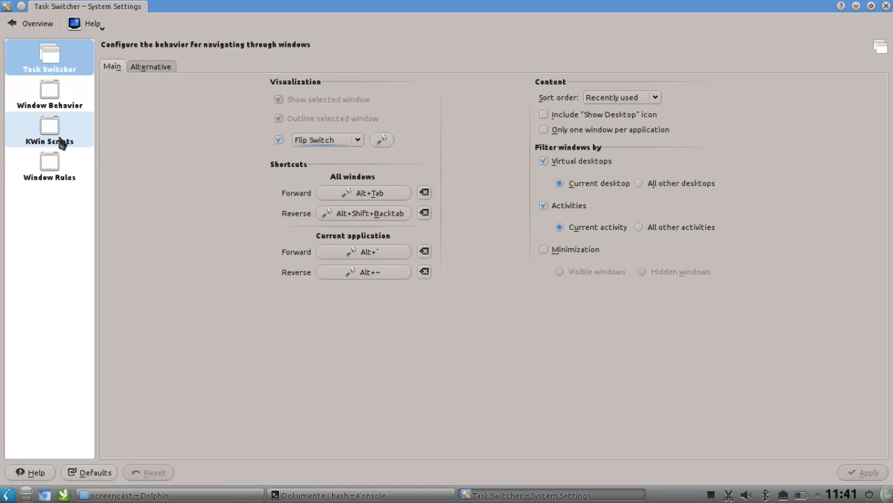
Review the KWin Scripts page, select Video Wall, then close System Settings
{"action": "left_click", "coordinate": [49, 129]}
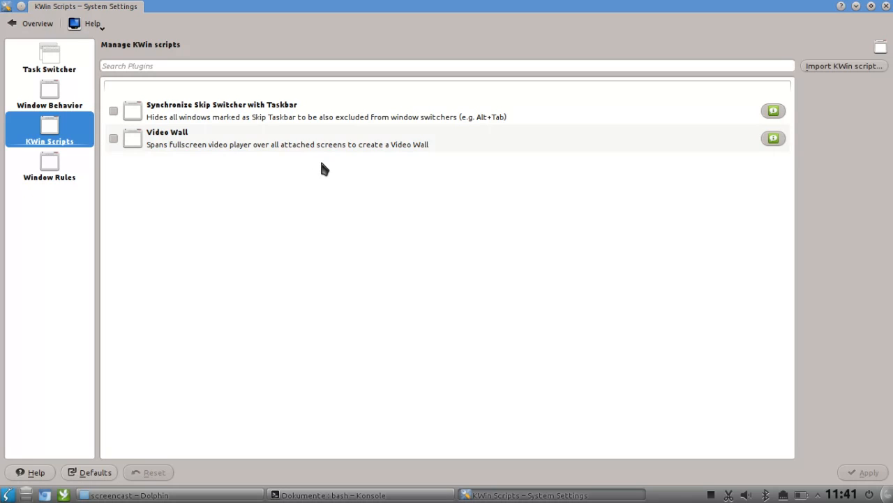
{"action": "left_click", "coordinate": [286, 138]}
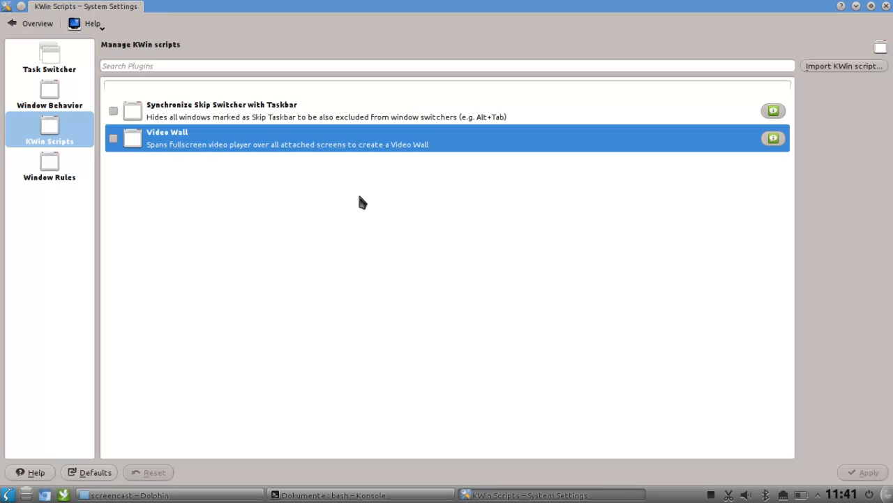
{"action": "mouse_move", "coordinate": [826, 76]}
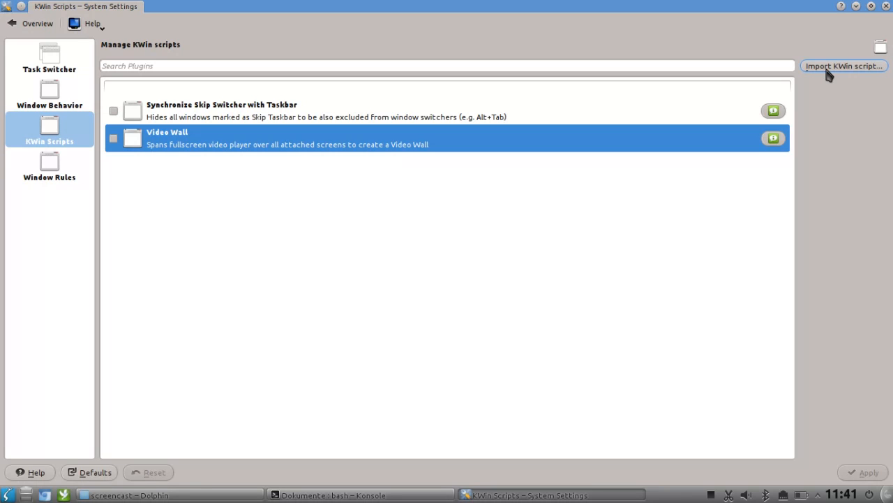
{"action": "mouse_move", "coordinate": [851, 84]}
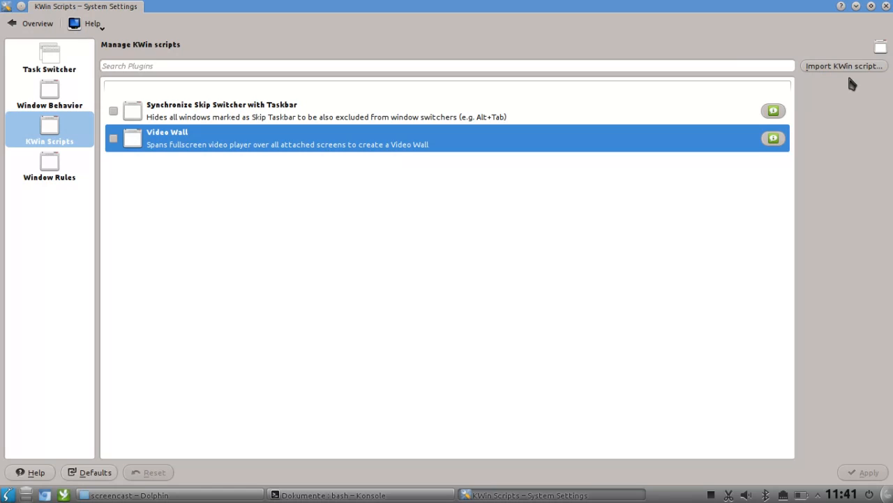
{"action": "mouse_move", "coordinate": [831, 155]}
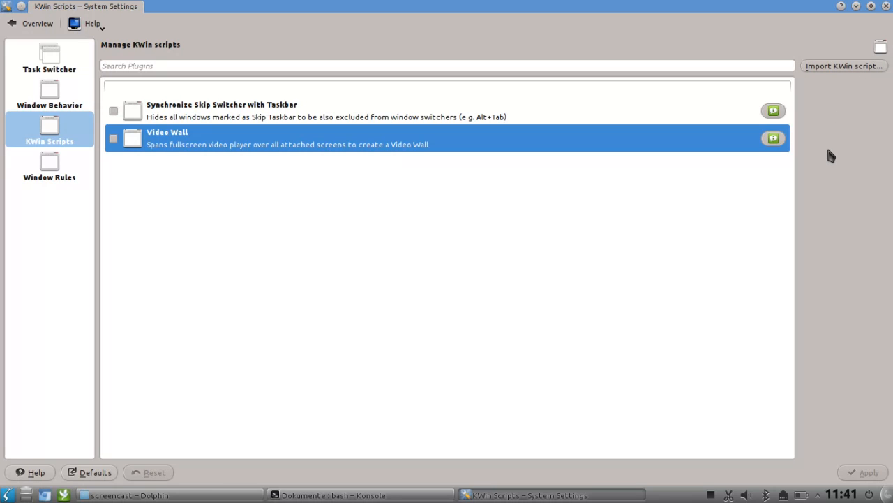
{"action": "mouse_move", "coordinate": [427, 240]}
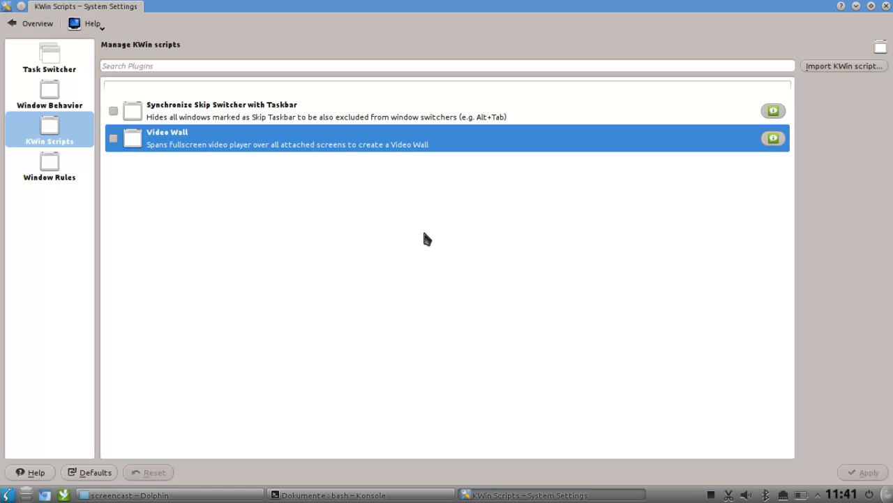
{"action": "mouse_move", "coordinate": [235, 244]}
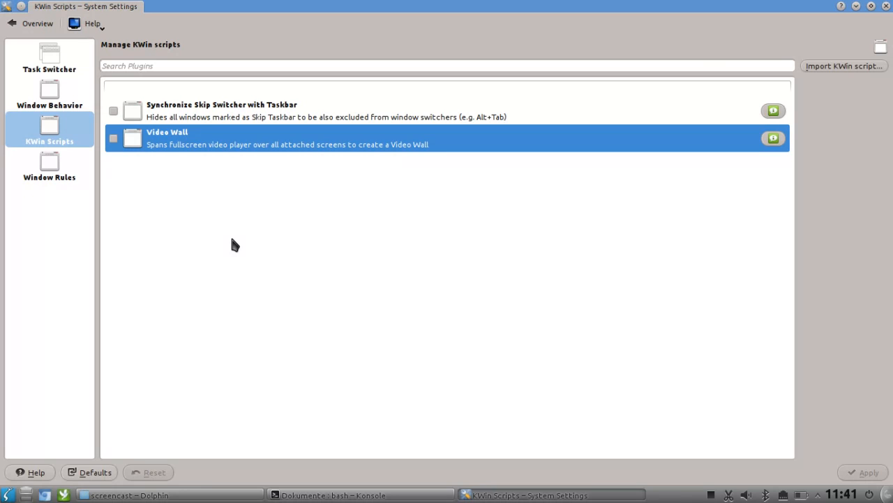
{"action": "mouse_move", "coordinate": [282, 279]}
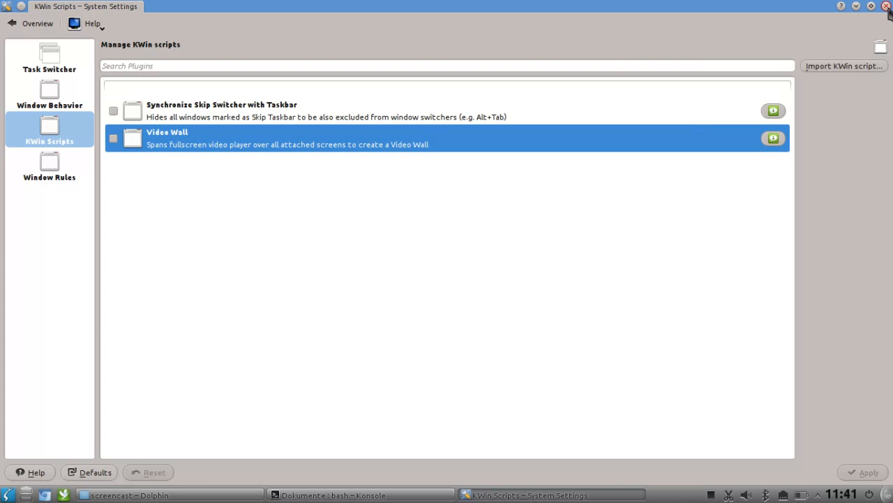
{"action": "left_click", "coordinate": [888, 5]}
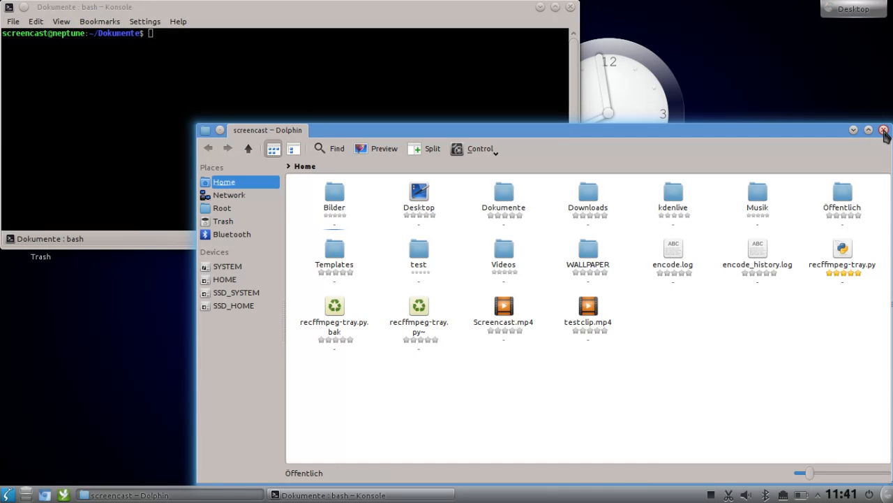
Close Dolphin and the second Konsole window, then reopen the Home folder
{"action": "left_click", "coordinate": [885, 131]}
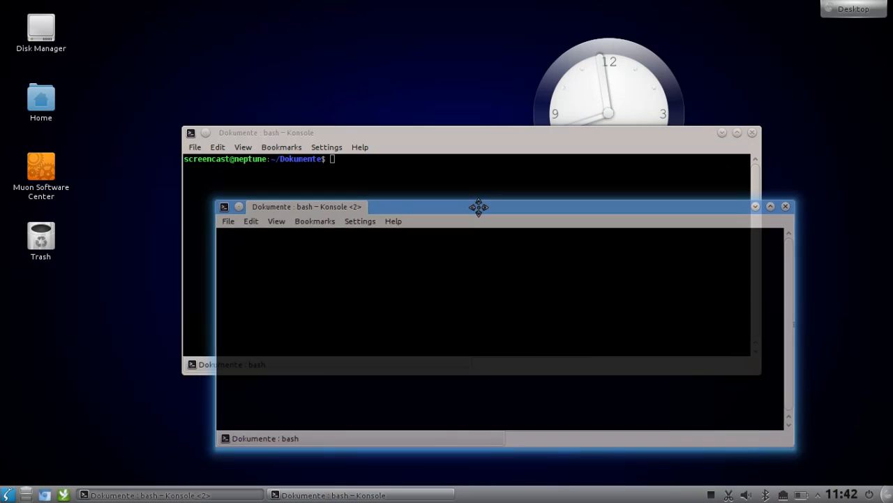
{"action": "left_click_drag", "start_coordinate": [479, 207], "coordinate": [479, 204]}
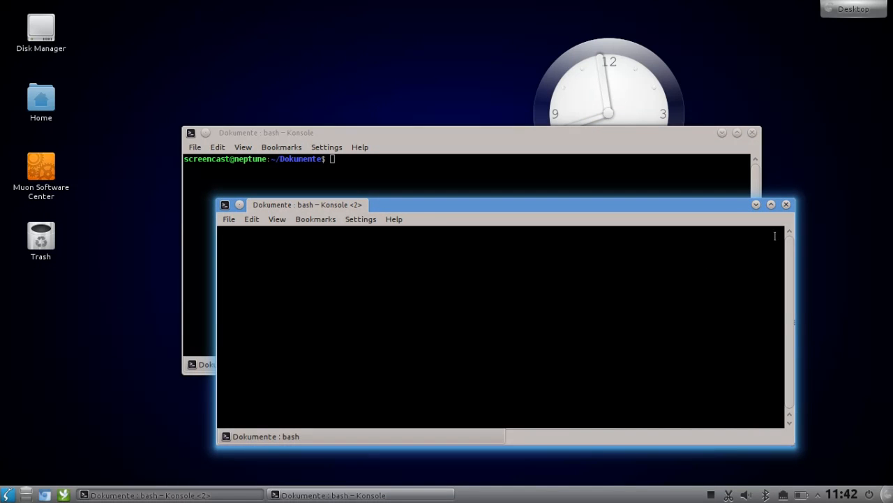
{"action": "mouse_move", "coordinate": [787, 204]}
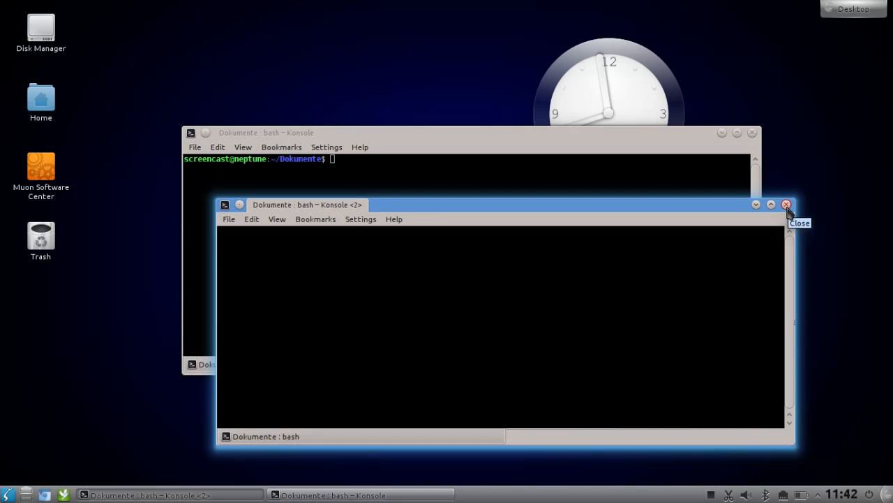
{"action": "left_click", "coordinate": [787, 204]}
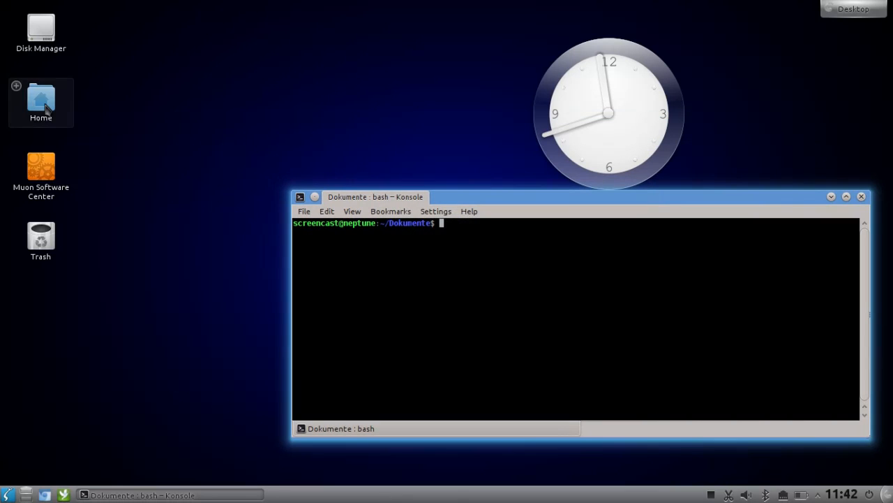
{"action": "double_click", "coordinate": [40, 98]}
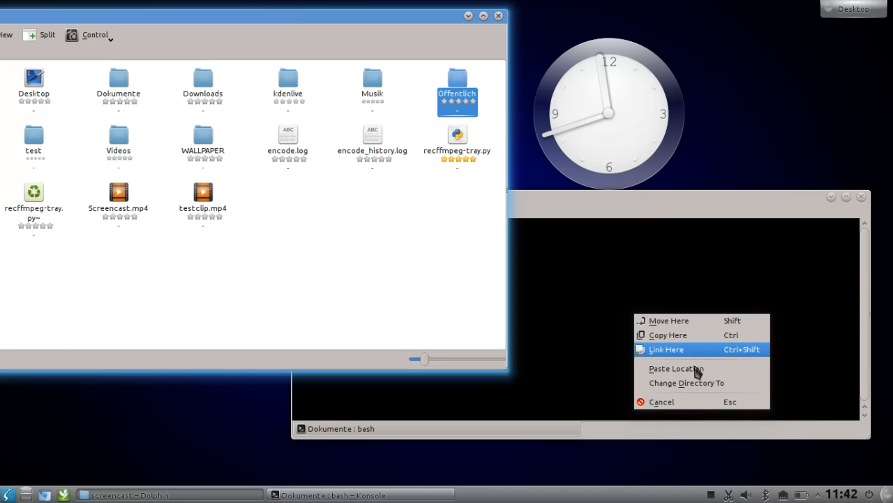
{"action": "mouse_move", "coordinate": [691, 383]}
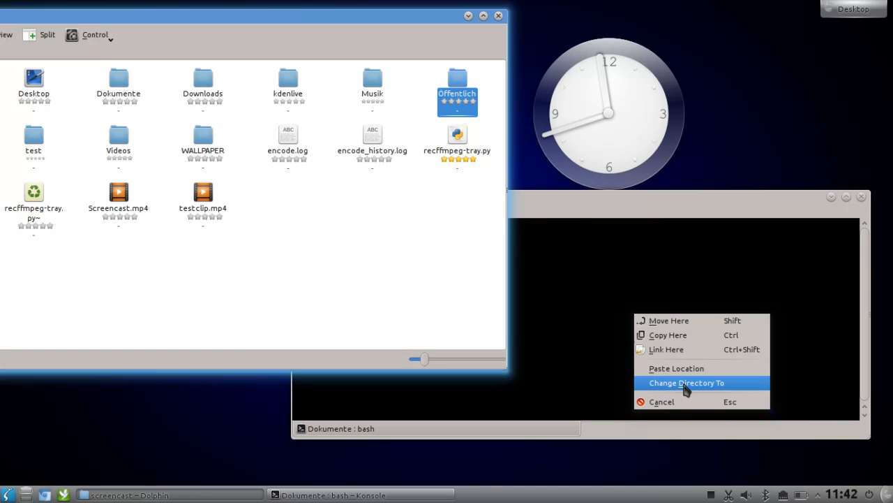
Change the terminal's directory to the dropped Öffentlich folder
{"action": "left_click", "coordinate": [686, 382]}
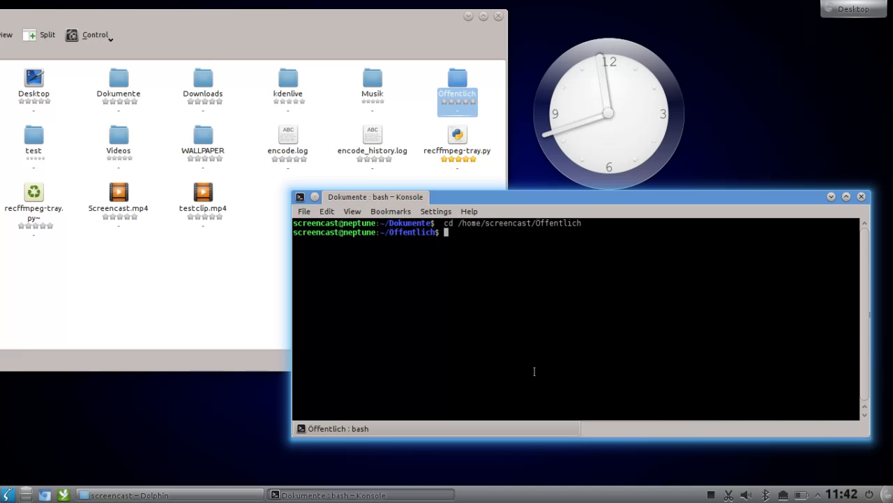
{"action": "mouse_move", "coordinate": [497, 307]}
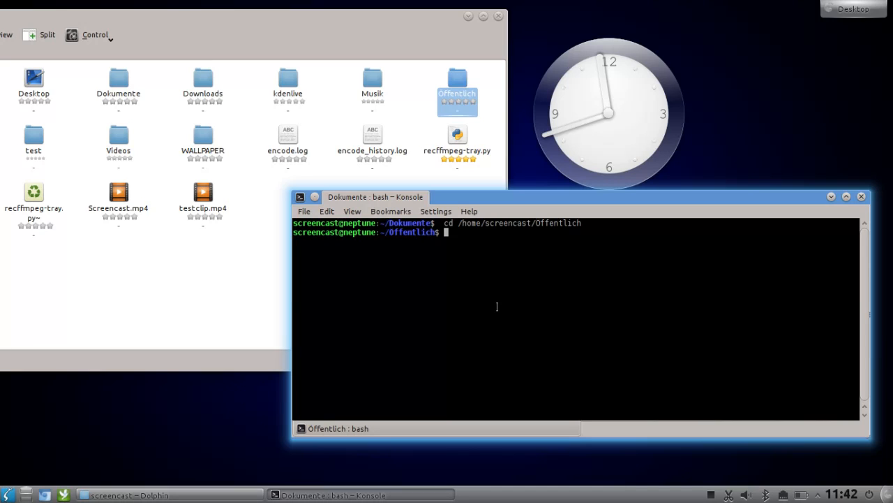
{"action": "mouse_move", "coordinate": [408, 309]}
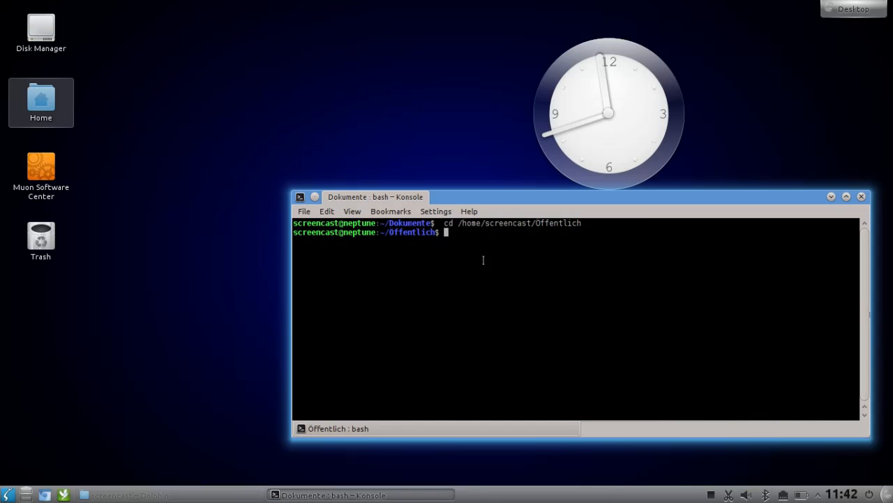
{"action": "mouse_move", "coordinate": [522, 248]}
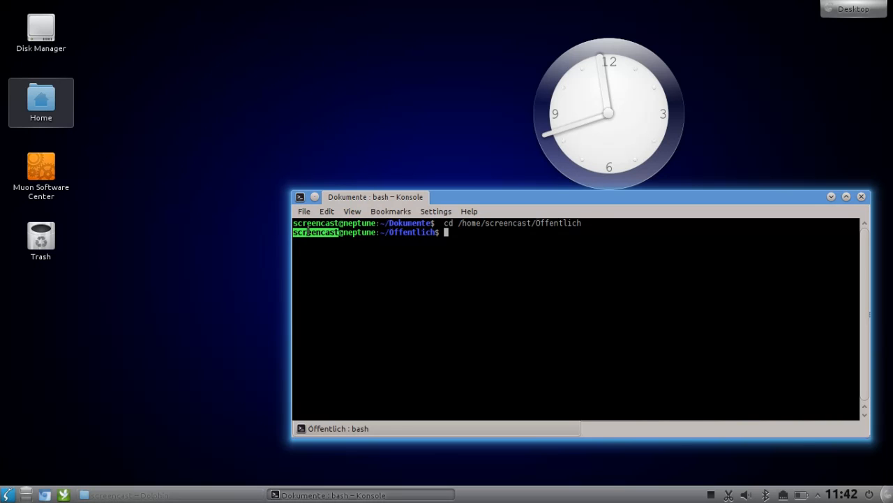
Search Google for the selected word 'screencast' from the terminal
{"action": "right_click", "coordinate": [363, 244]}
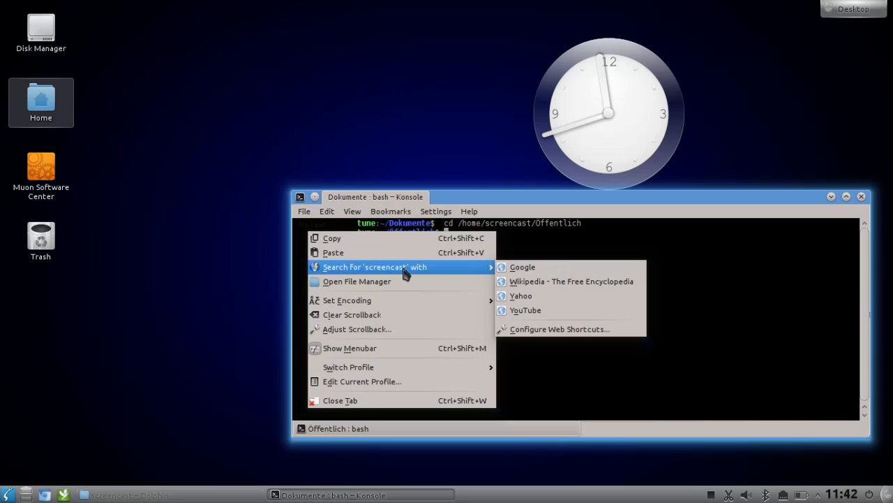
{"action": "mouse_move", "coordinate": [537, 313]}
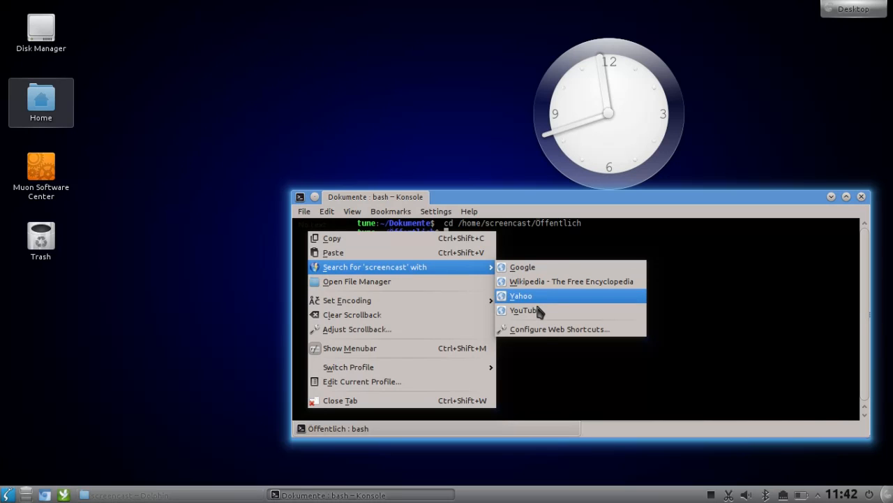
{"action": "mouse_move", "coordinate": [558, 329]}
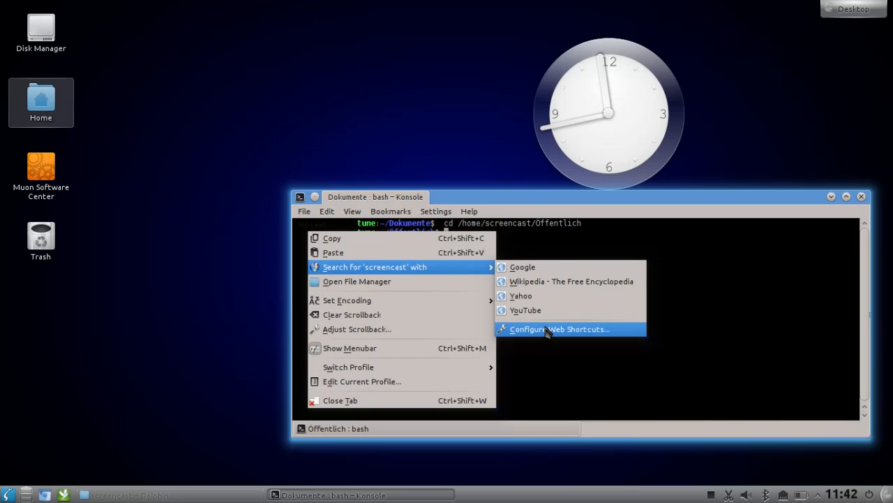
{"action": "mouse_move", "coordinate": [544, 271]}
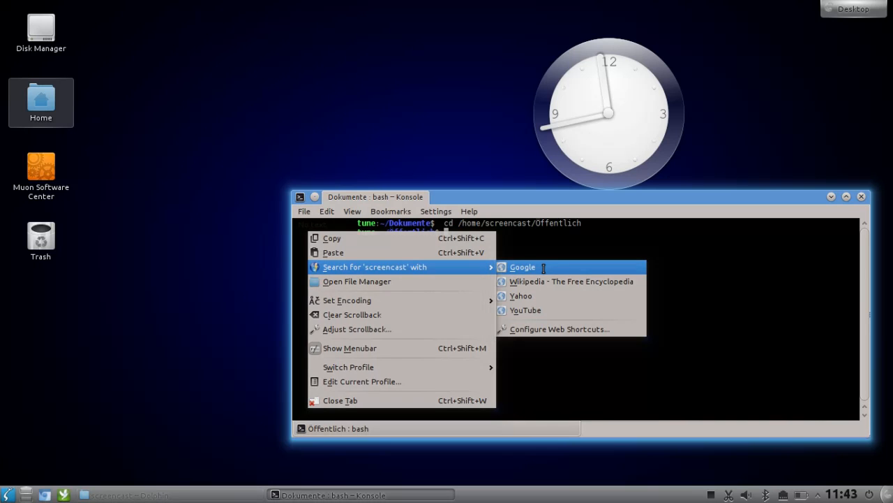
{"action": "left_click", "coordinate": [522, 266]}
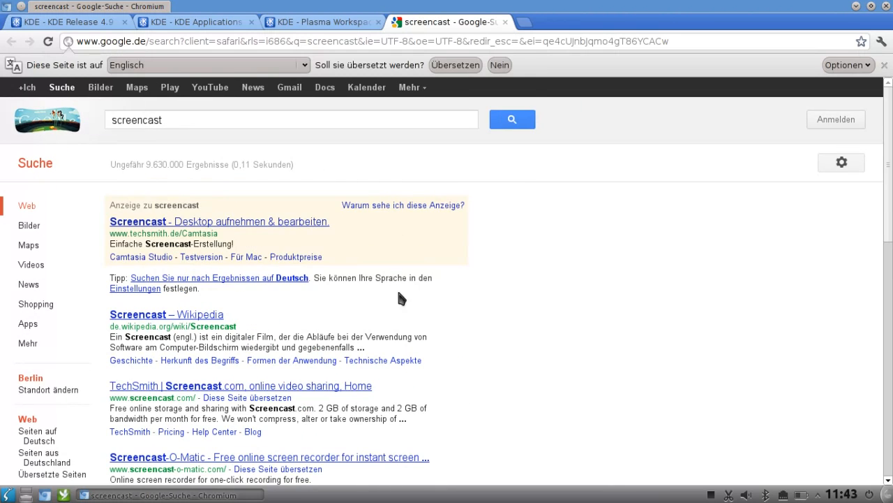
{"action": "mouse_move", "coordinate": [494, 303]}
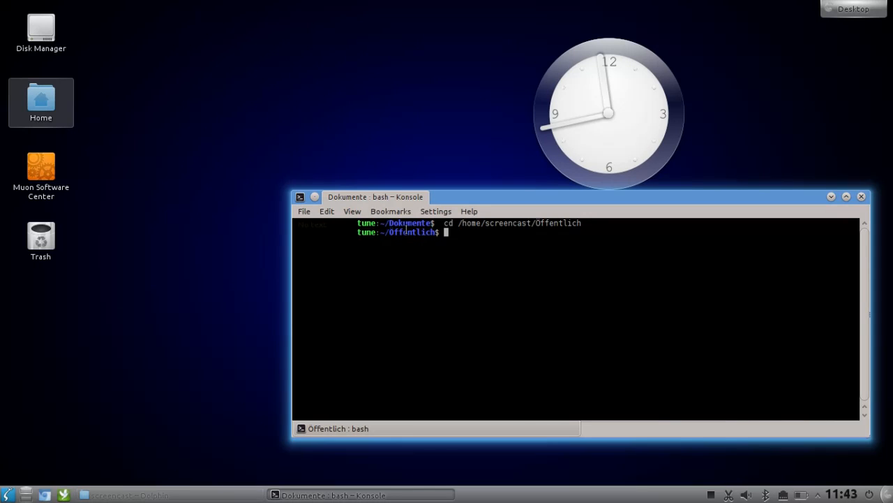
Bring up the context actions for the Öffentlich folder name in the Konsole prompt
{"action": "right_click", "coordinate": [408, 231]}
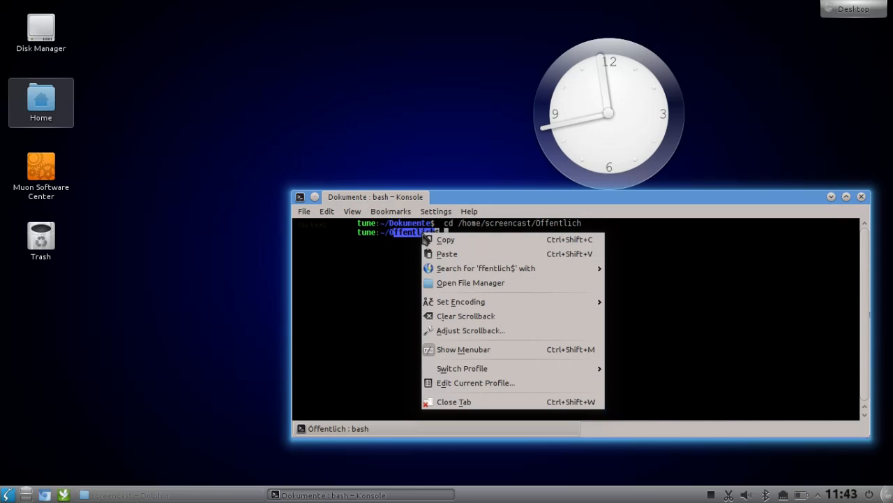
{"action": "mouse_move", "coordinate": [470, 282]}
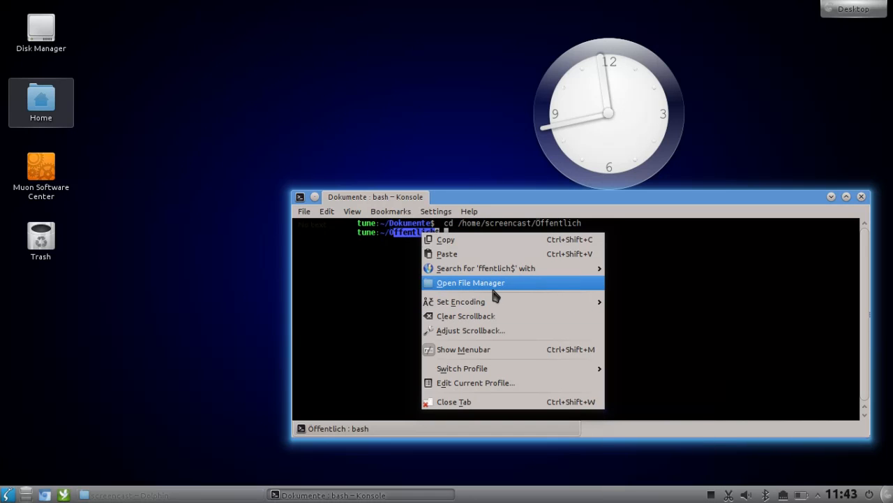
{"action": "mouse_move", "coordinate": [497, 289]}
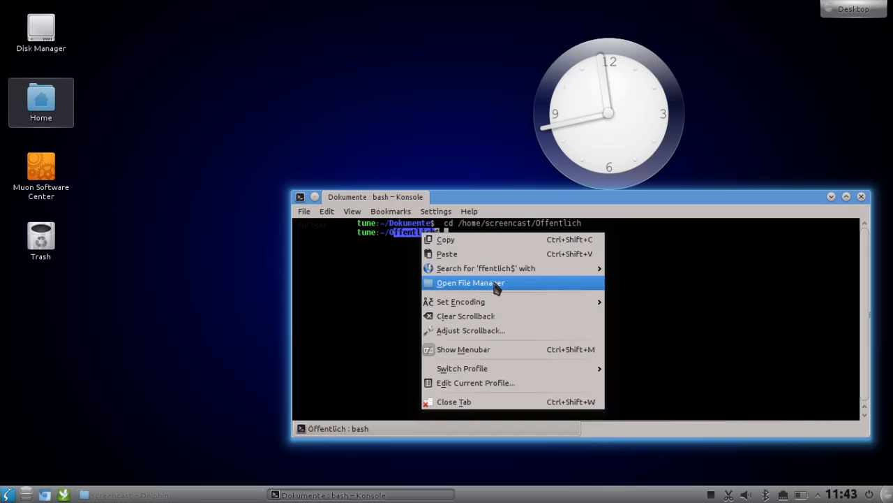
{"action": "mouse_move", "coordinate": [508, 293]}
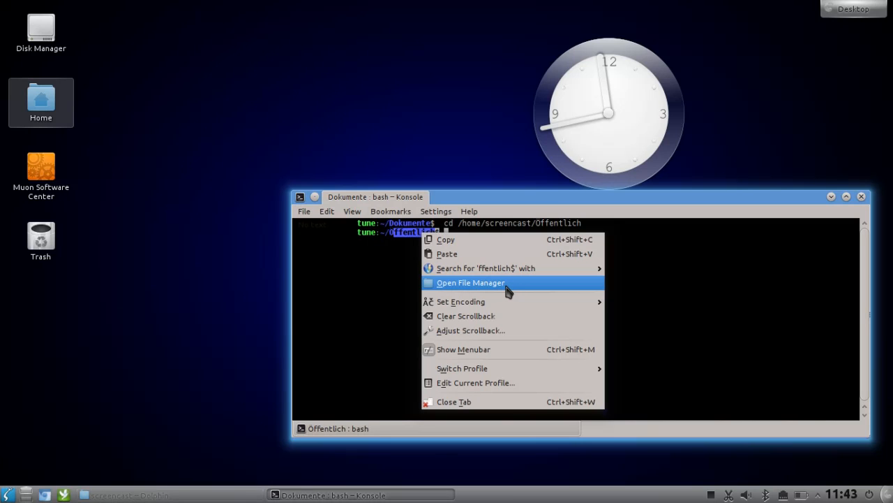
{"action": "mouse_move", "coordinate": [388, 309]}
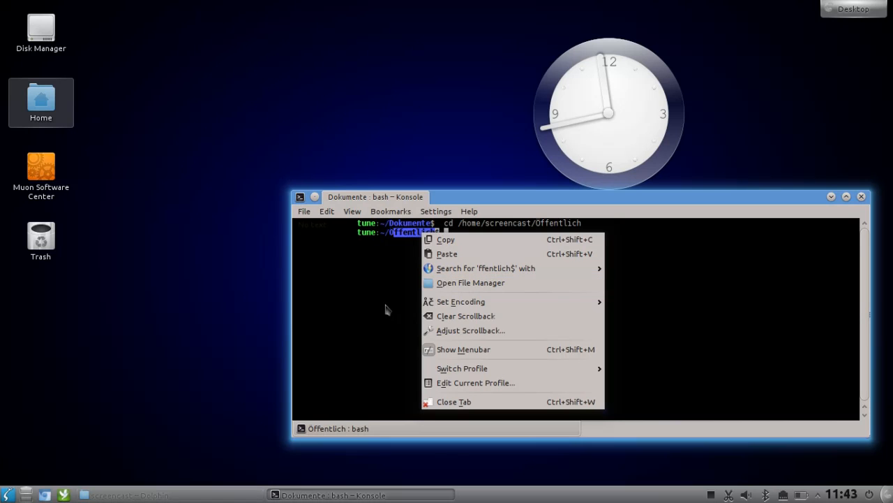
{"action": "mouse_move", "coordinate": [384, 303]}
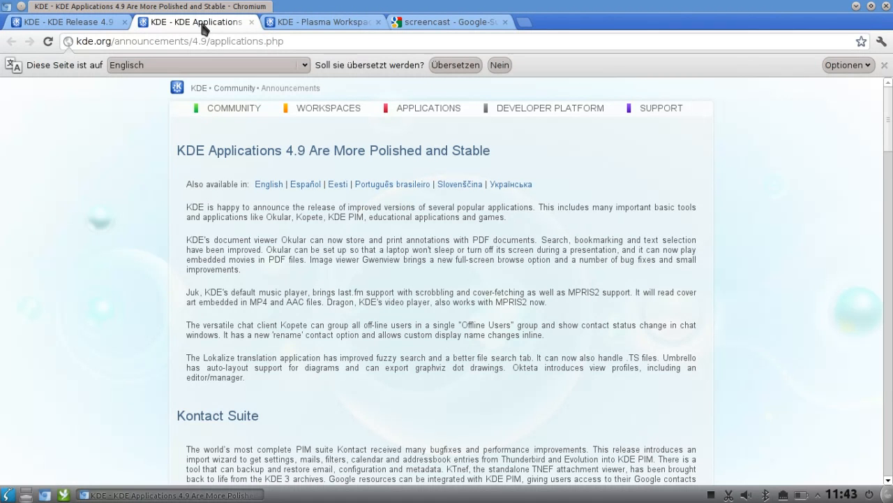
Read down the KDE Applications 4.9 announcement past Education and Games to Installing
{"action": "scroll", "scroll_direction": "down", "scroll_amount": 3}
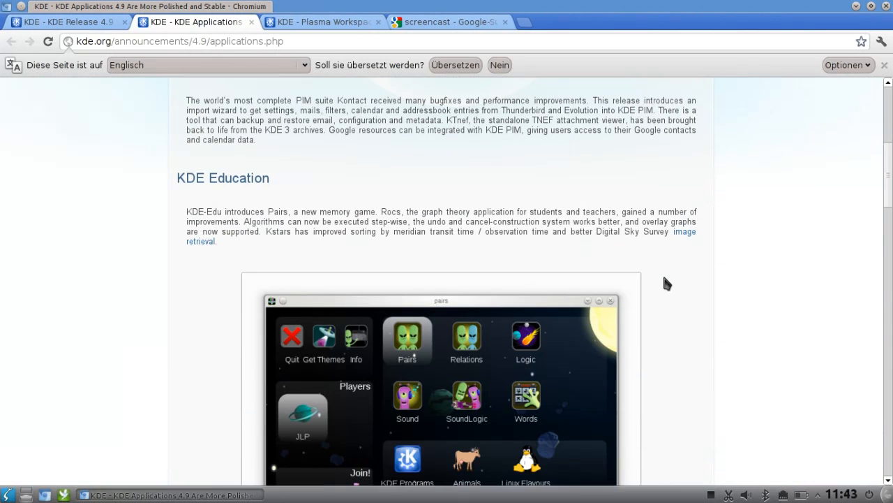
{"action": "scroll", "scroll_direction": "down", "scroll_amount": 3}
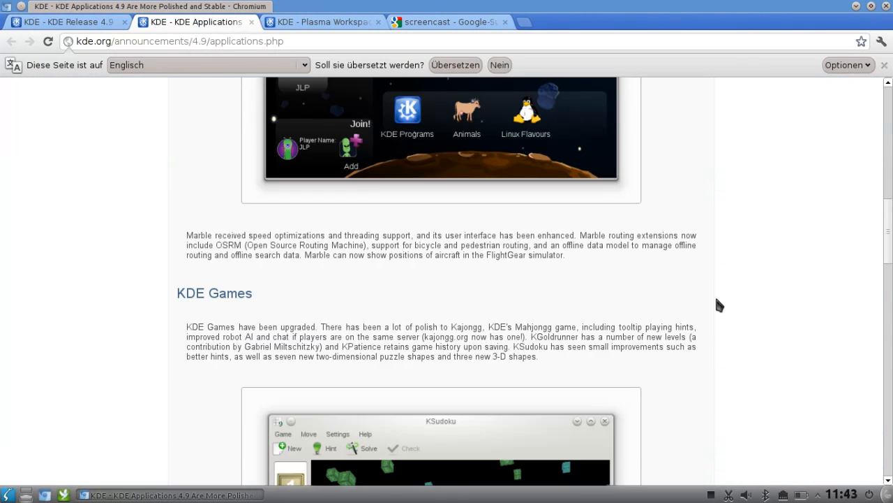
{"action": "scroll", "scroll_direction": "up", "scroll_amount": 3}
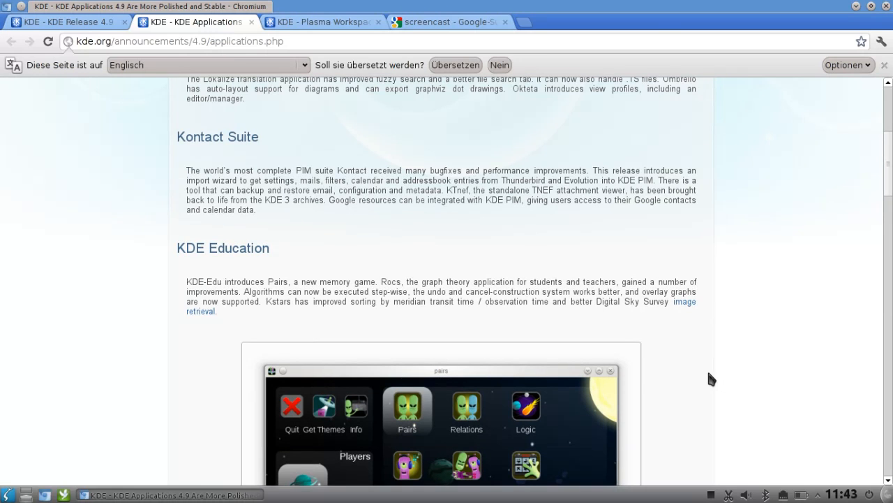
{"action": "scroll", "scroll_direction": "down", "scroll_amount": 3}
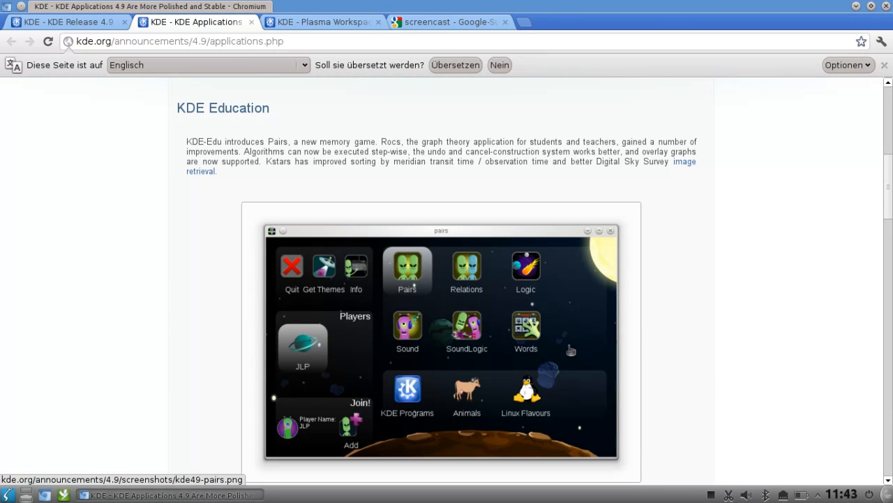
{"action": "scroll", "scroll_direction": "down", "scroll_amount": 3}
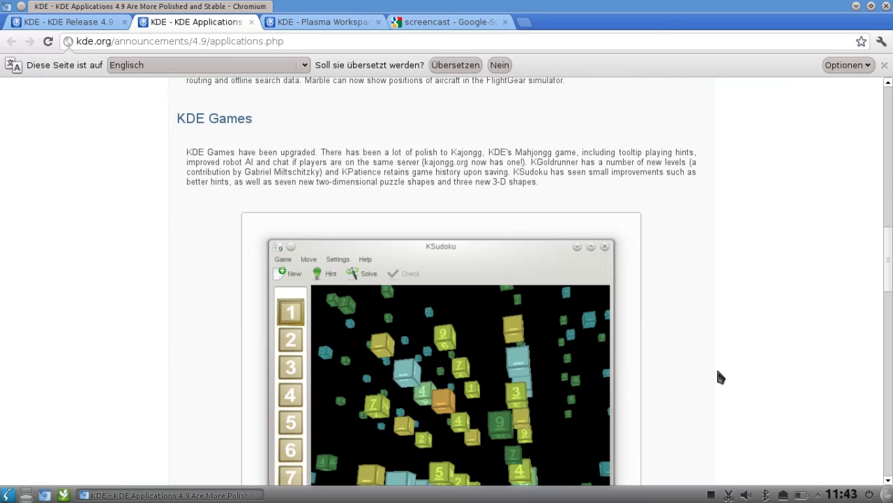
{"action": "scroll", "scroll_direction": "down", "scroll_amount": 3}
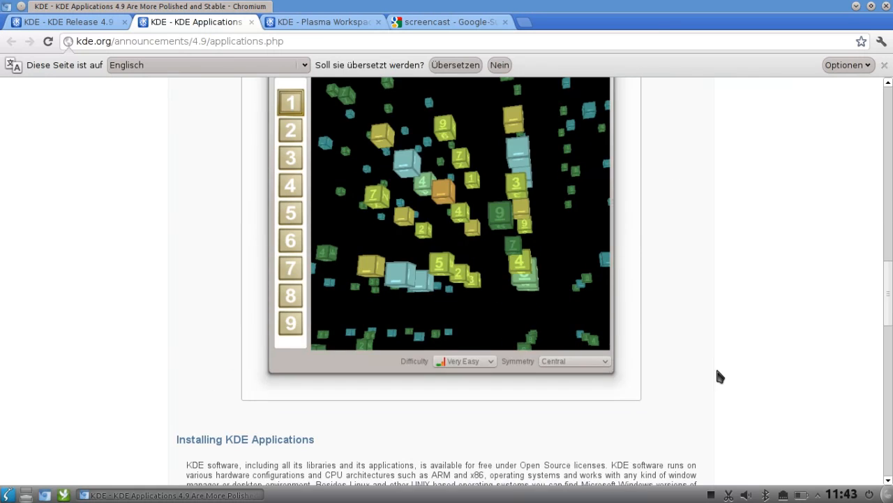
{"action": "scroll", "scroll_direction": "down", "scroll_amount": 3}
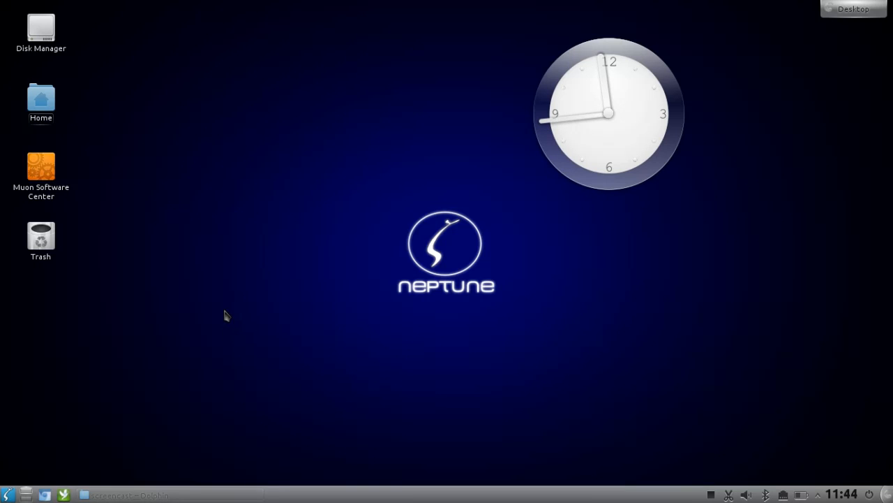
{"action": "mouse_move", "coordinate": [104, 194]}
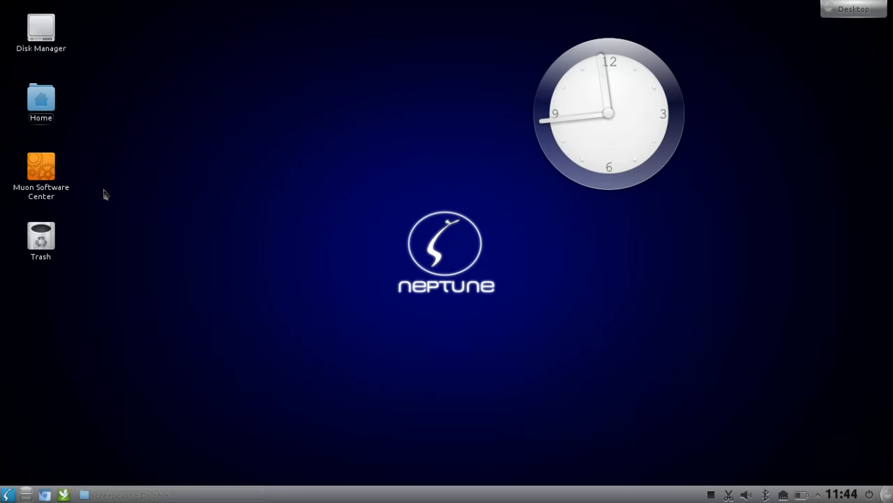
Open abs-guide.pdf from Home > Dokumente so it loads in Okular
{"action": "double_click", "coordinate": [41, 101]}
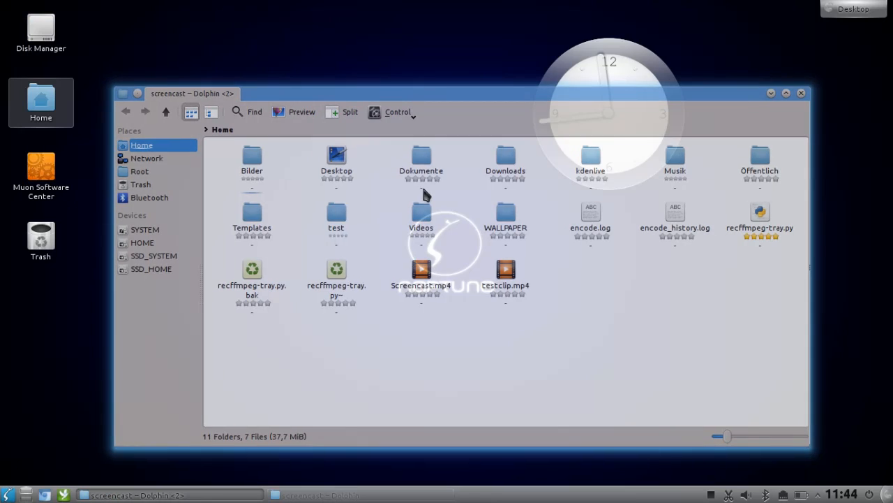
{"action": "double_click", "coordinate": [421, 156]}
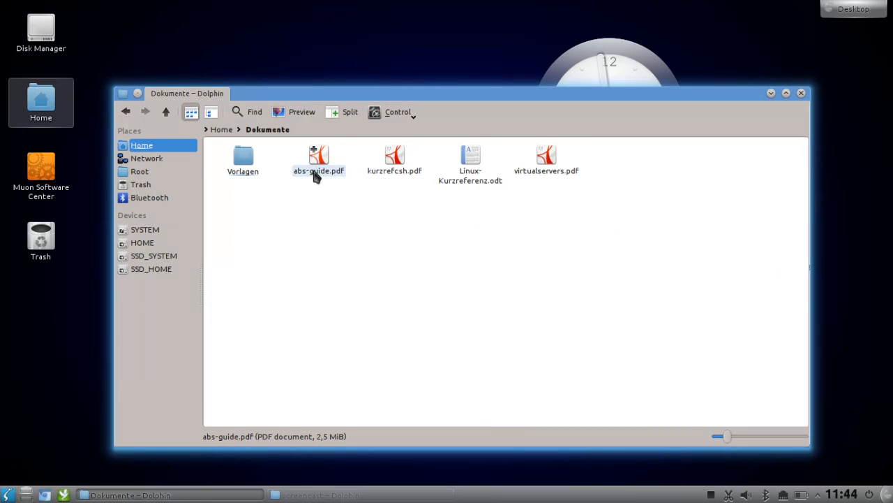
{"action": "double_click", "coordinate": [318, 156]}
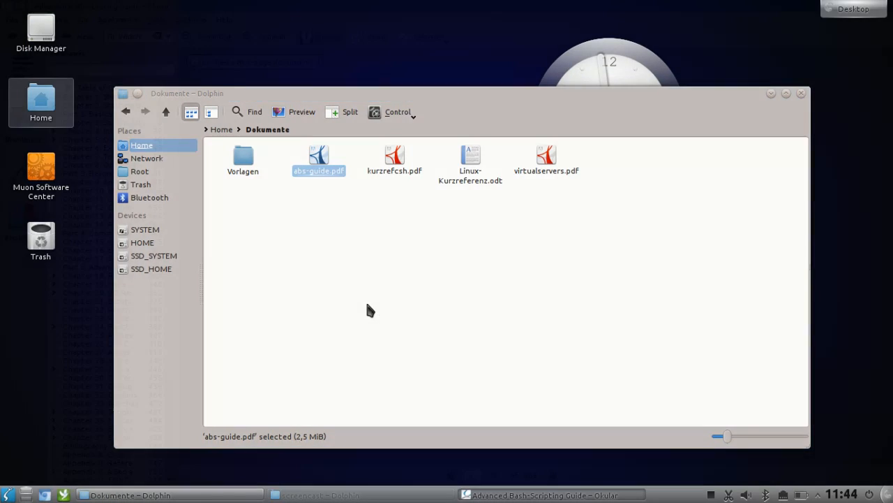
{"action": "left_click", "coordinate": [545, 494]}
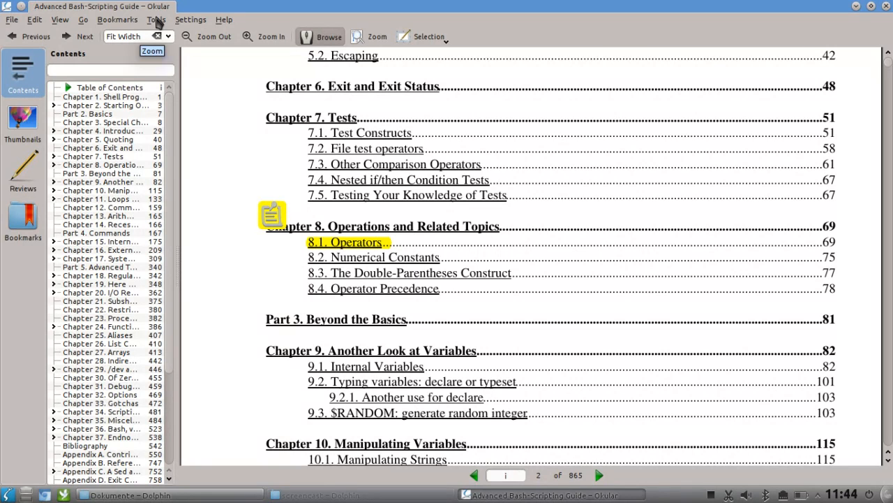
Show Okular's Review tools, view and close the 'Very interesting' note on Operators, begin Export As
{"action": "left_click", "coordinate": [156, 20]}
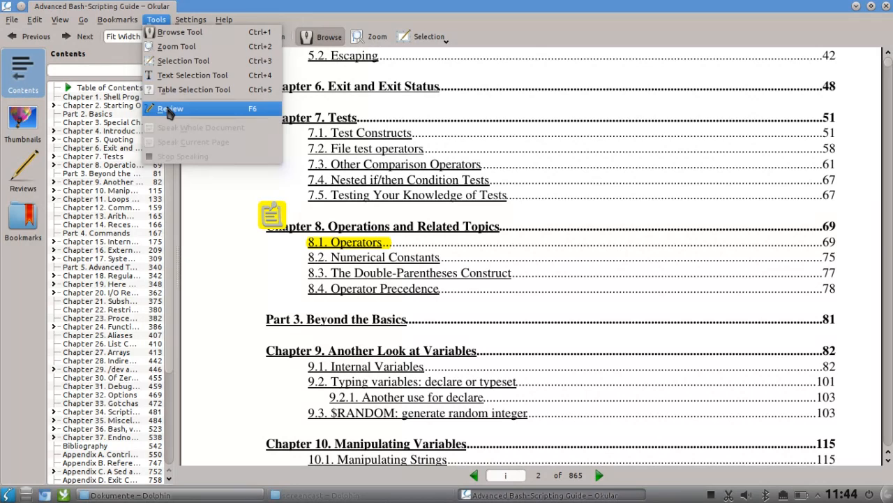
{"action": "left_click", "coordinate": [171, 109]}
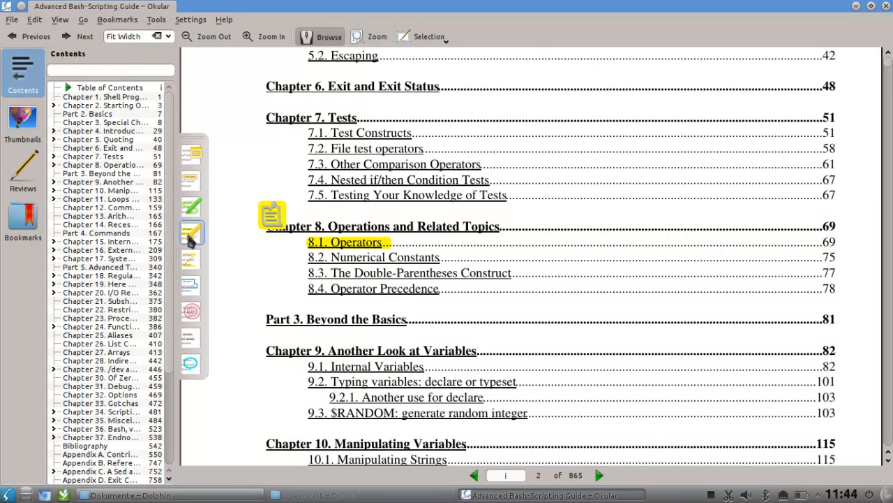
{"action": "mouse_move", "coordinate": [191, 232]}
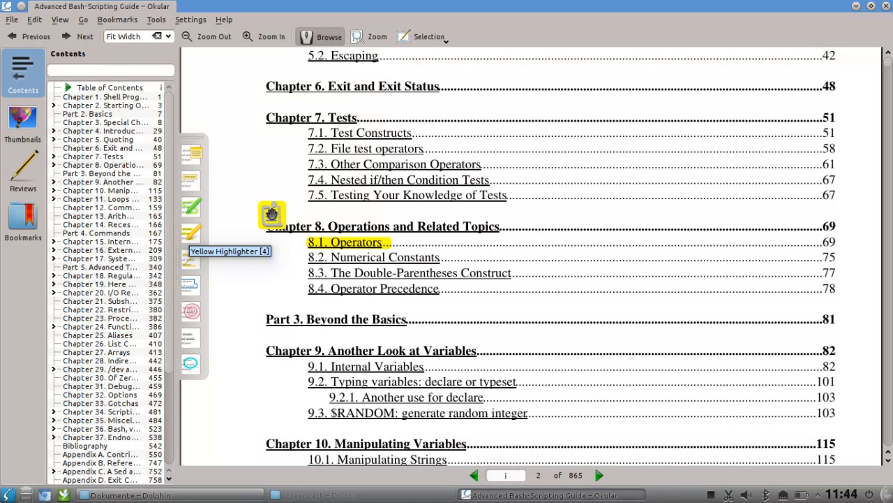
{"action": "left_click", "coordinate": [271, 213]}
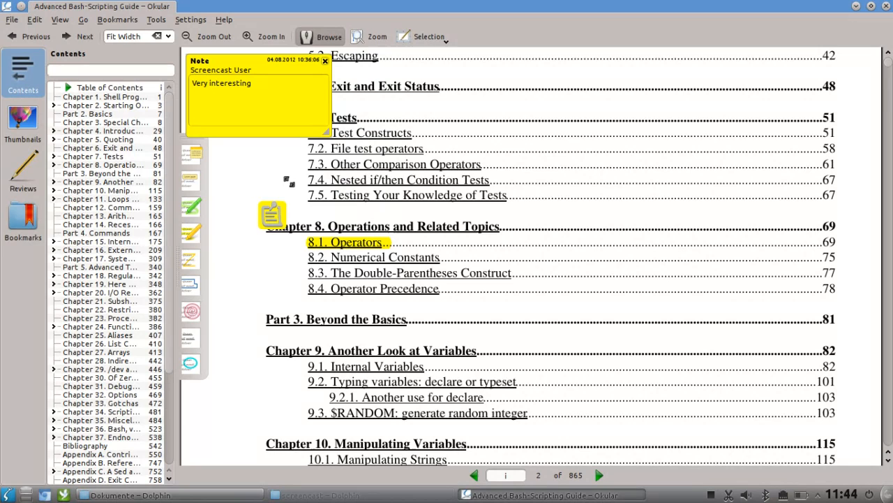
{"action": "left_click", "coordinate": [324, 61]}
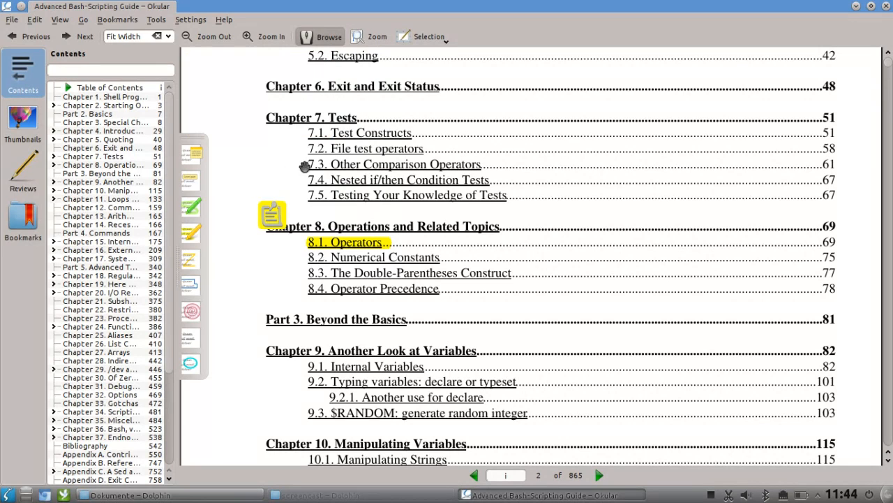
{"action": "mouse_move", "coordinate": [278, 189]}
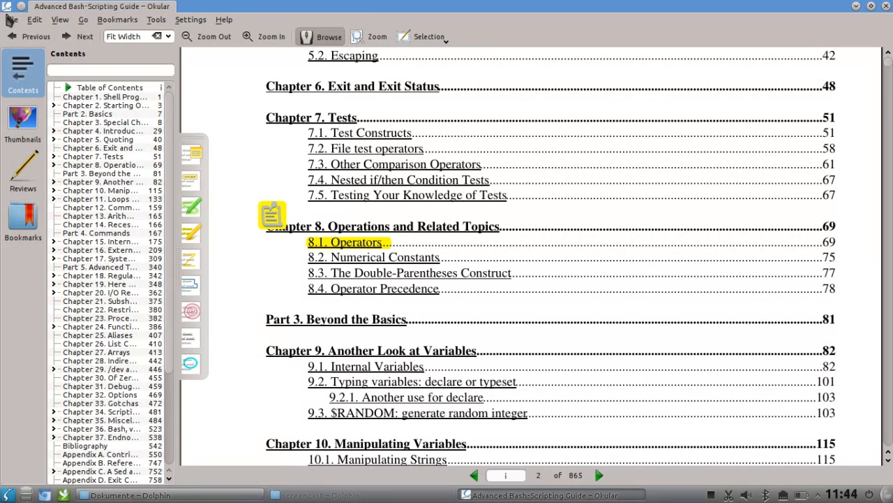
{"action": "left_click", "coordinate": [12, 20]}
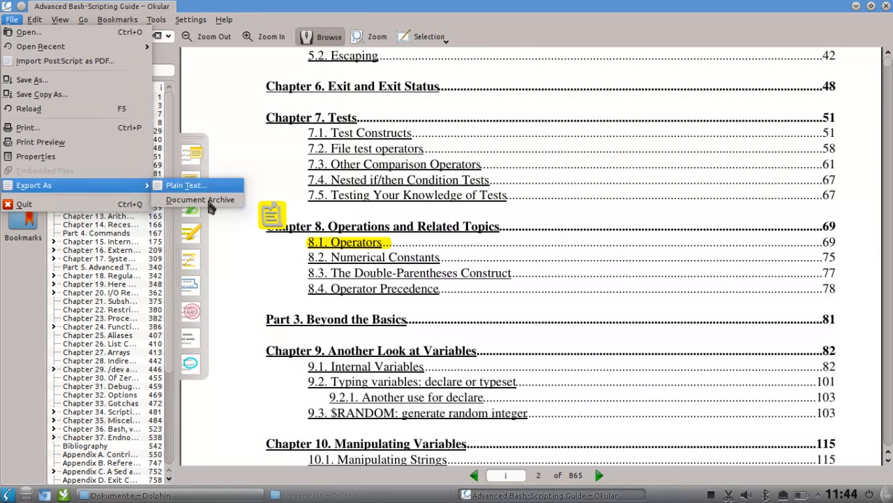
{"action": "left_click", "coordinate": [201, 198]}
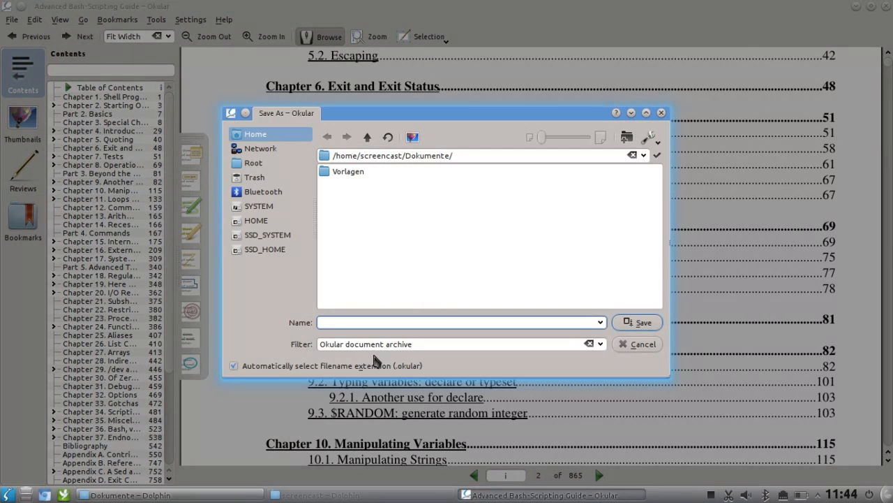
{"action": "mouse_move", "coordinate": [642, 343]}
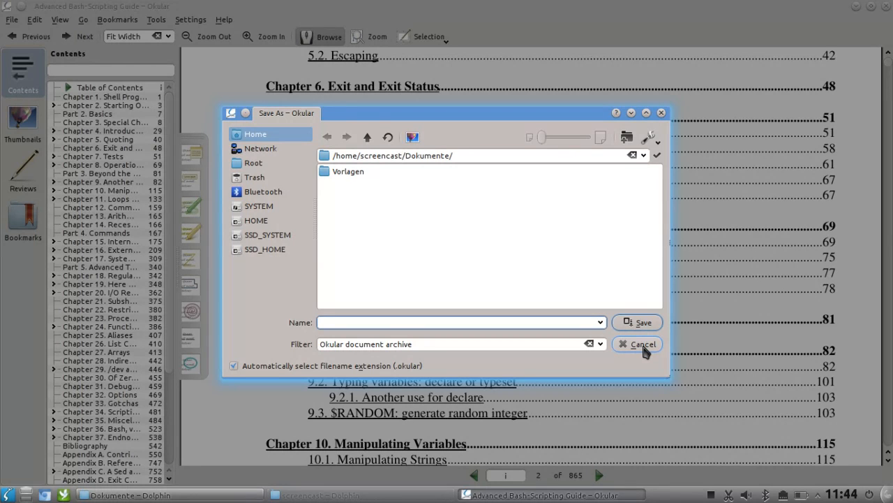
{"action": "left_click", "coordinate": [636, 343]}
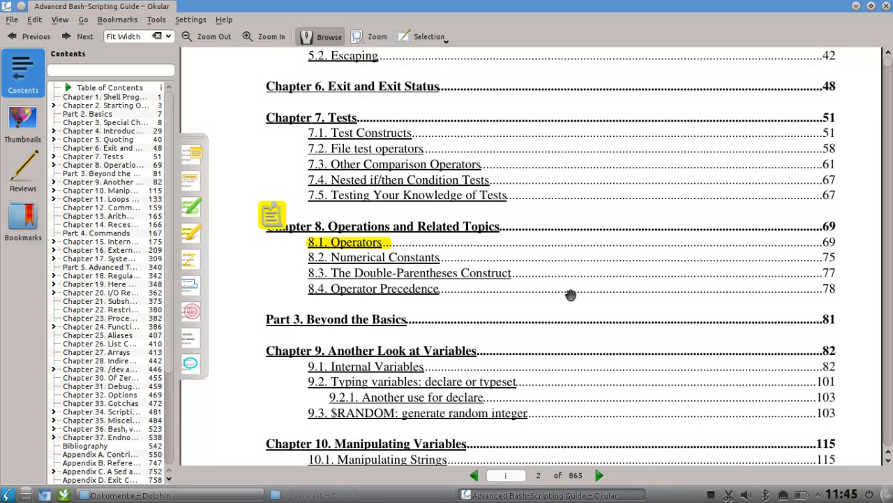
{"action": "left_click", "coordinate": [11, 20]}
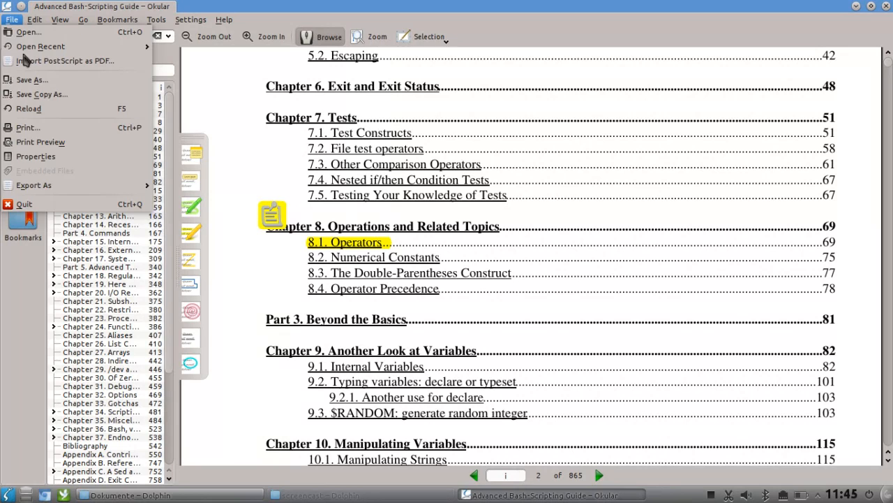
Save the annotated guide as abs-guide.pdf on the Desktop and close the Dokumente window
{"action": "left_click", "coordinate": [30, 79]}
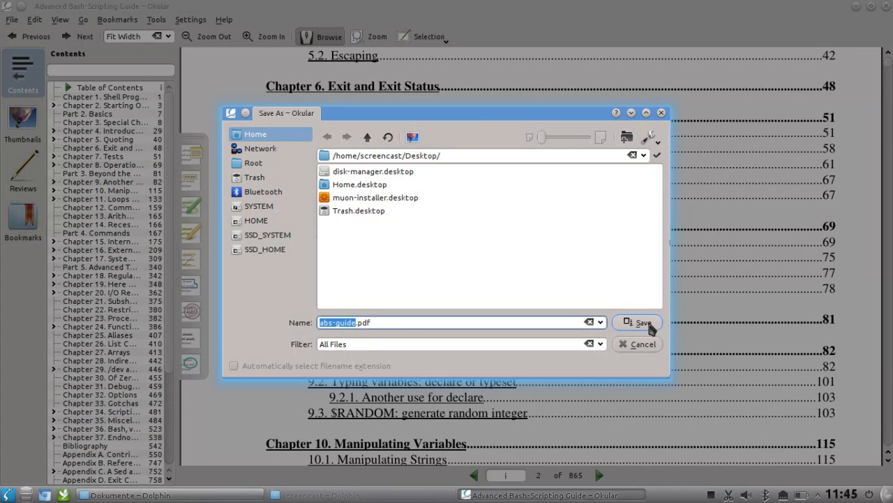
{"action": "left_click", "coordinate": [637, 344]}
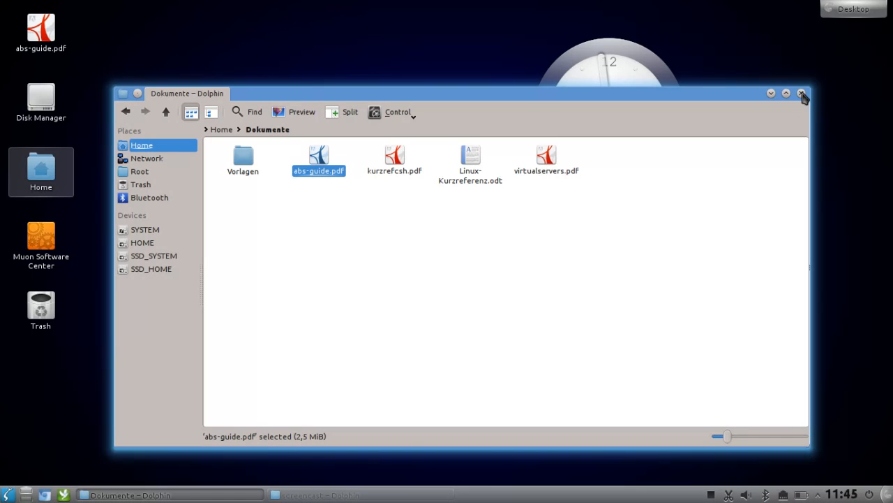
{"action": "left_click", "coordinate": [801, 92]}
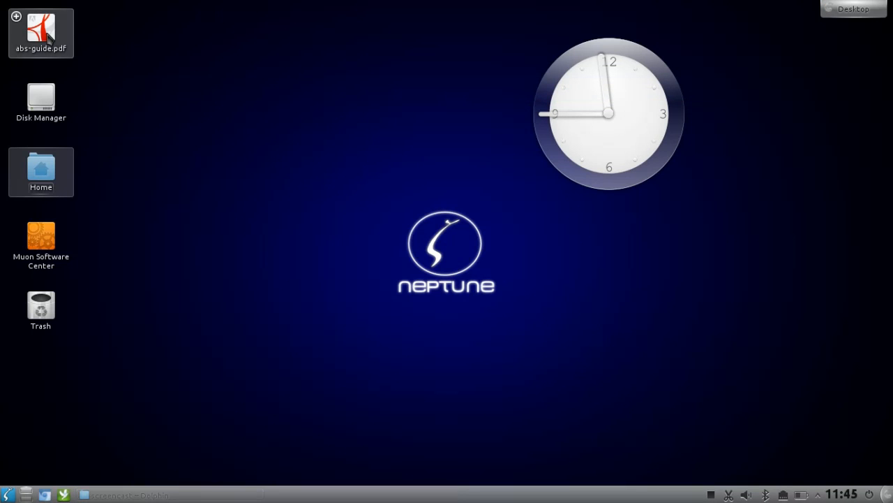
{"action": "mouse_move", "coordinate": [41, 30]}
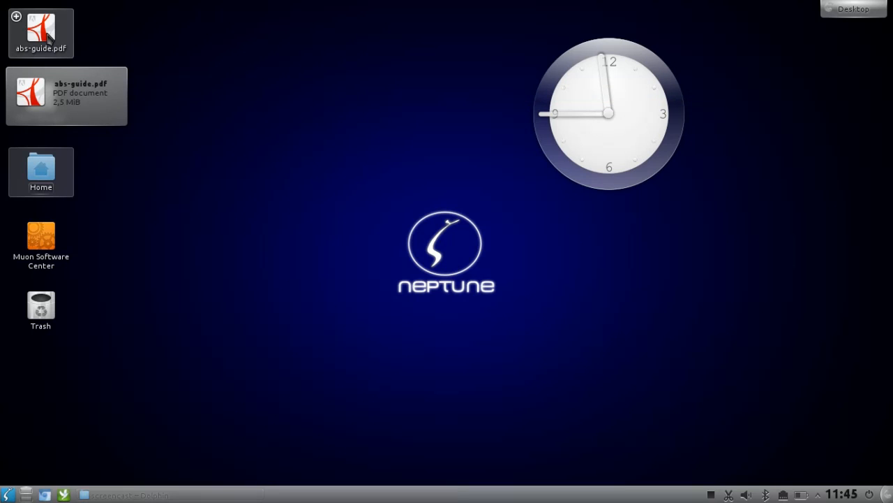
Reopen the desktop abs-guide.pdf and view its intact note on the Operators highlight
{"action": "double_click", "coordinate": [41, 28]}
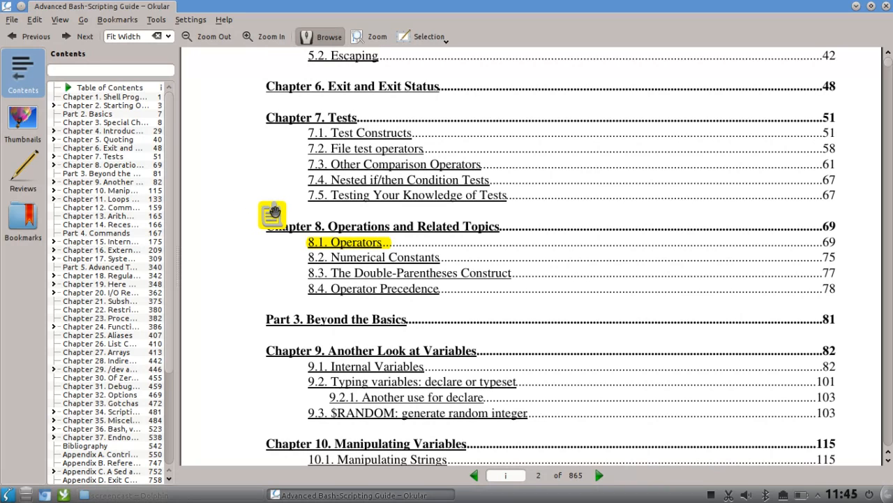
{"action": "left_click", "coordinate": [272, 215]}
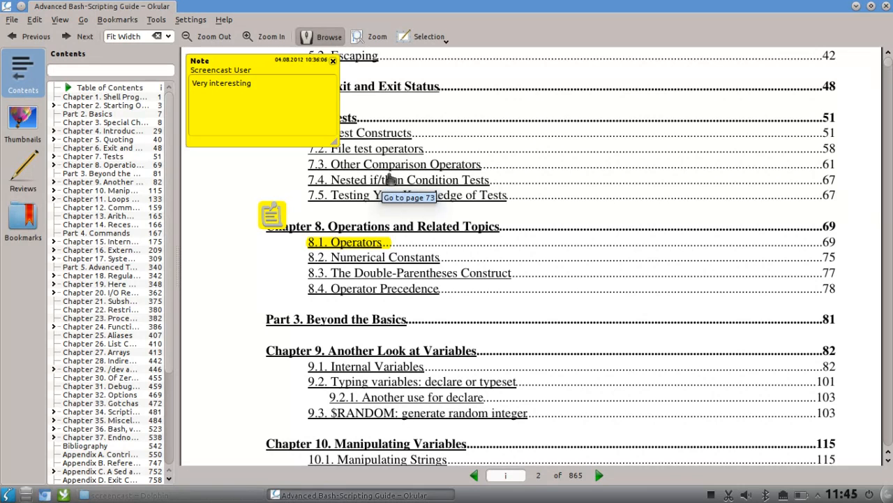
{"action": "mouse_move", "coordinate": [460, 170]}
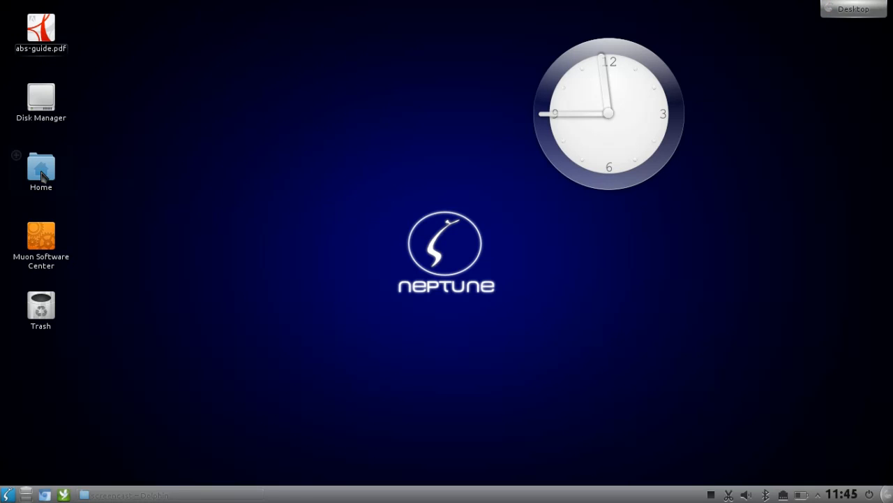
Open the home folder's WALLPAPER folder in Gwenview via Open With
{"action": "double_click", "coordinate": [41, 167]}
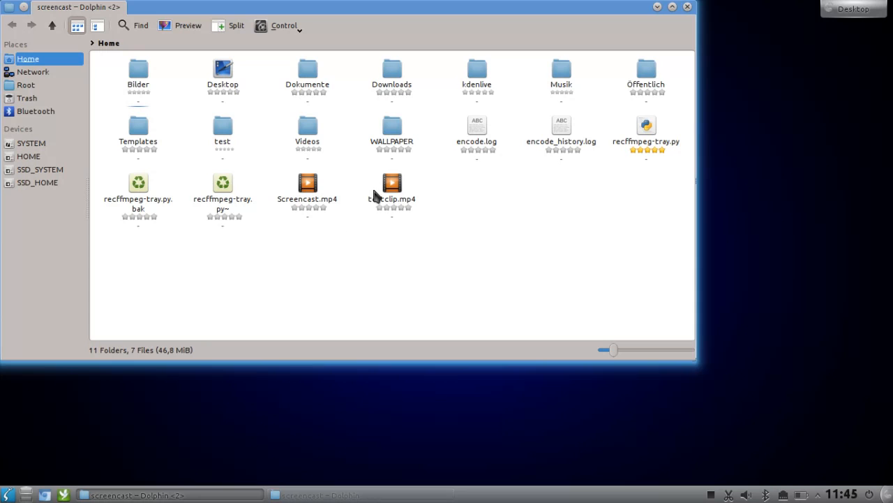
{"action": "right_click", "coordinate": [391, 140]}
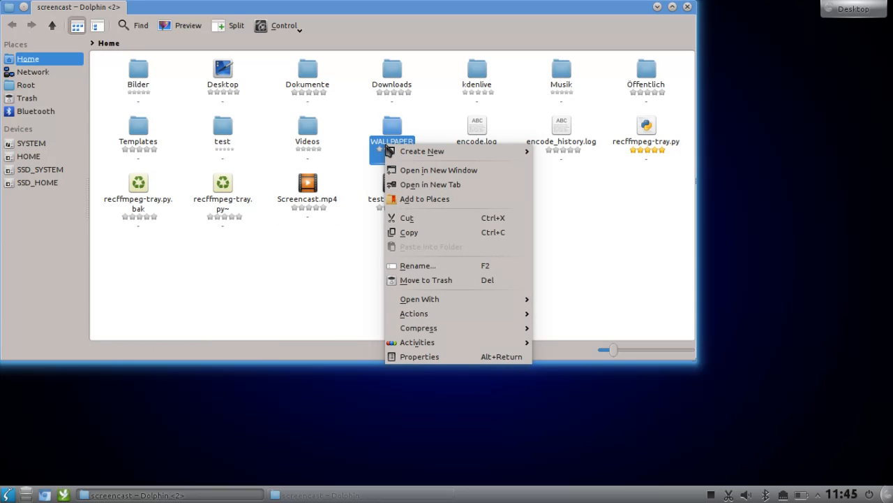
{"action": "mouse_move", "coordinate": [419, 299]}
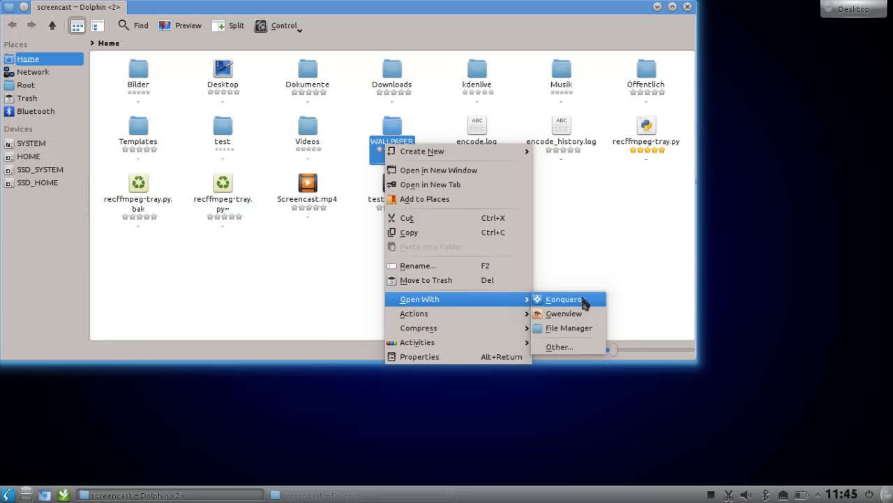
{"action": "left_click", "coordinate": [564, 313]}
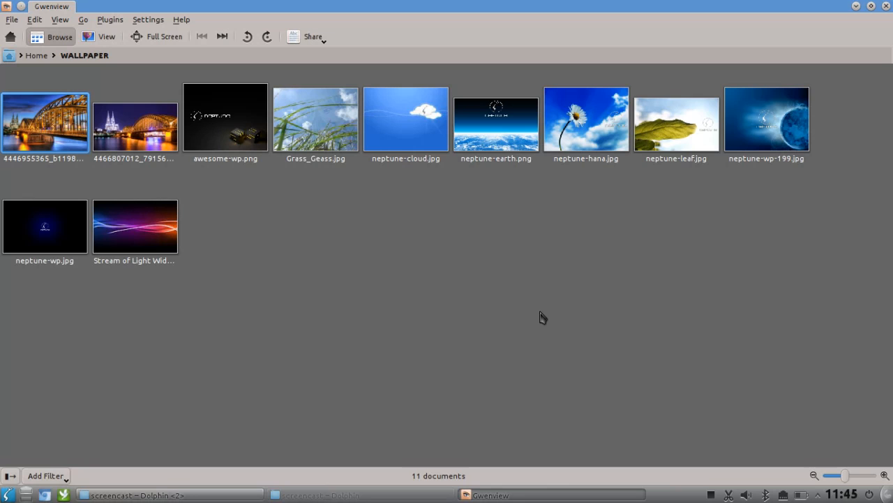
View the bridge photo full screen, then return to the WALLPAPER thumbnail overview
{"action": "left_click", "coordinate": [44, 118]}
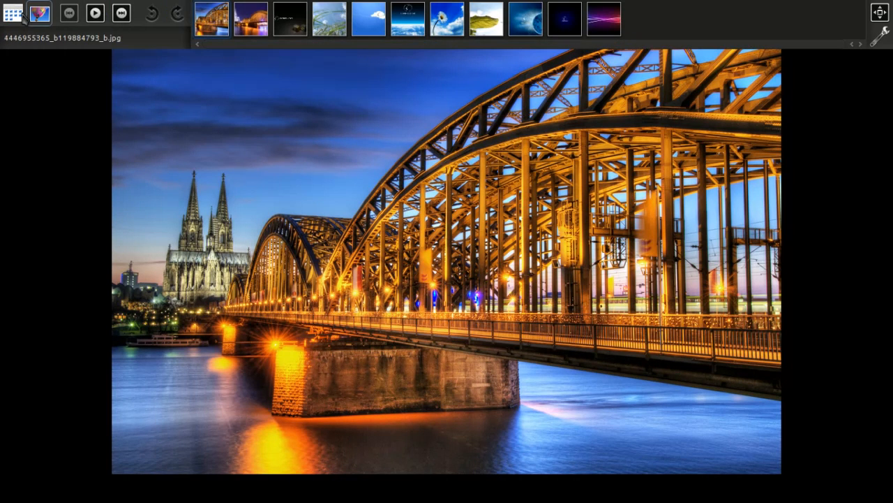
{"action": "left_click", "coordinate": [14, 14]}
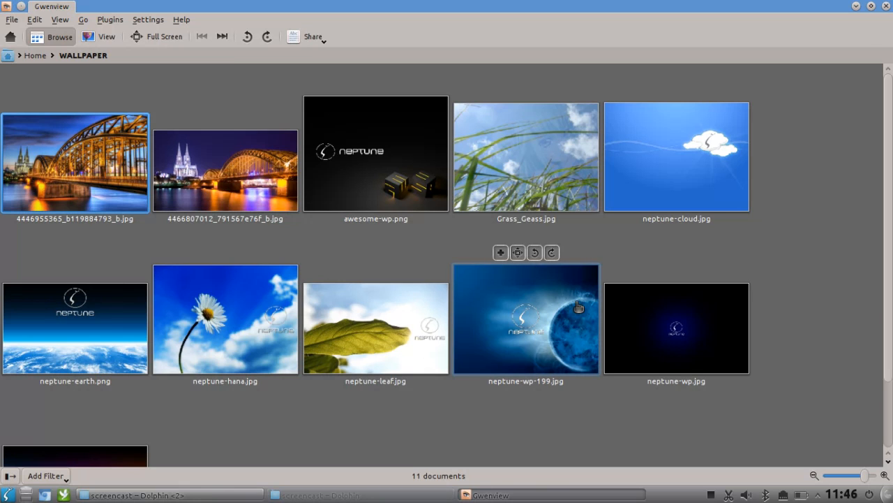
{"action": "mouse_move", "coordinate": [887, 11]}
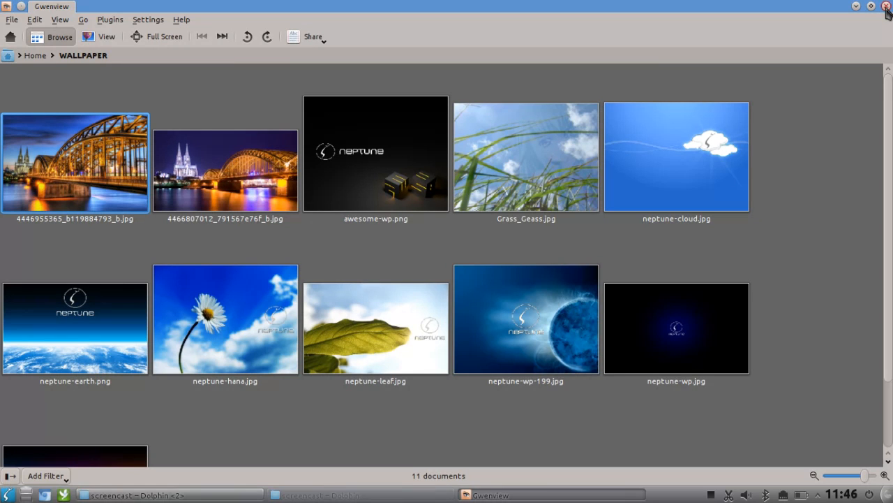
Close Gwenview and the home folder window, switch to the Plasma Workspaces 4.9 announcement
{"action": "left_click", "coordinate": [888, 6]}
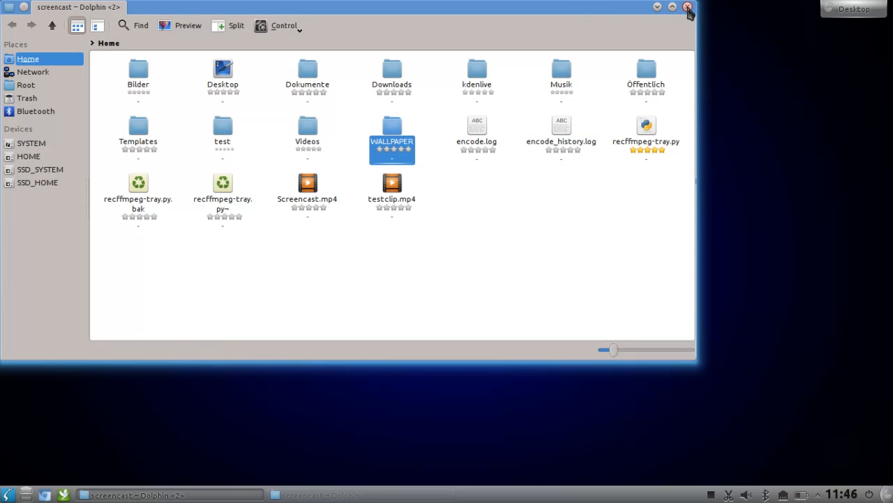
{"action": "left_click", "coordinate": [687, 8]}
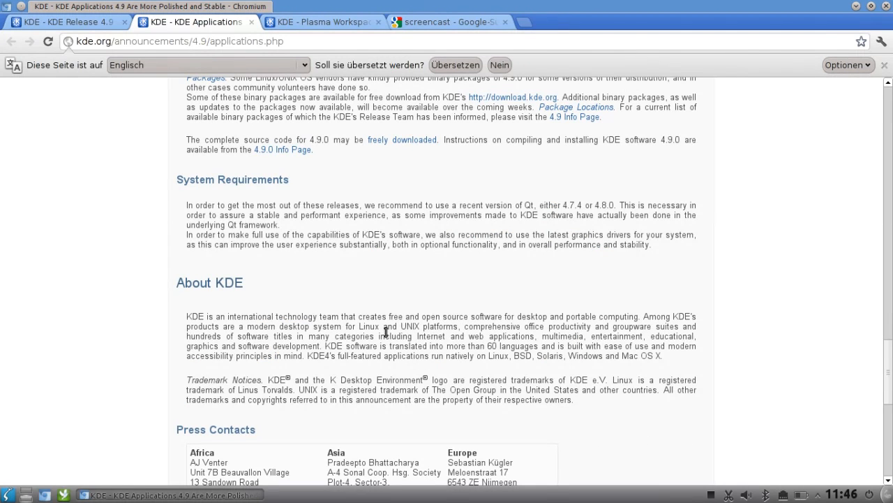
{"action": "mouse_move", "coordinate": [473, 337]}
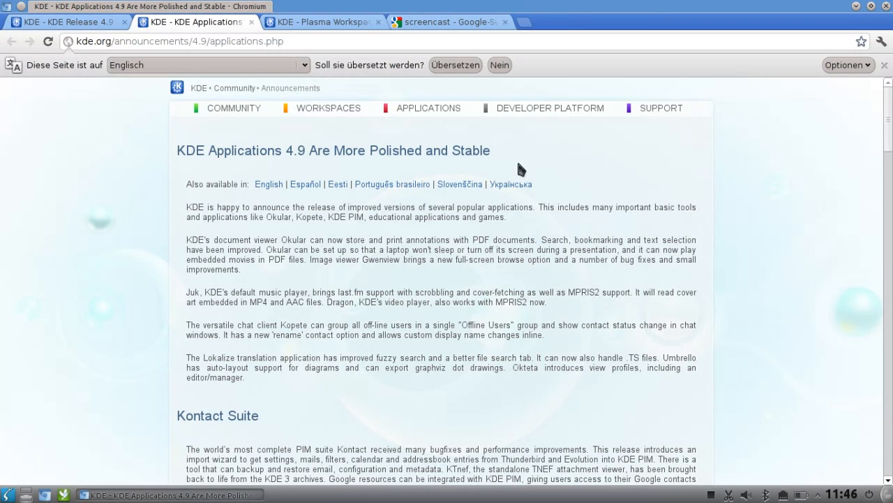
{"action": "left_click", "coordinate": [321, 22]}
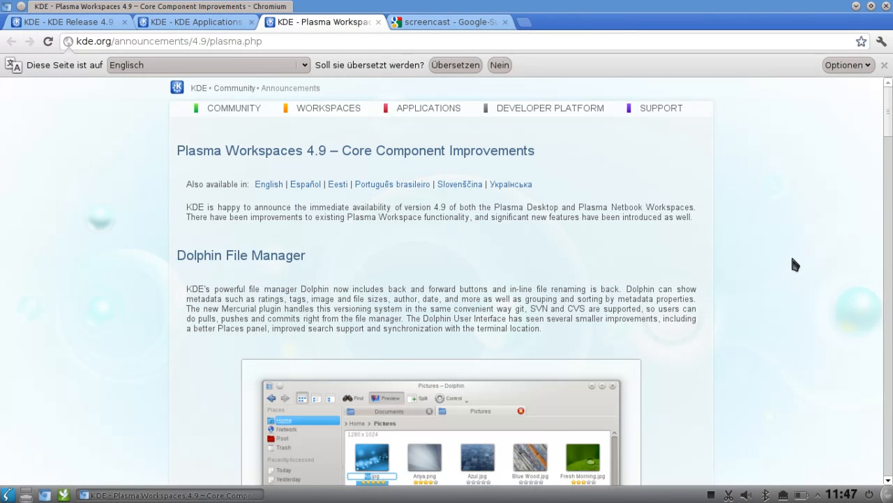
Read down the Plasma Workspaces announcement from Dolphin and Konsole to About KDE and press contacts
{"action": "scroll", "scroll_direction": "down", "scroll_amount": 3}
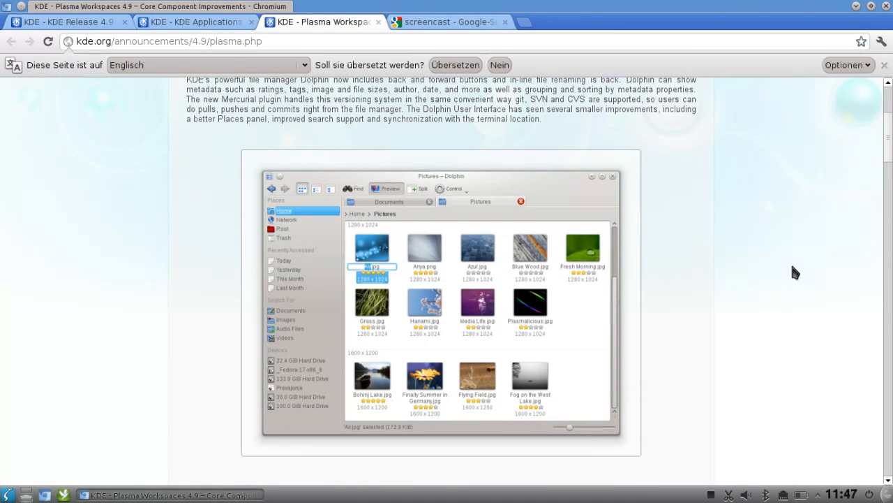
{"action": "scroll", "scroll_direction": "down", "scroll_amount": 3}
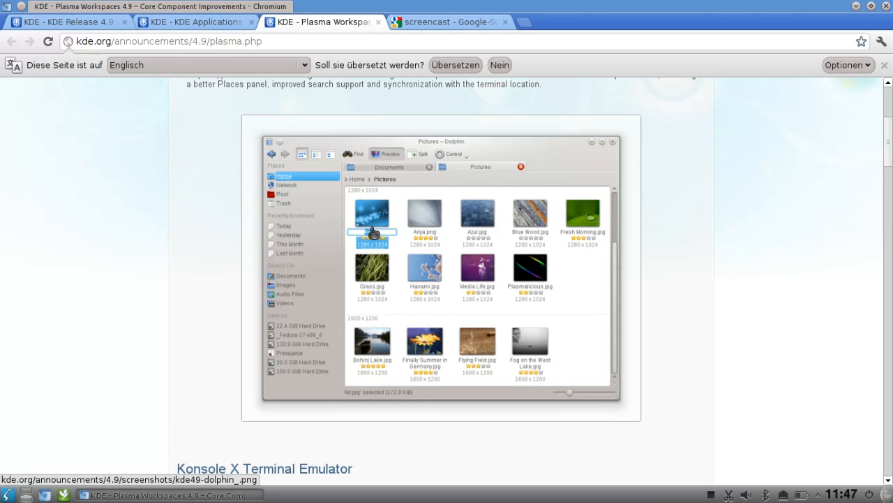
{"action": "mouse_move", "coordinate": [667, 313]}
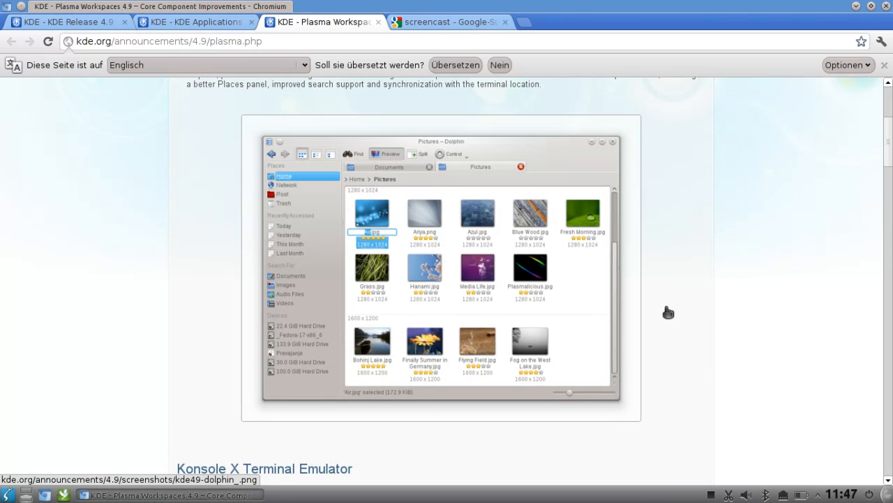
{"action": "scroll", "scroll_direction": "down", "scroll_amount": 3}
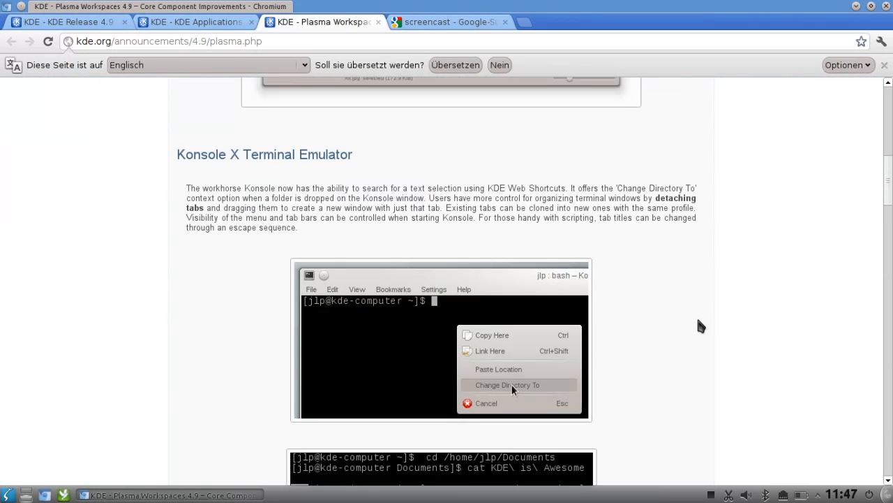
{"action": "scroll", "scroll_direction": "down", "scroll_amount": 3}
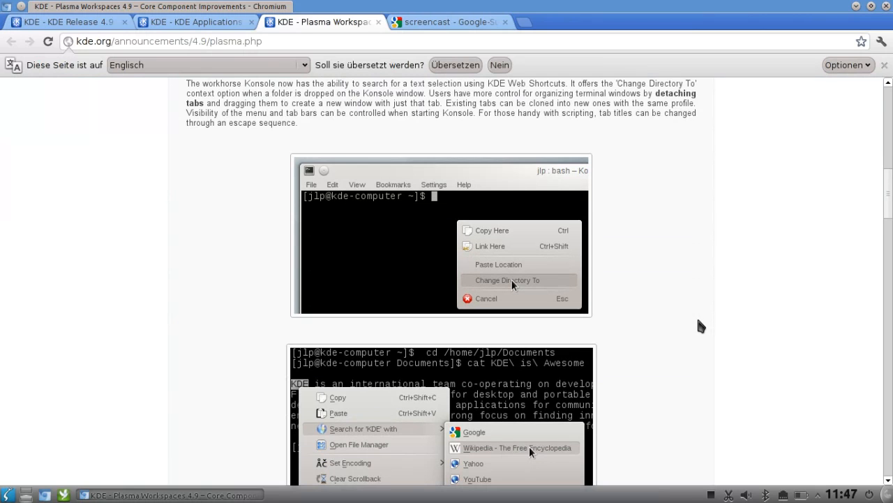
{"action": "scroll", "scroll_direction": "down", "scroll_amount": 3}
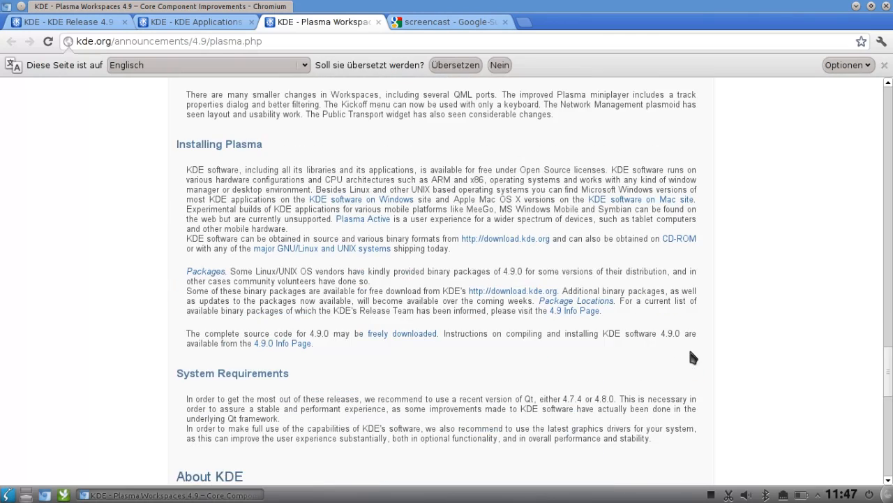
{"action": "scroll", "scroll_direction": "down", "scroll_amount": 3}
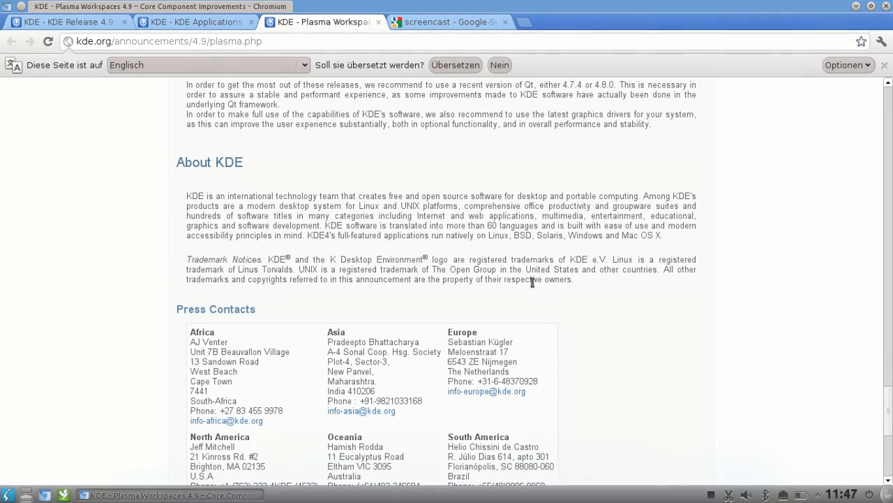